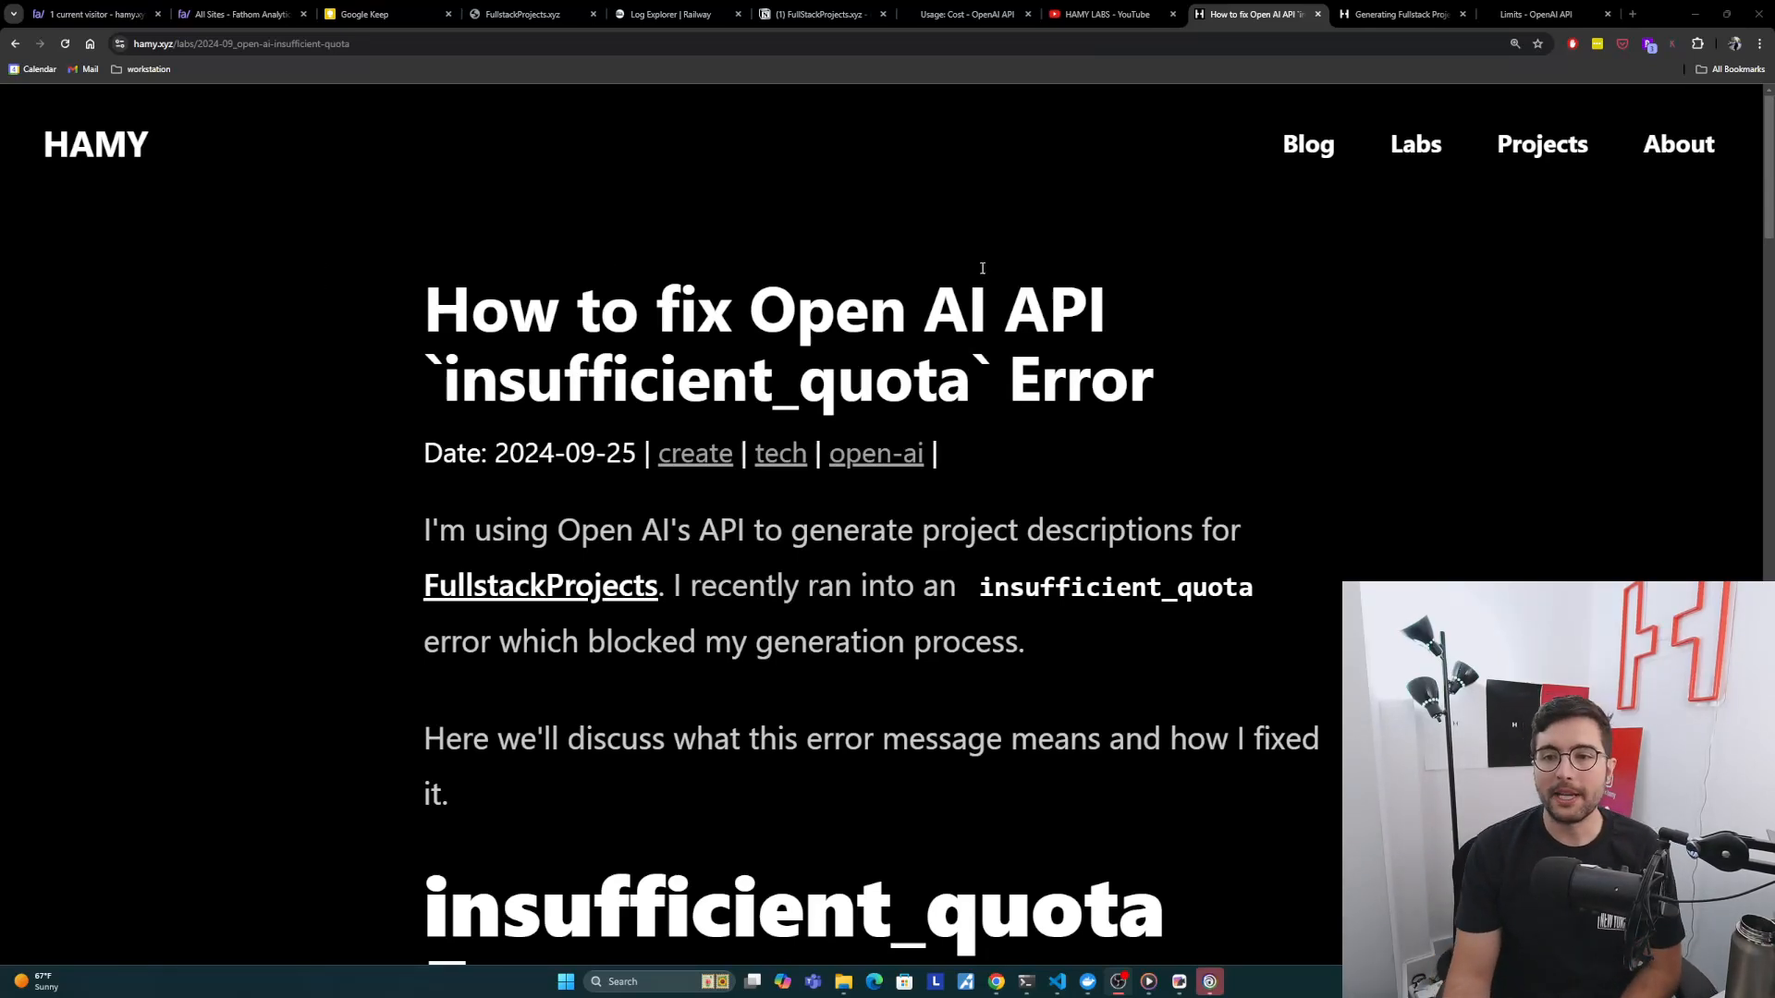
Step: Highlight the insufficient_quota term in the title, then scroll down to the Error section
{"action": "double_click", "coordinate": [639, 379]}
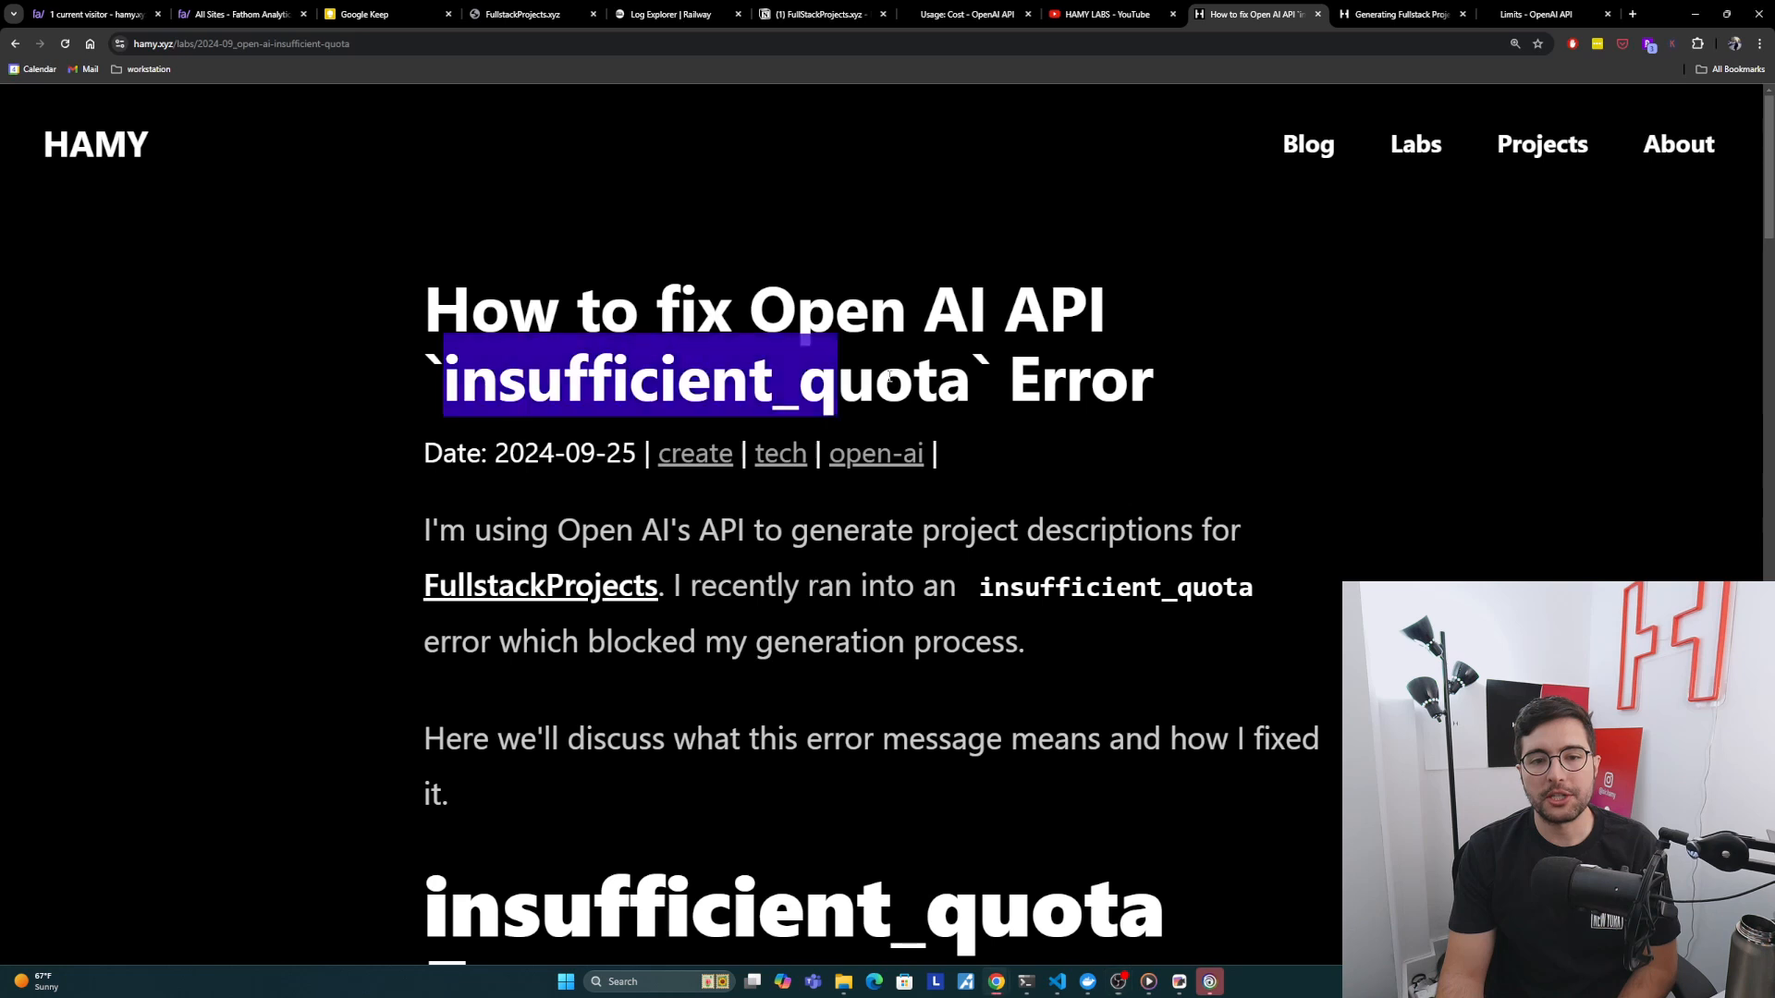
{"action": "left_click", "coordinate": [640, 528]}
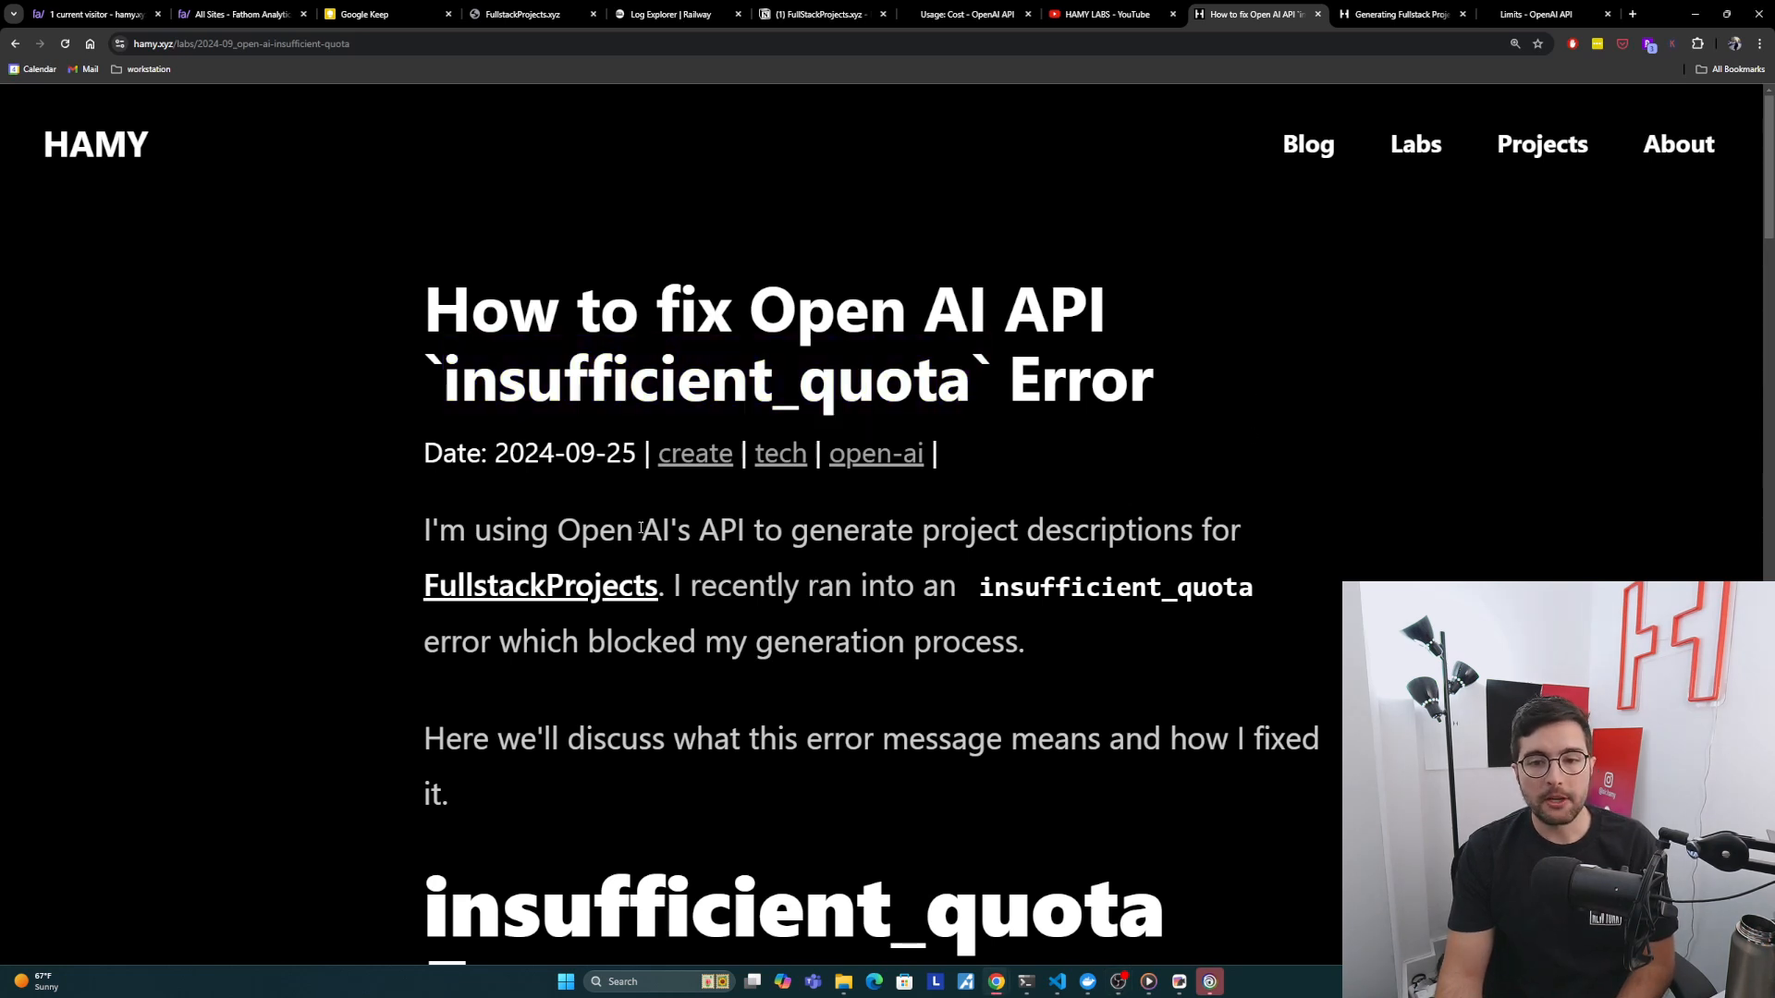
{"action": "mouse_move", "coordinate": [893, 543]}
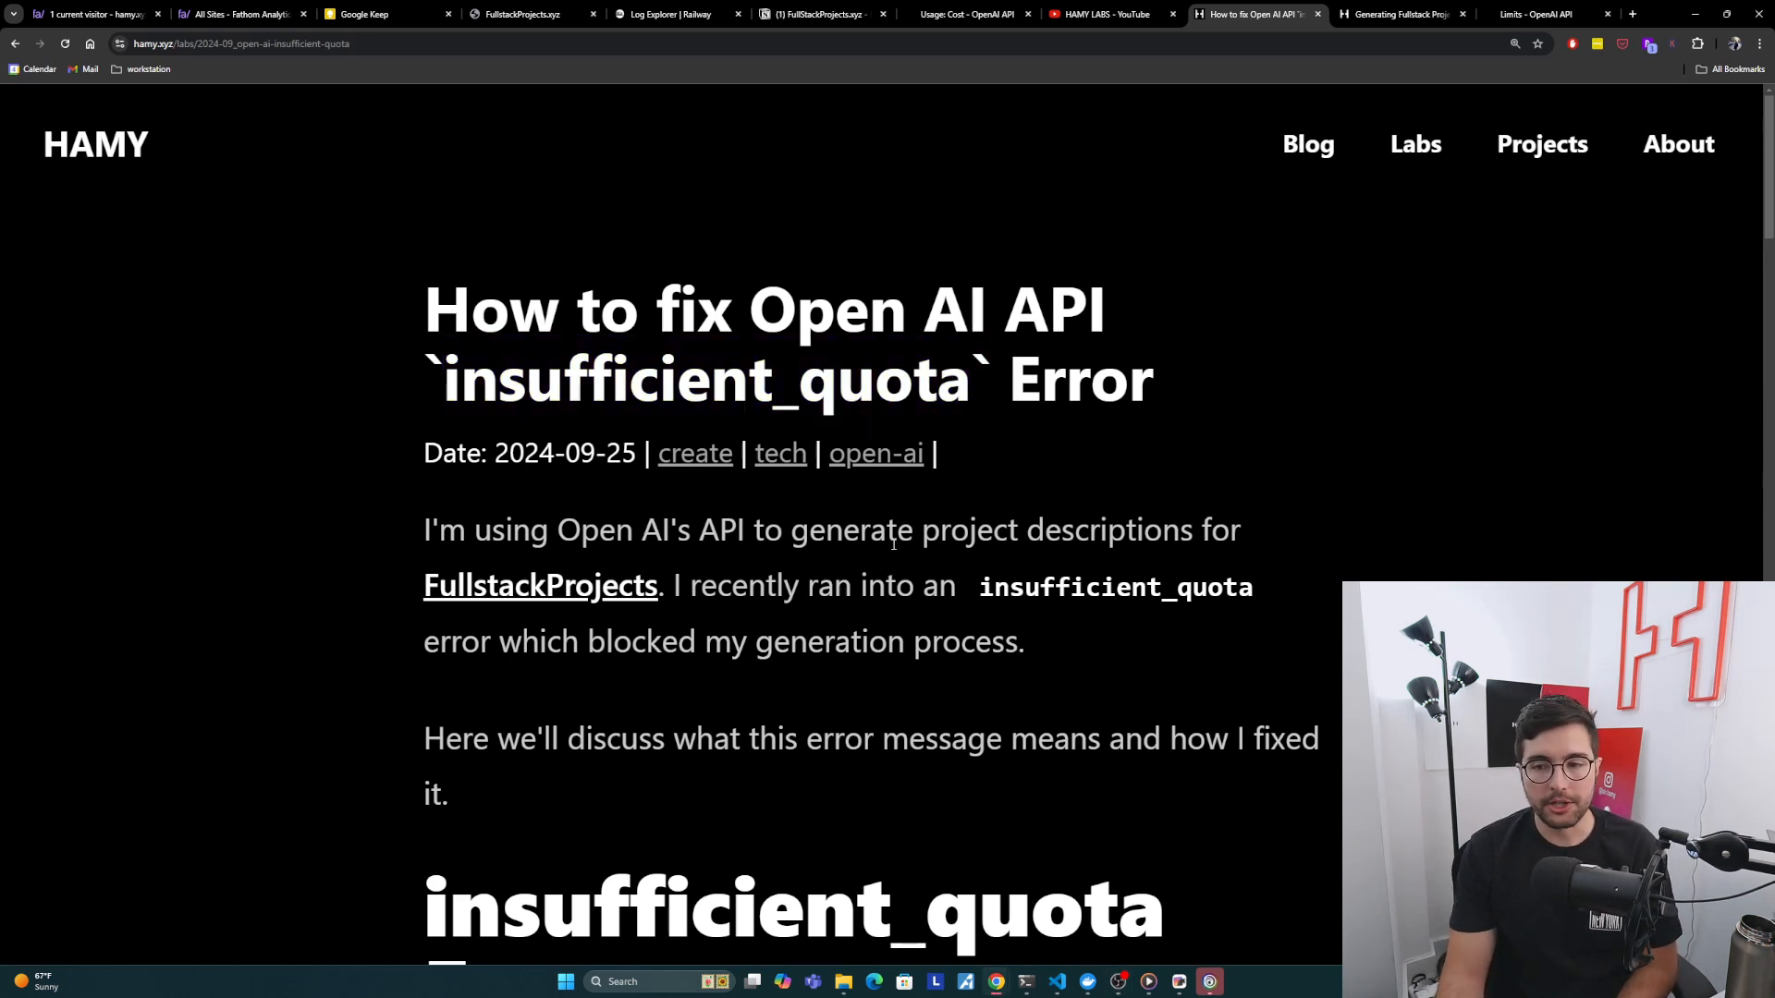
{"action": "mouse_move", "coordinate": [576, 596]}
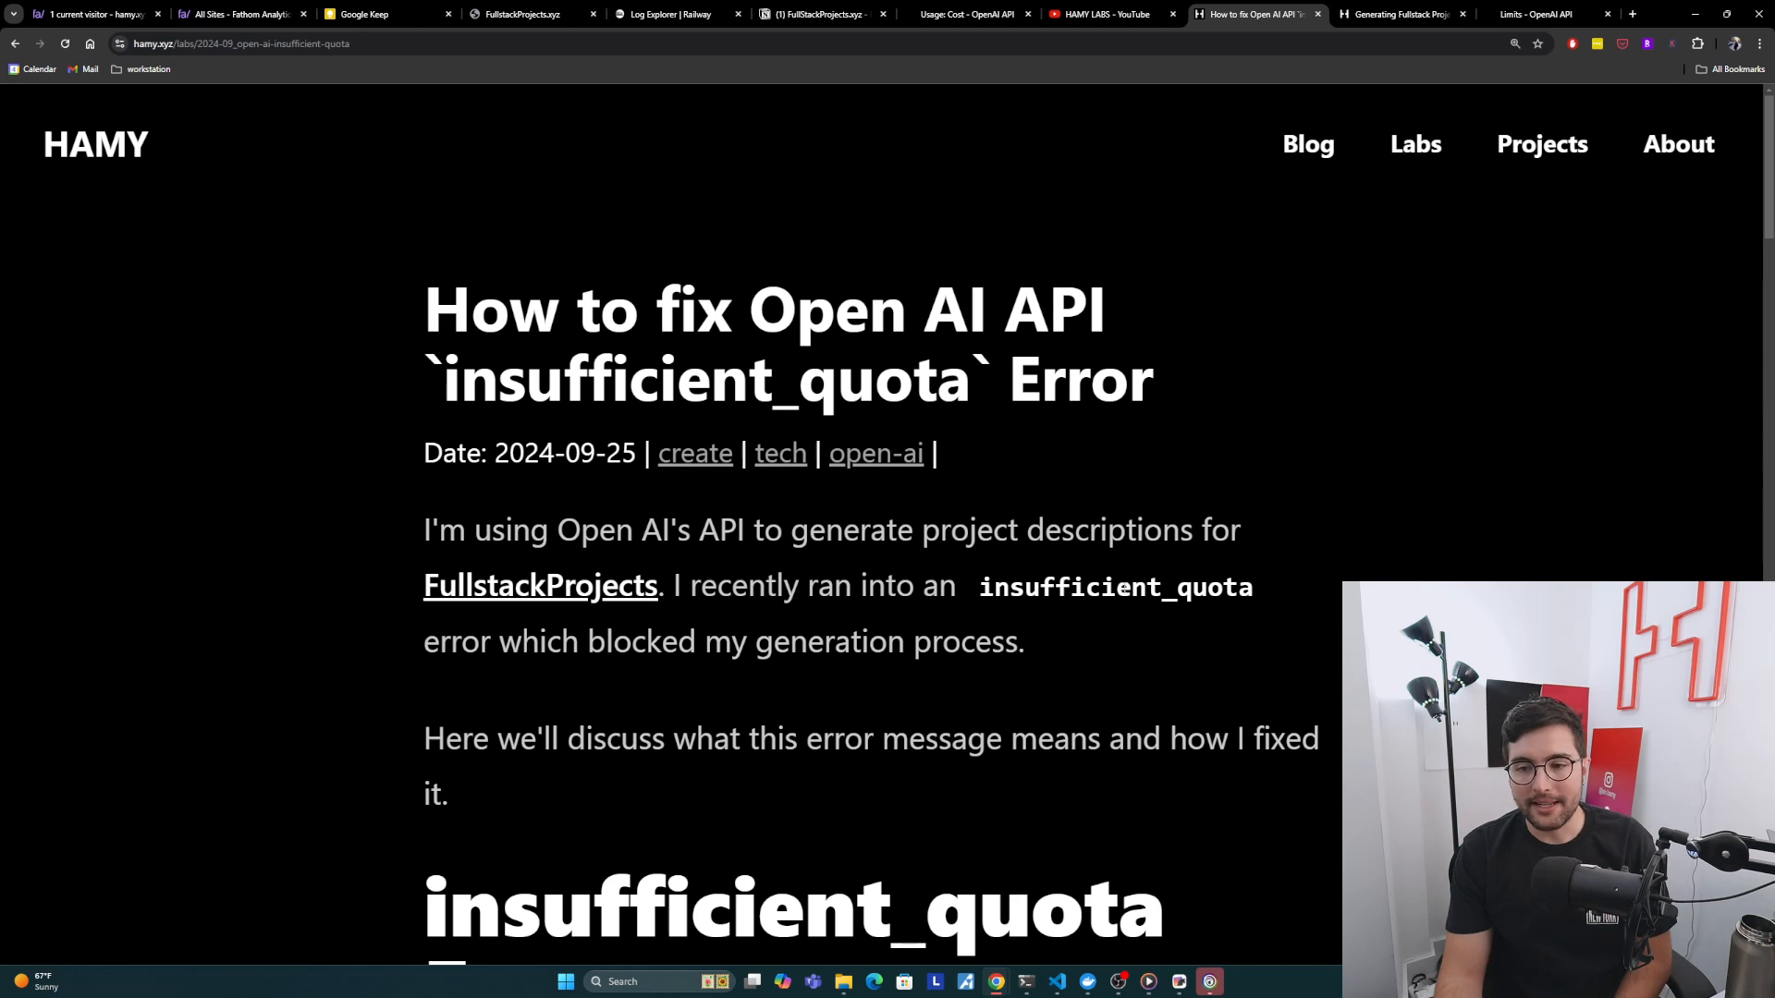
{"action": "mouse_move", "coordinate": [687, 634]}
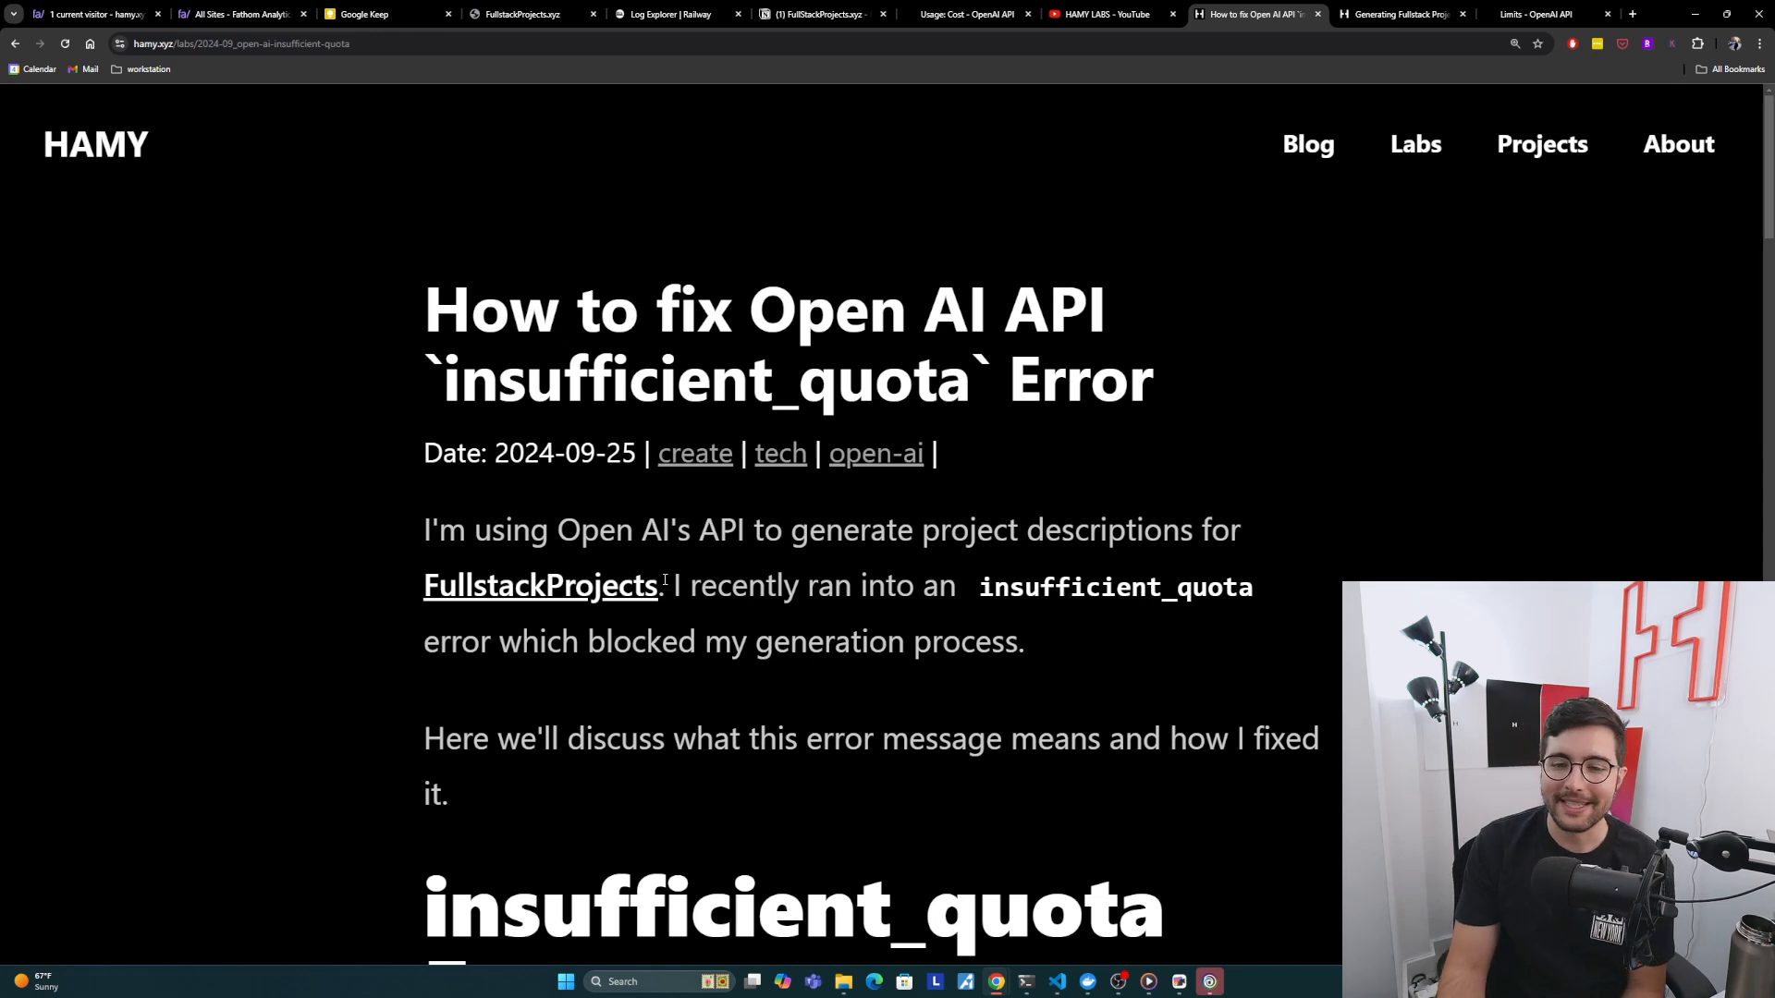
{"action": "mouse_move", "coordinate": [985, 570]}
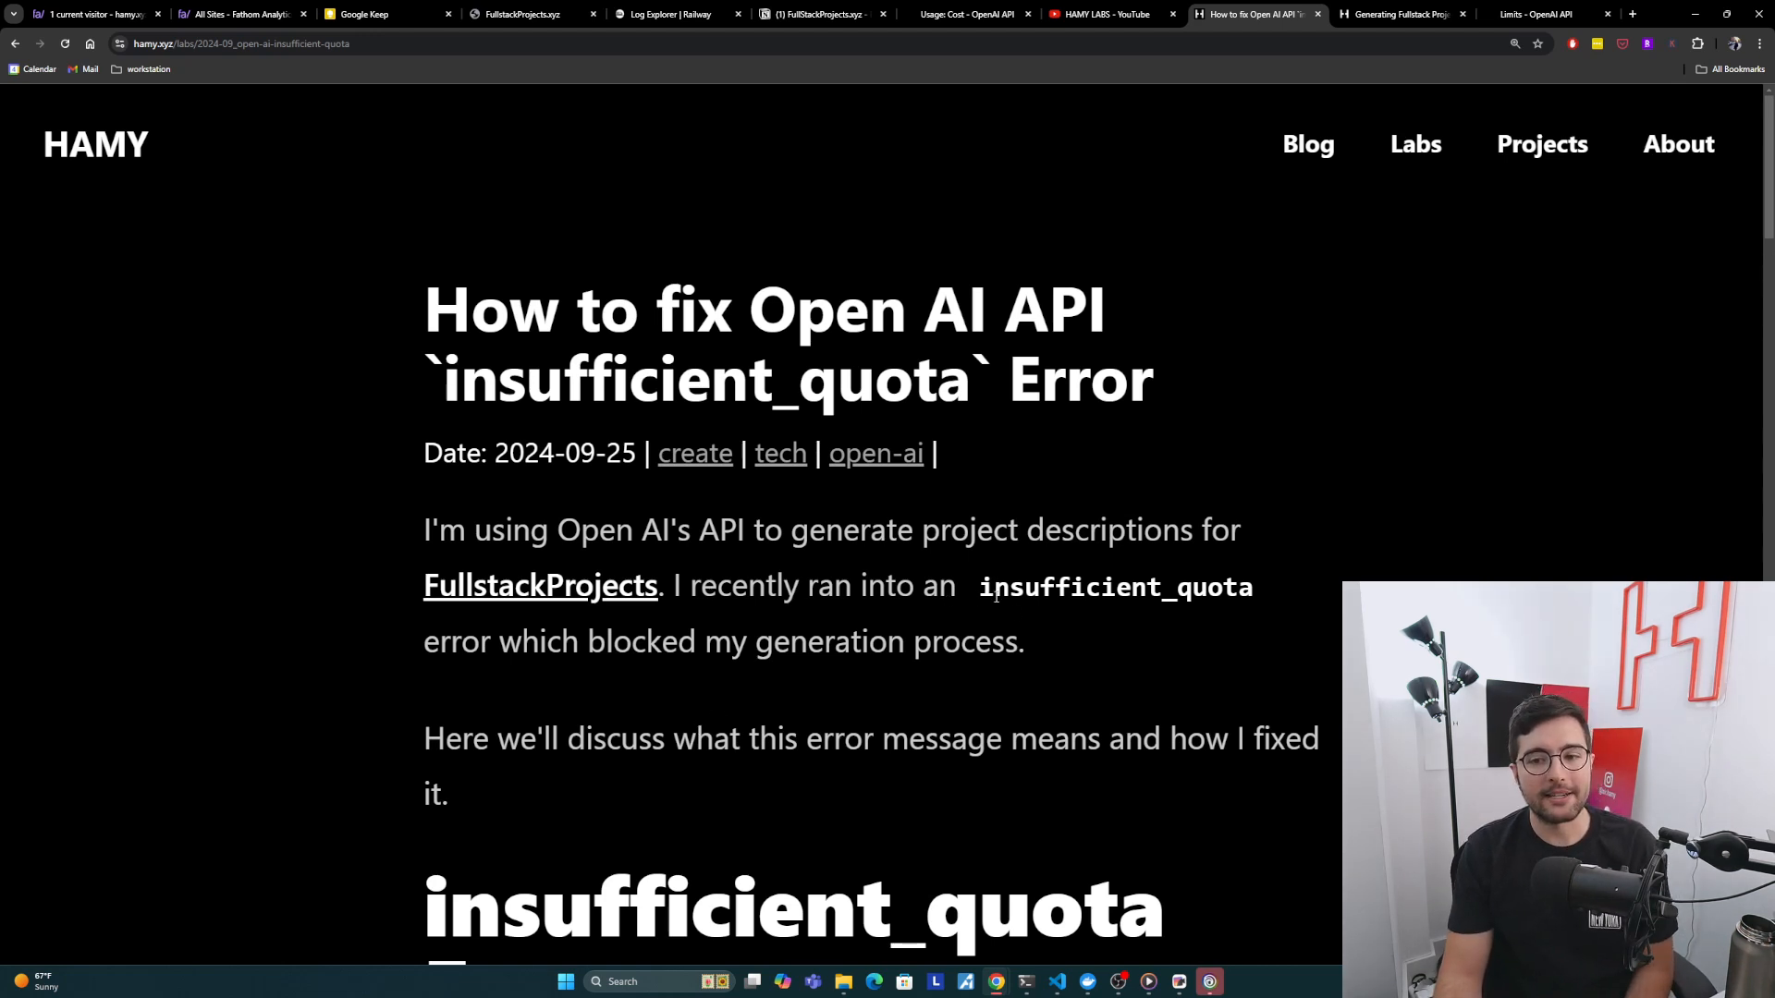
{"action": "scroll", "scroll_direction": "down", "scroll_amount": 3}
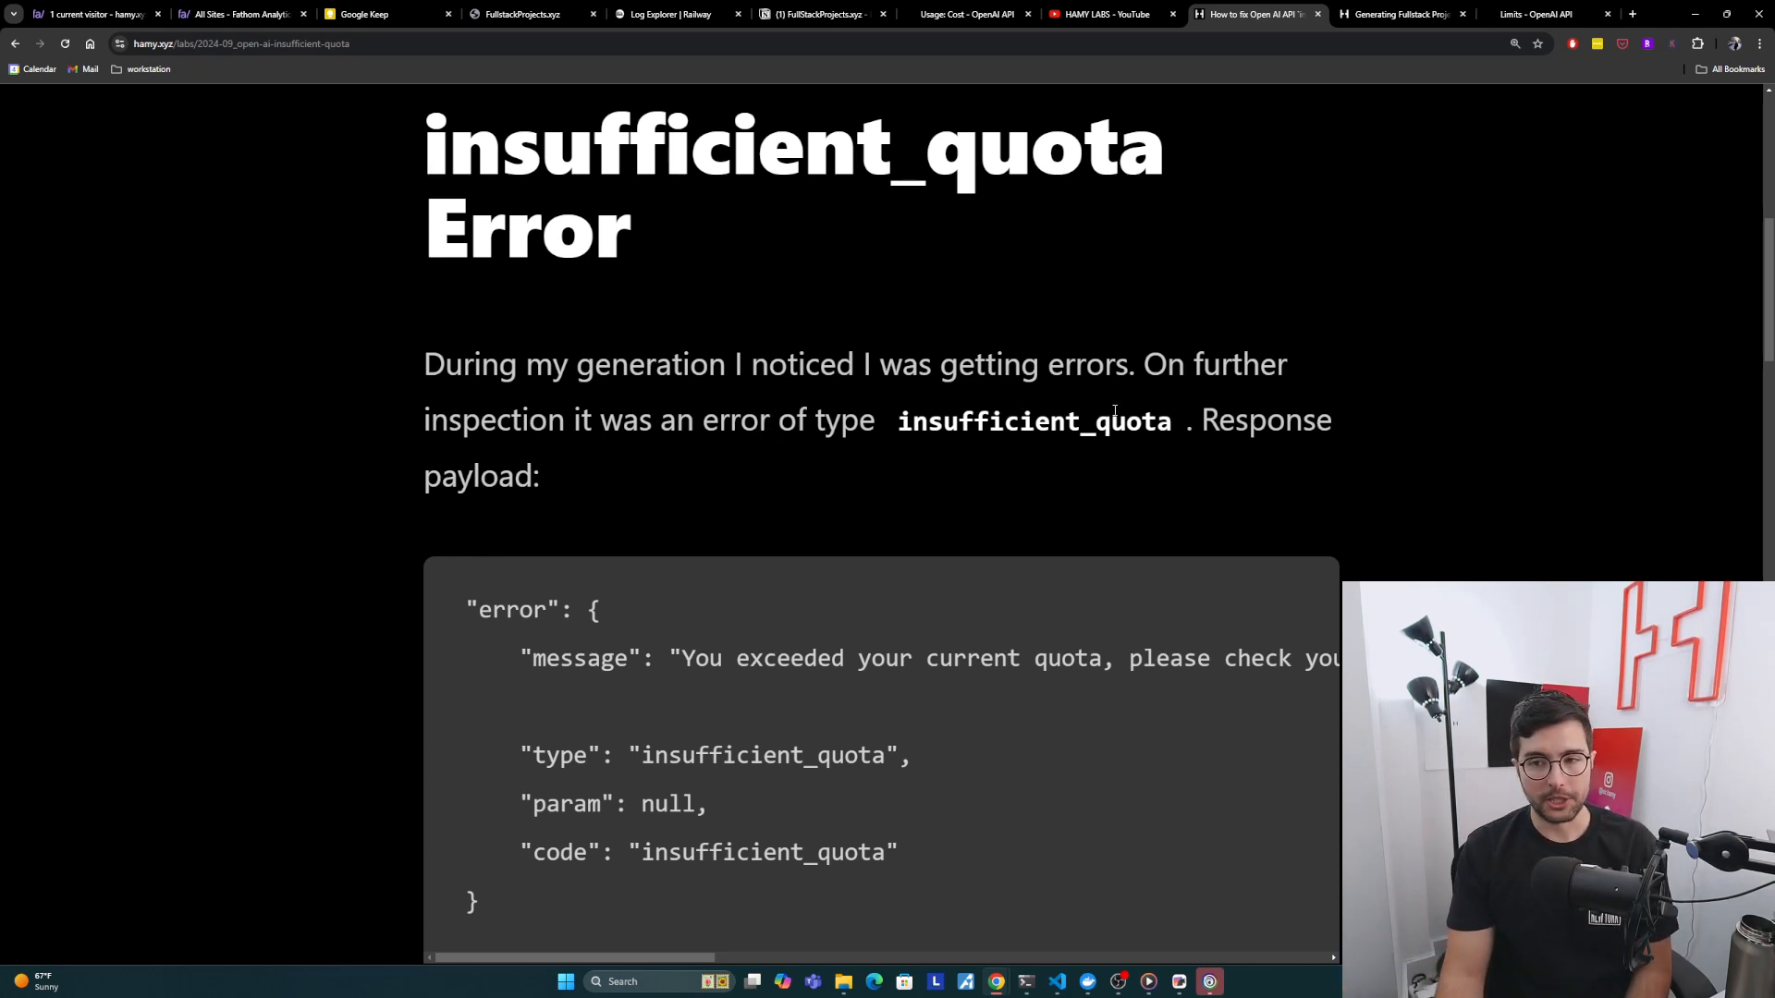
{"action": "scroll", "scroll_direction": "down", "scroll_amount": 3}
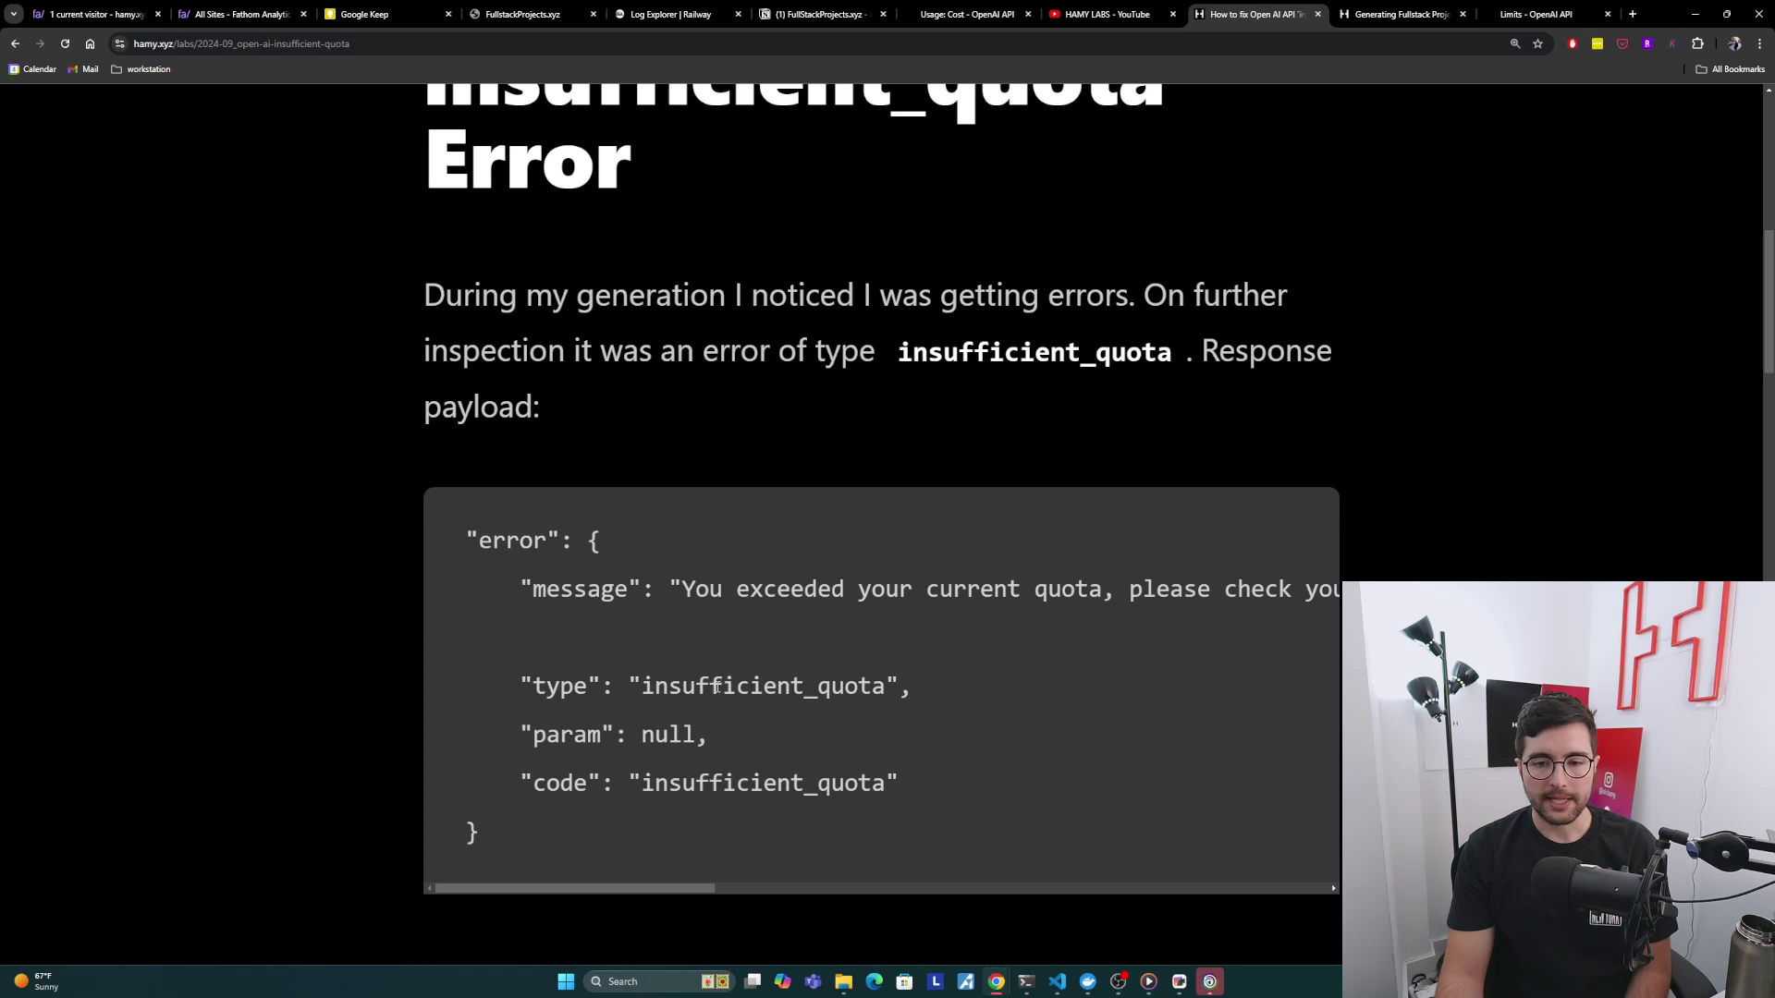
Step: Highlight the insufficient_quota code value and scroll sideways to read the full error payload
{"action": "double_click", "coordinate": [763, 782]}
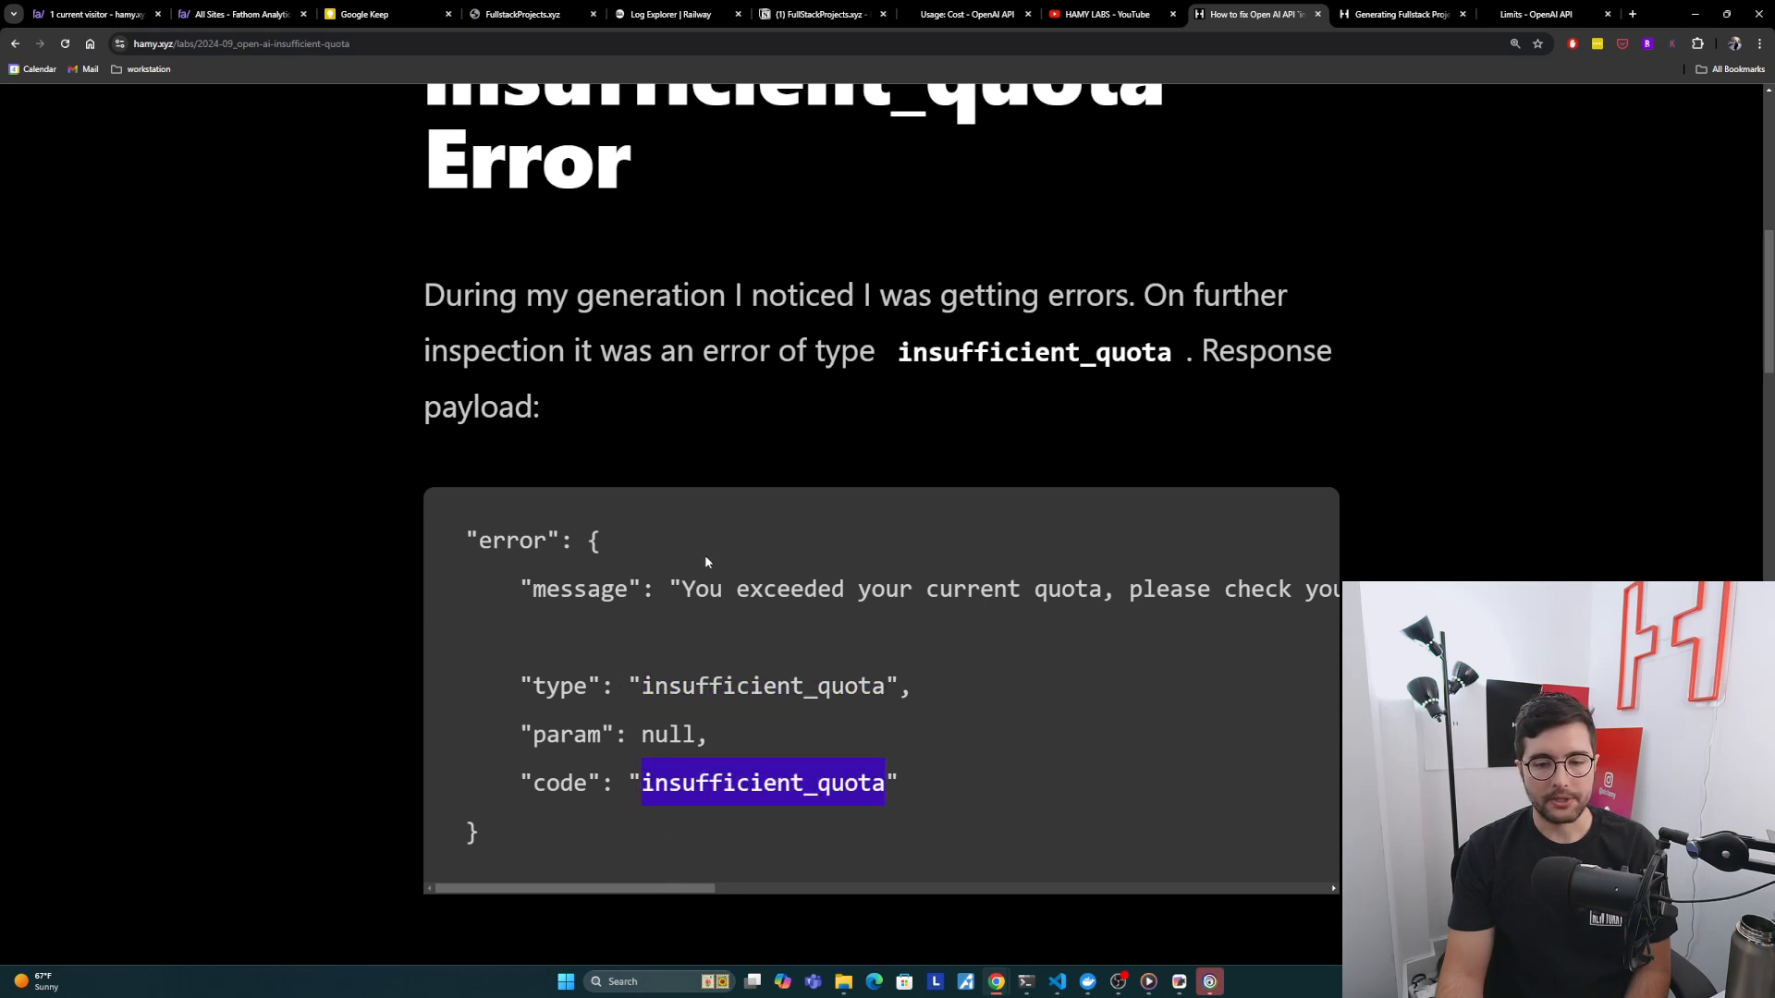
{"action": "scroll", "scroll_direction": "right", "scroll_amount": 3}
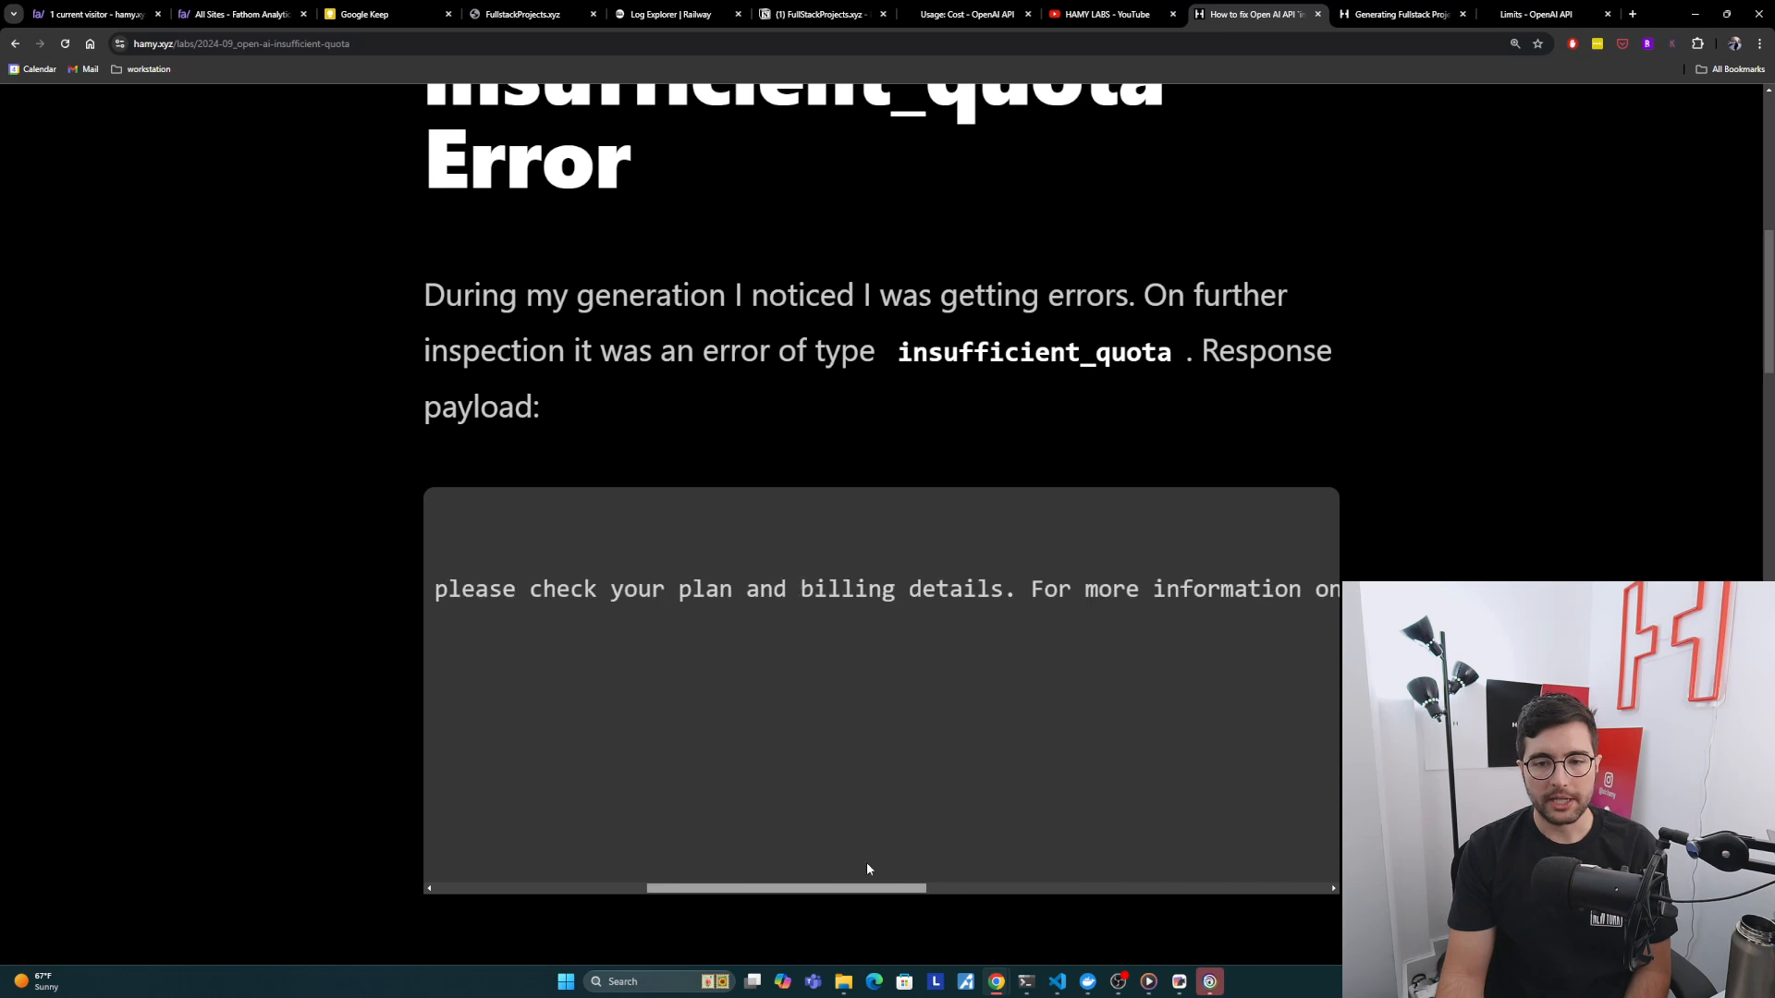
{"action": "scroll", "scroll_direction": "right", "scroll_amount": 3}
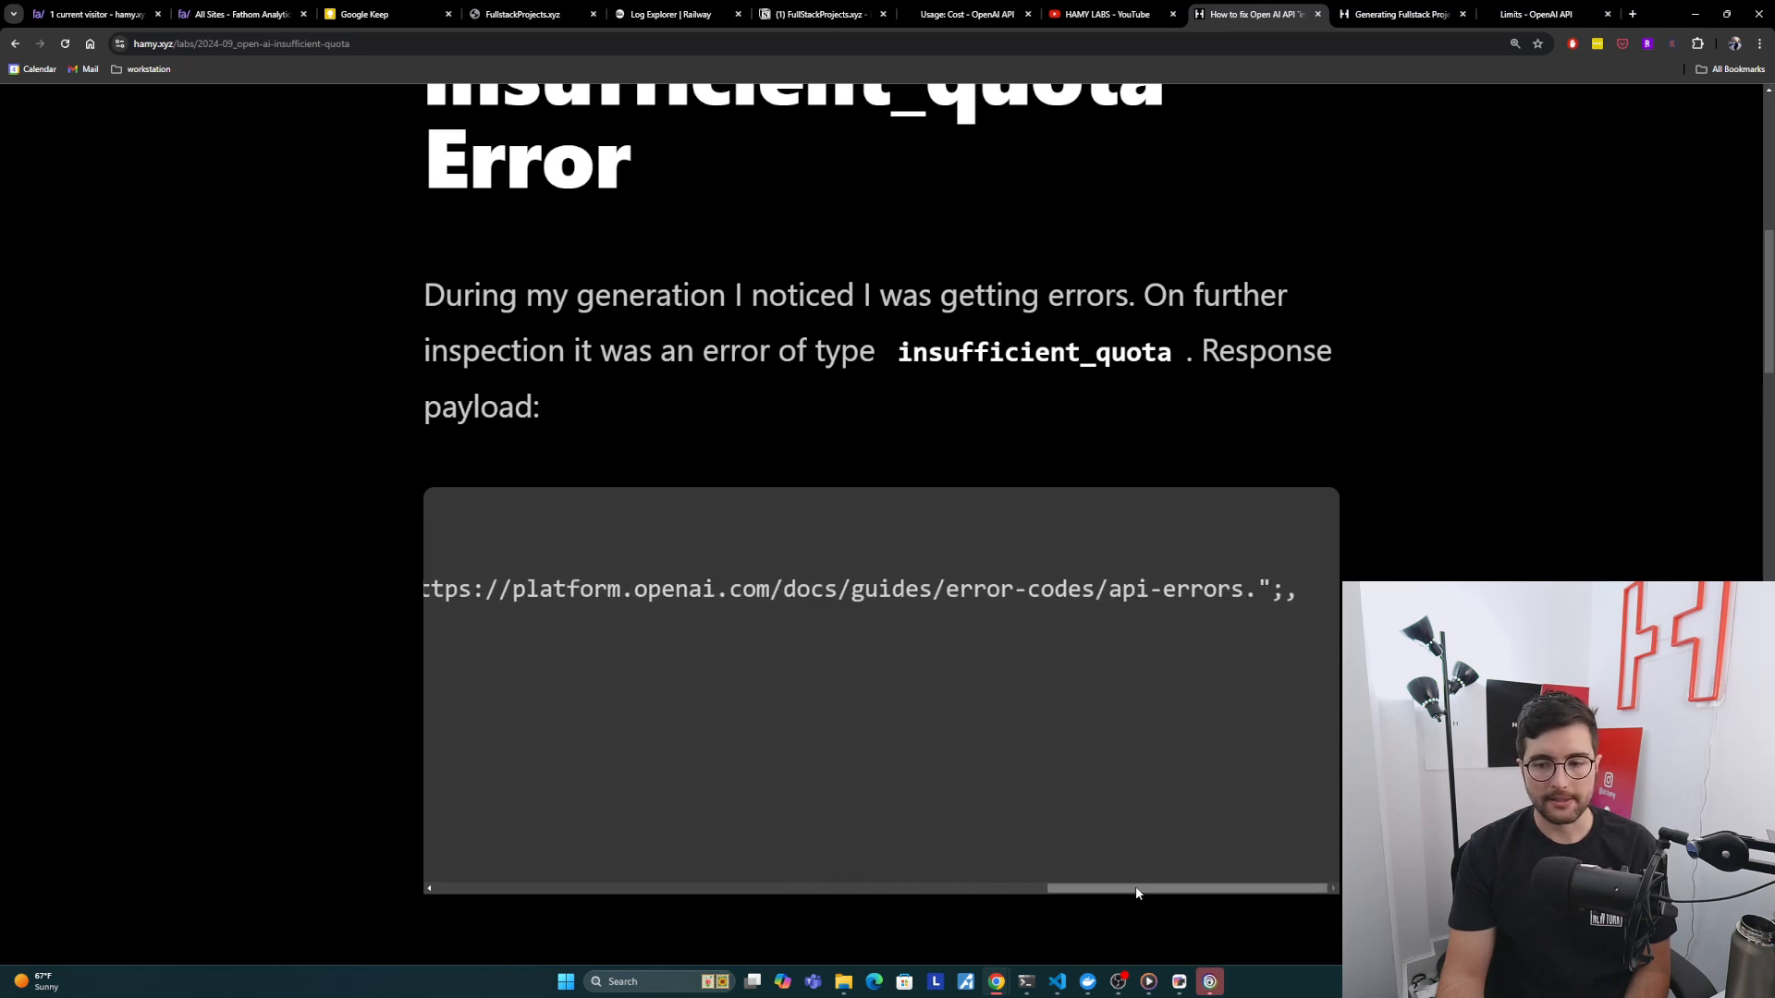
{"action": "scroll", "scroll_direction": "down", "scroll_amount": 3}
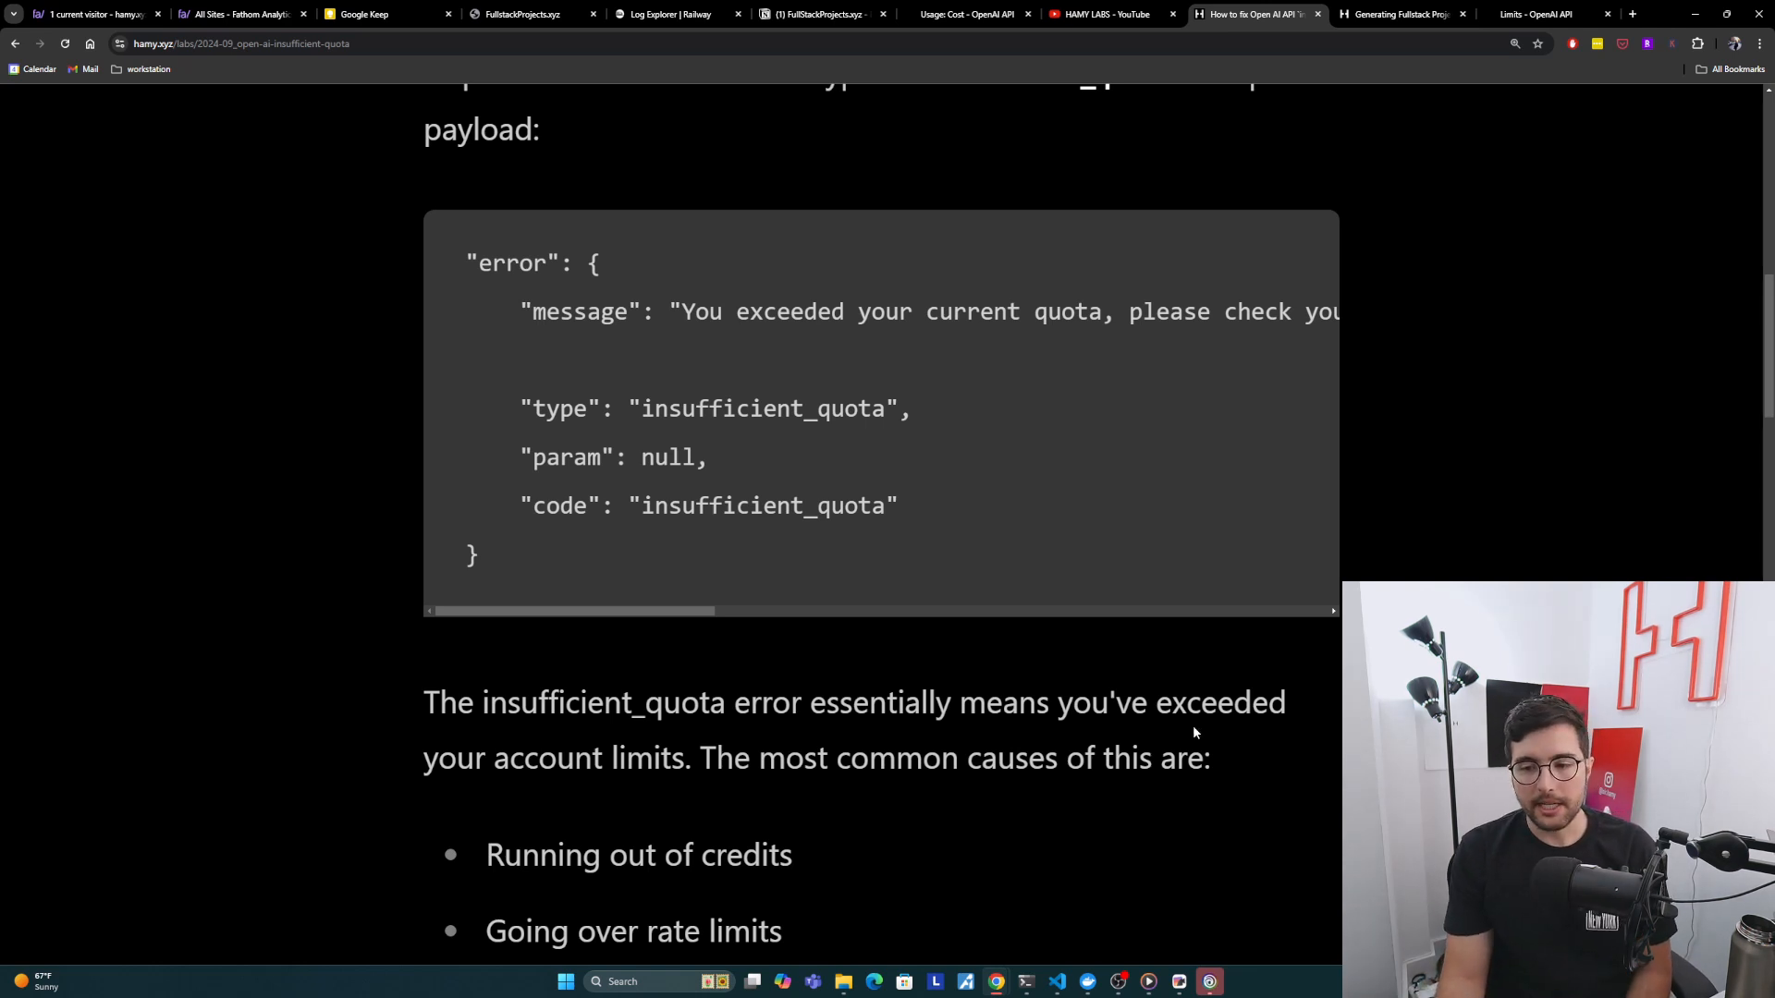
Step: Highlight the 'Going over rate limits' cause, then switch to the 'Limits - OpenAI API' tab
{"action": "double_click", "coordinate": [639, 854]}
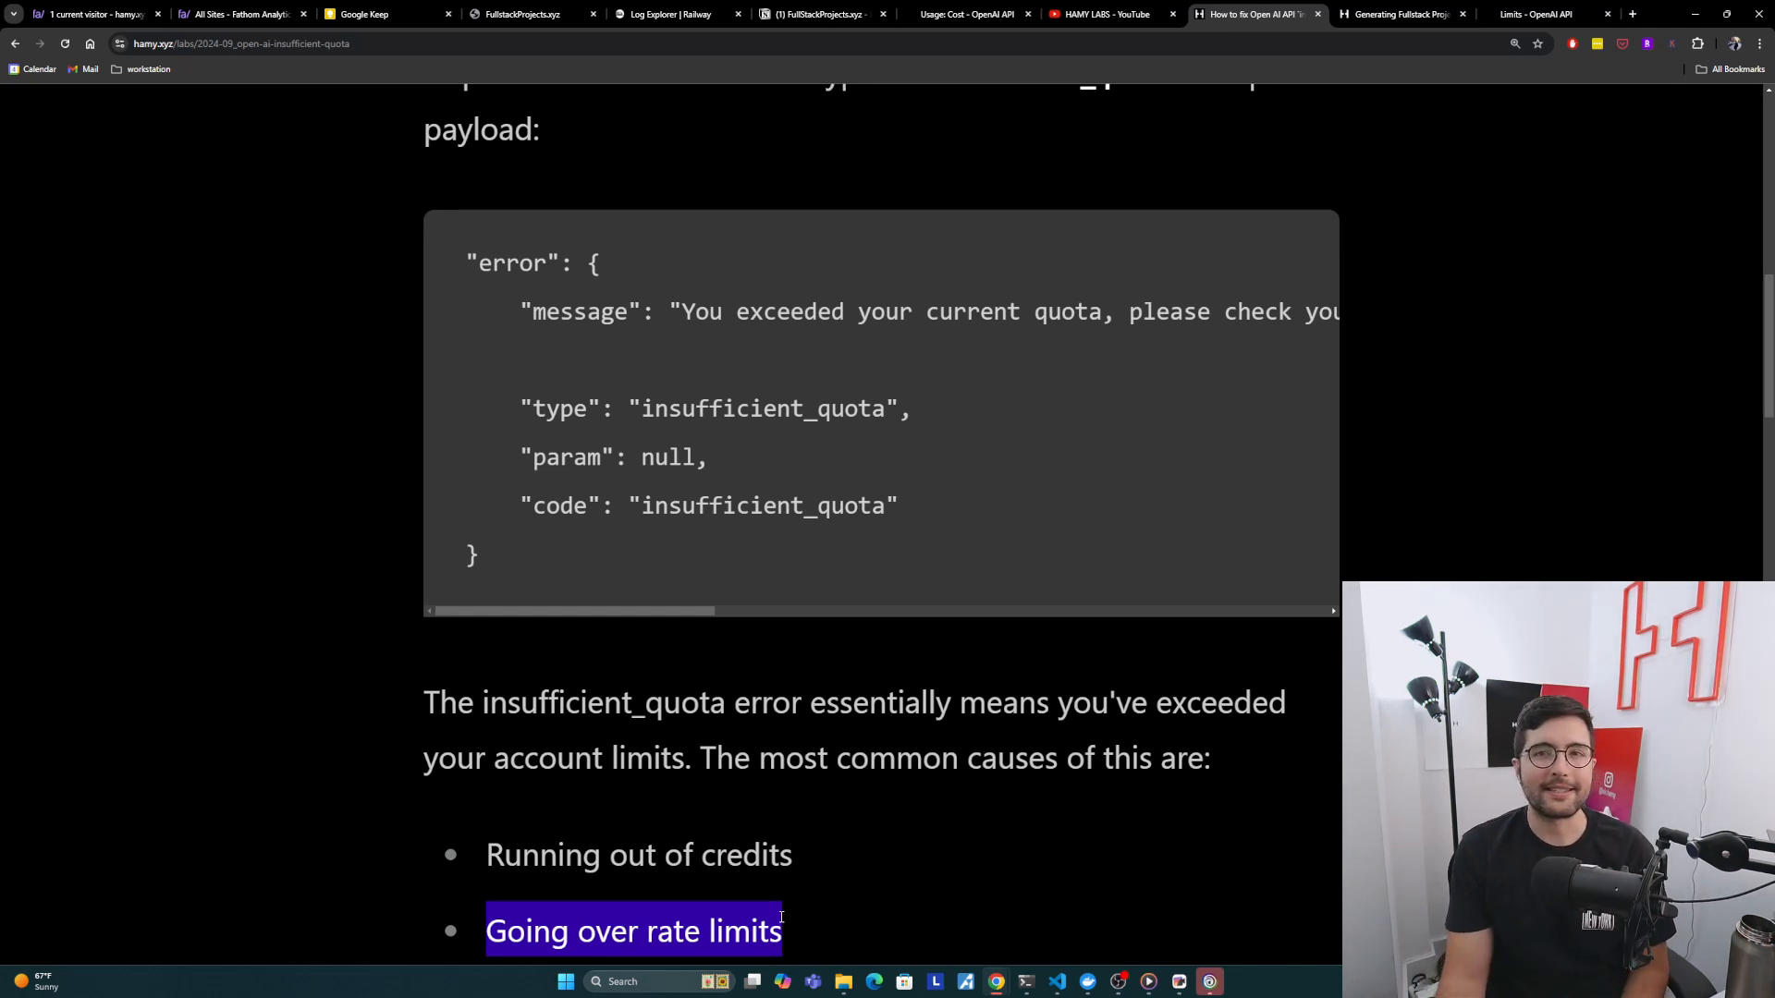
{"action": "mouse_move", "coordinate": [777, 814]}
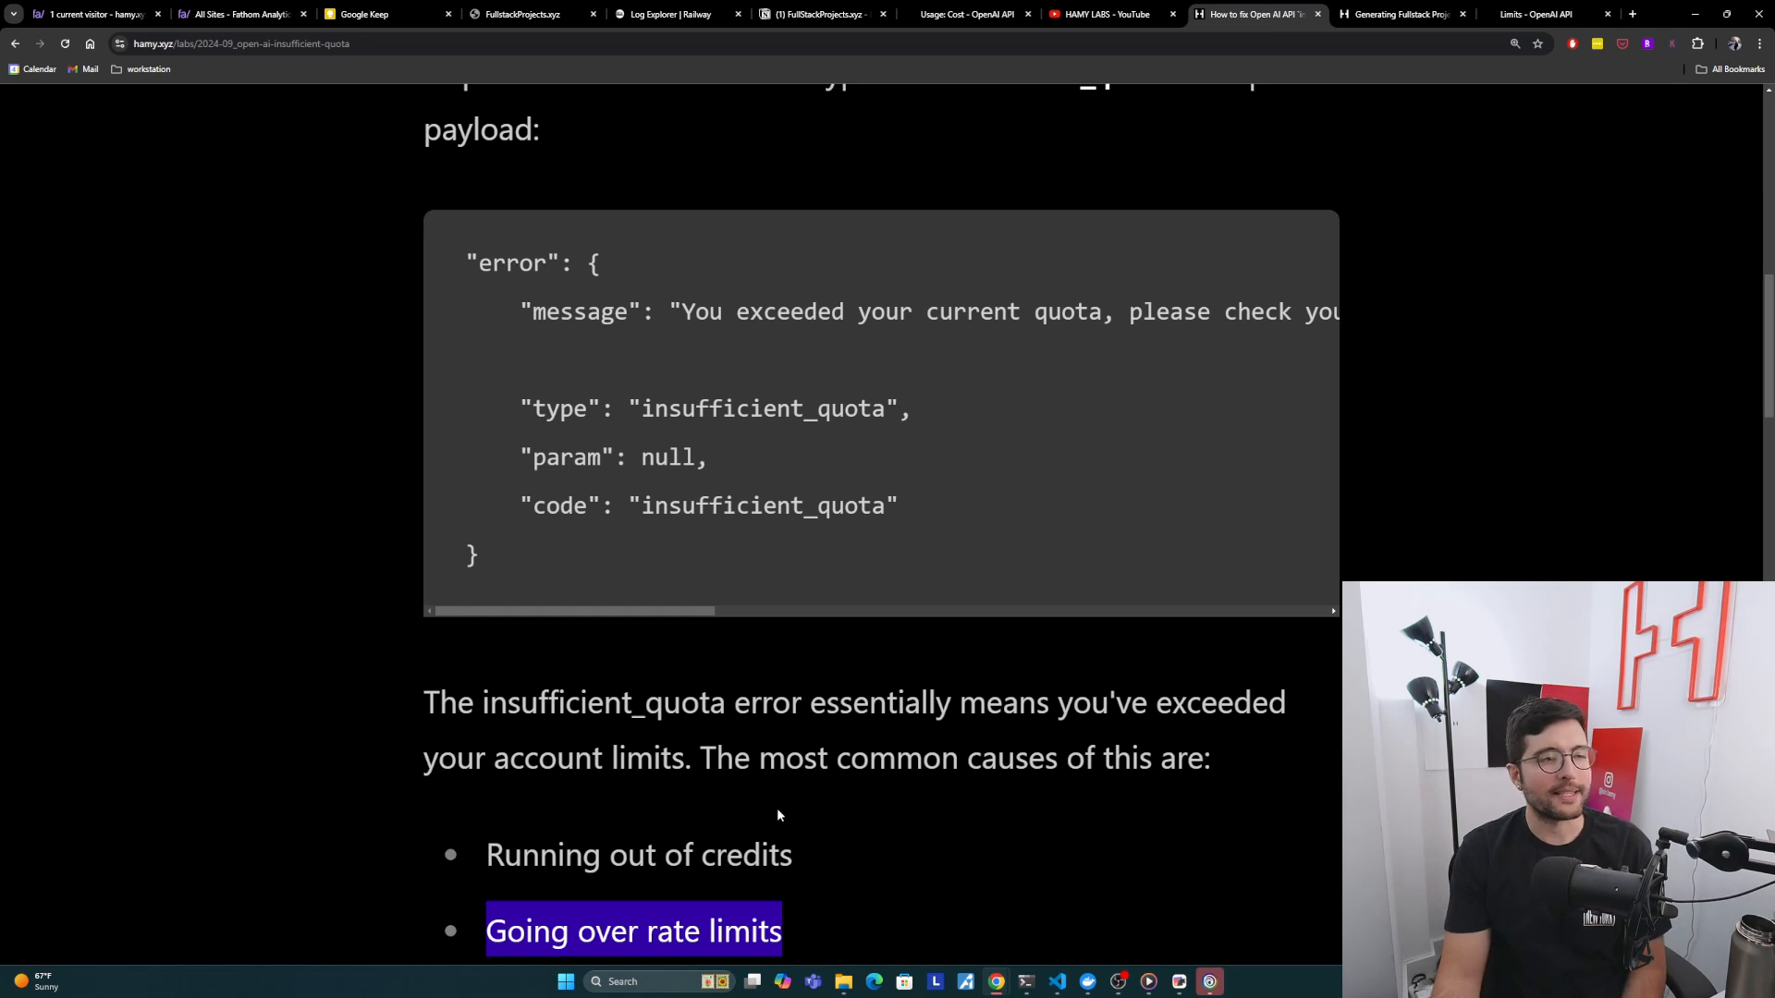
{"action": "mouse_move", "coordinate": [889, 657]}
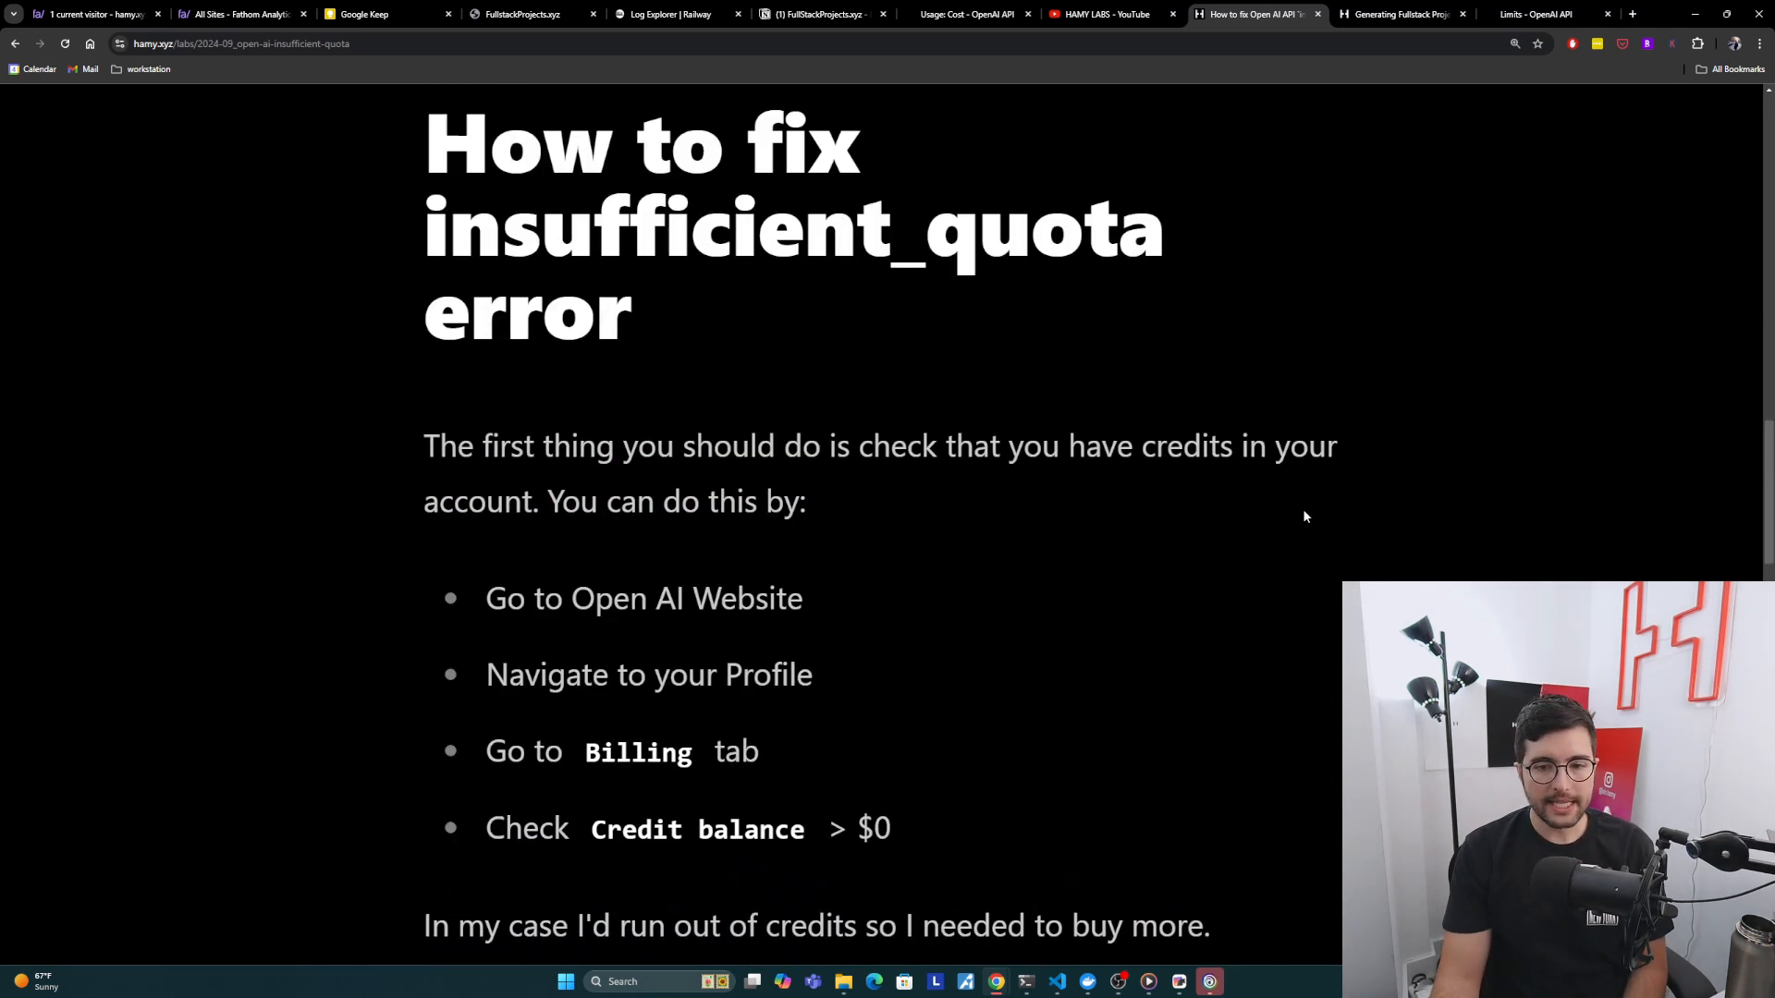
{"action": "mouse_move", "coordinate": [773, 509]}
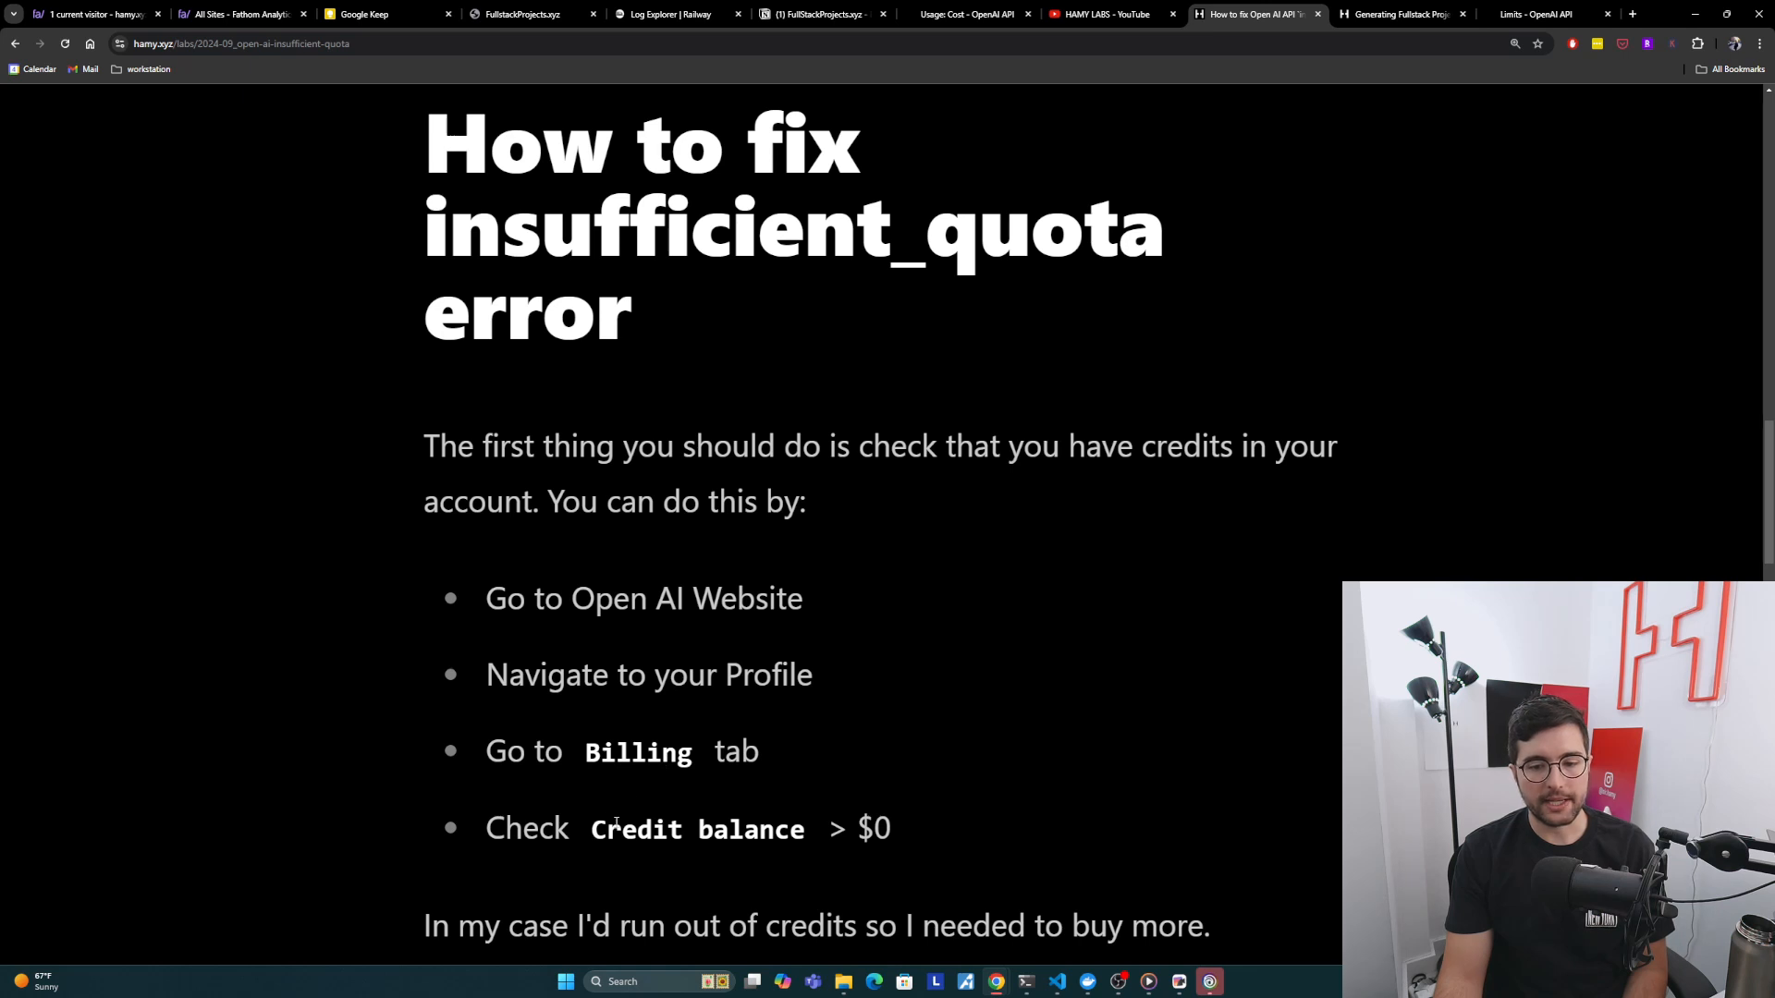
{"action": "mouse_move", "coordinate": [1506, 145]}
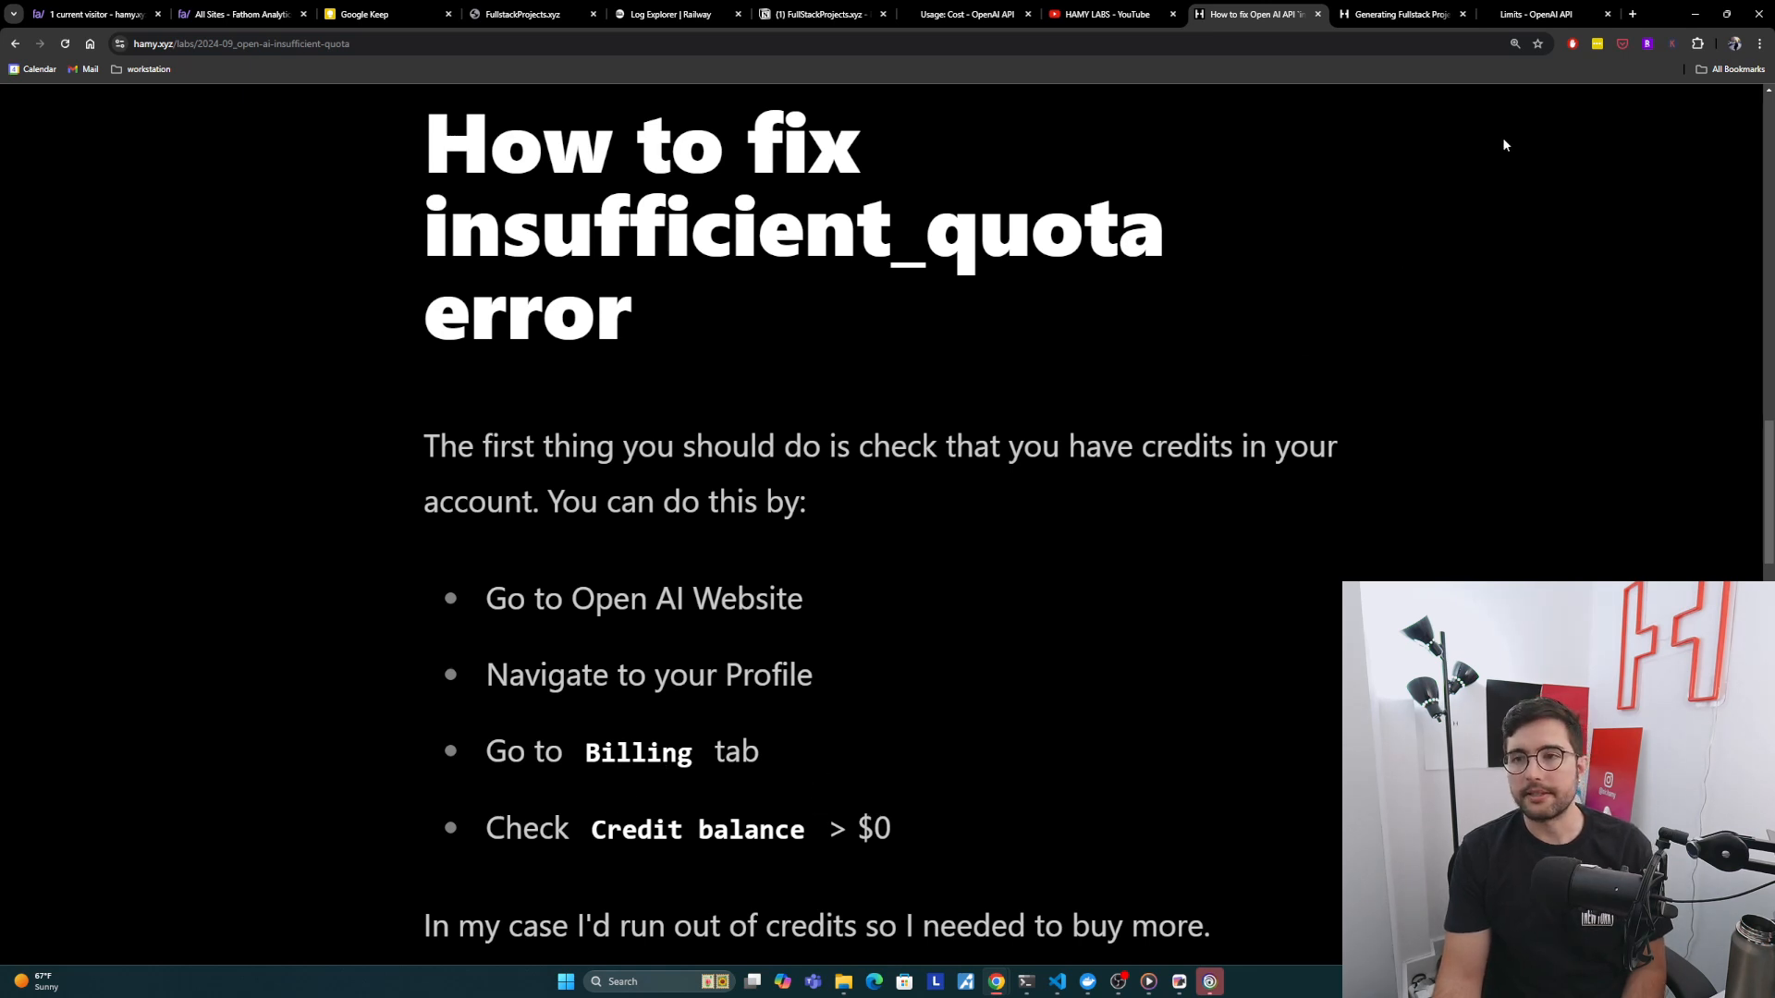
{"action": "left_click", "coordinate": [1539, 14]}
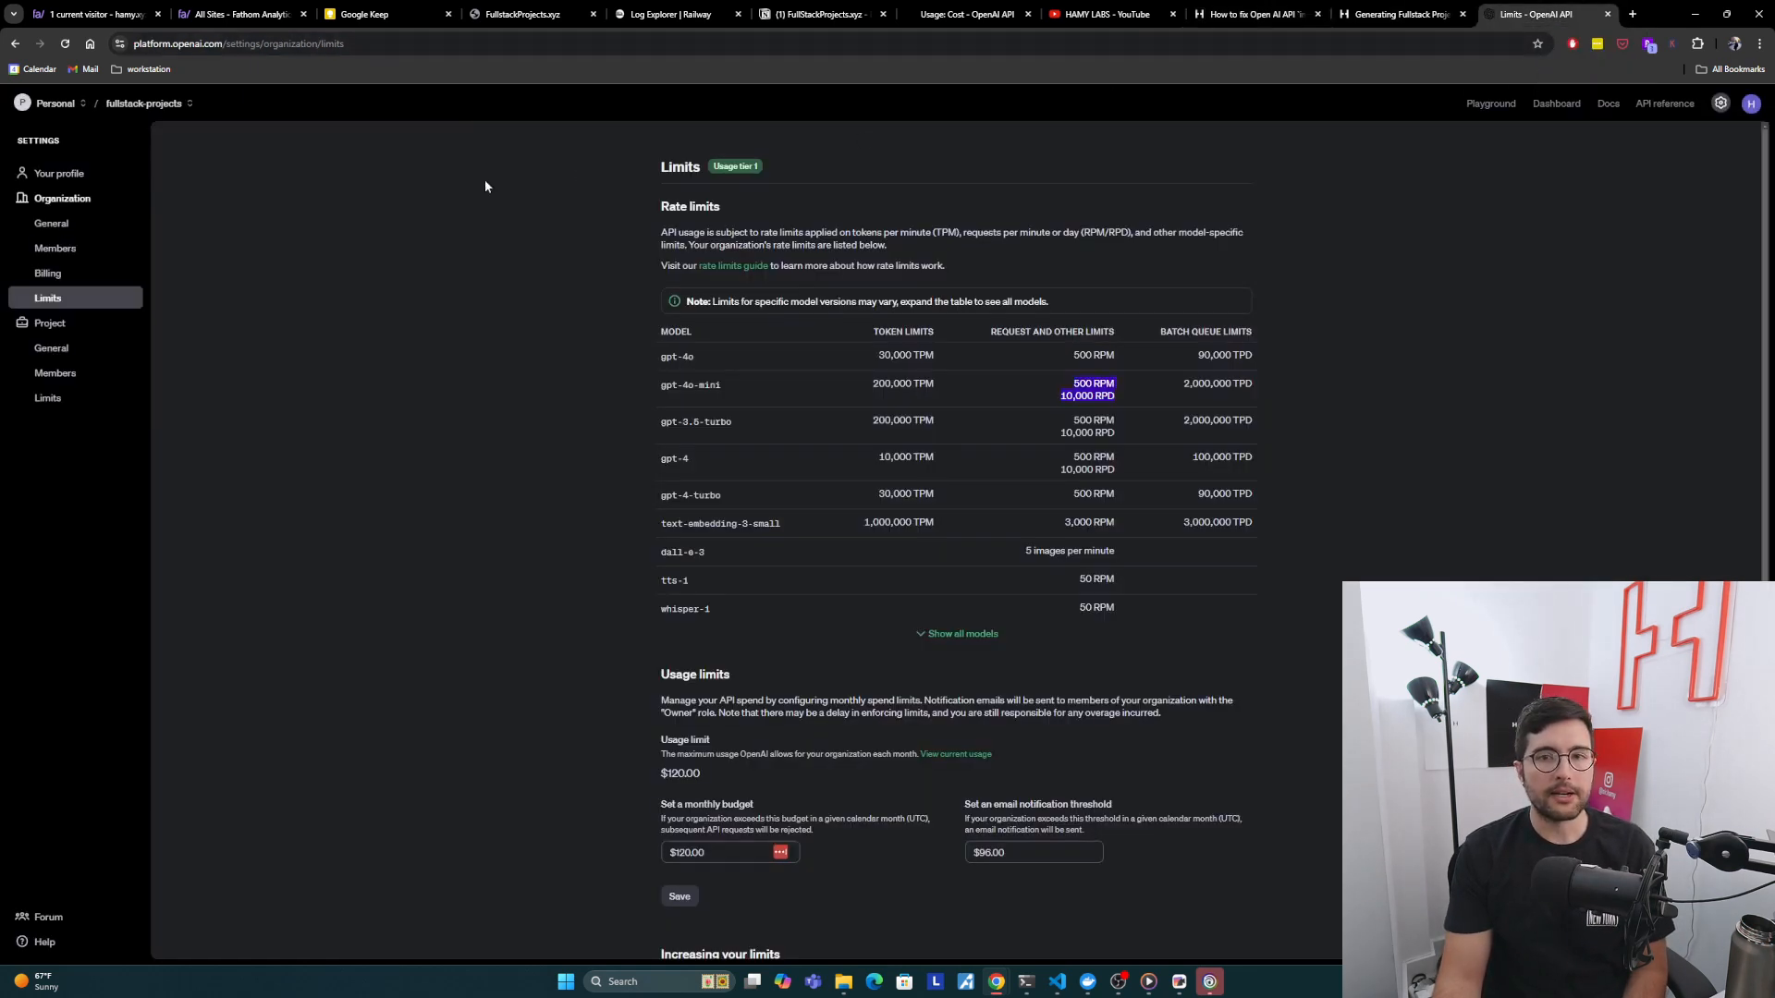
Step: View the $18.80 credit balance on the Billing overview and profile menu, then return to the blog
{"action": "left_click", "coordinate": [47, 273]}
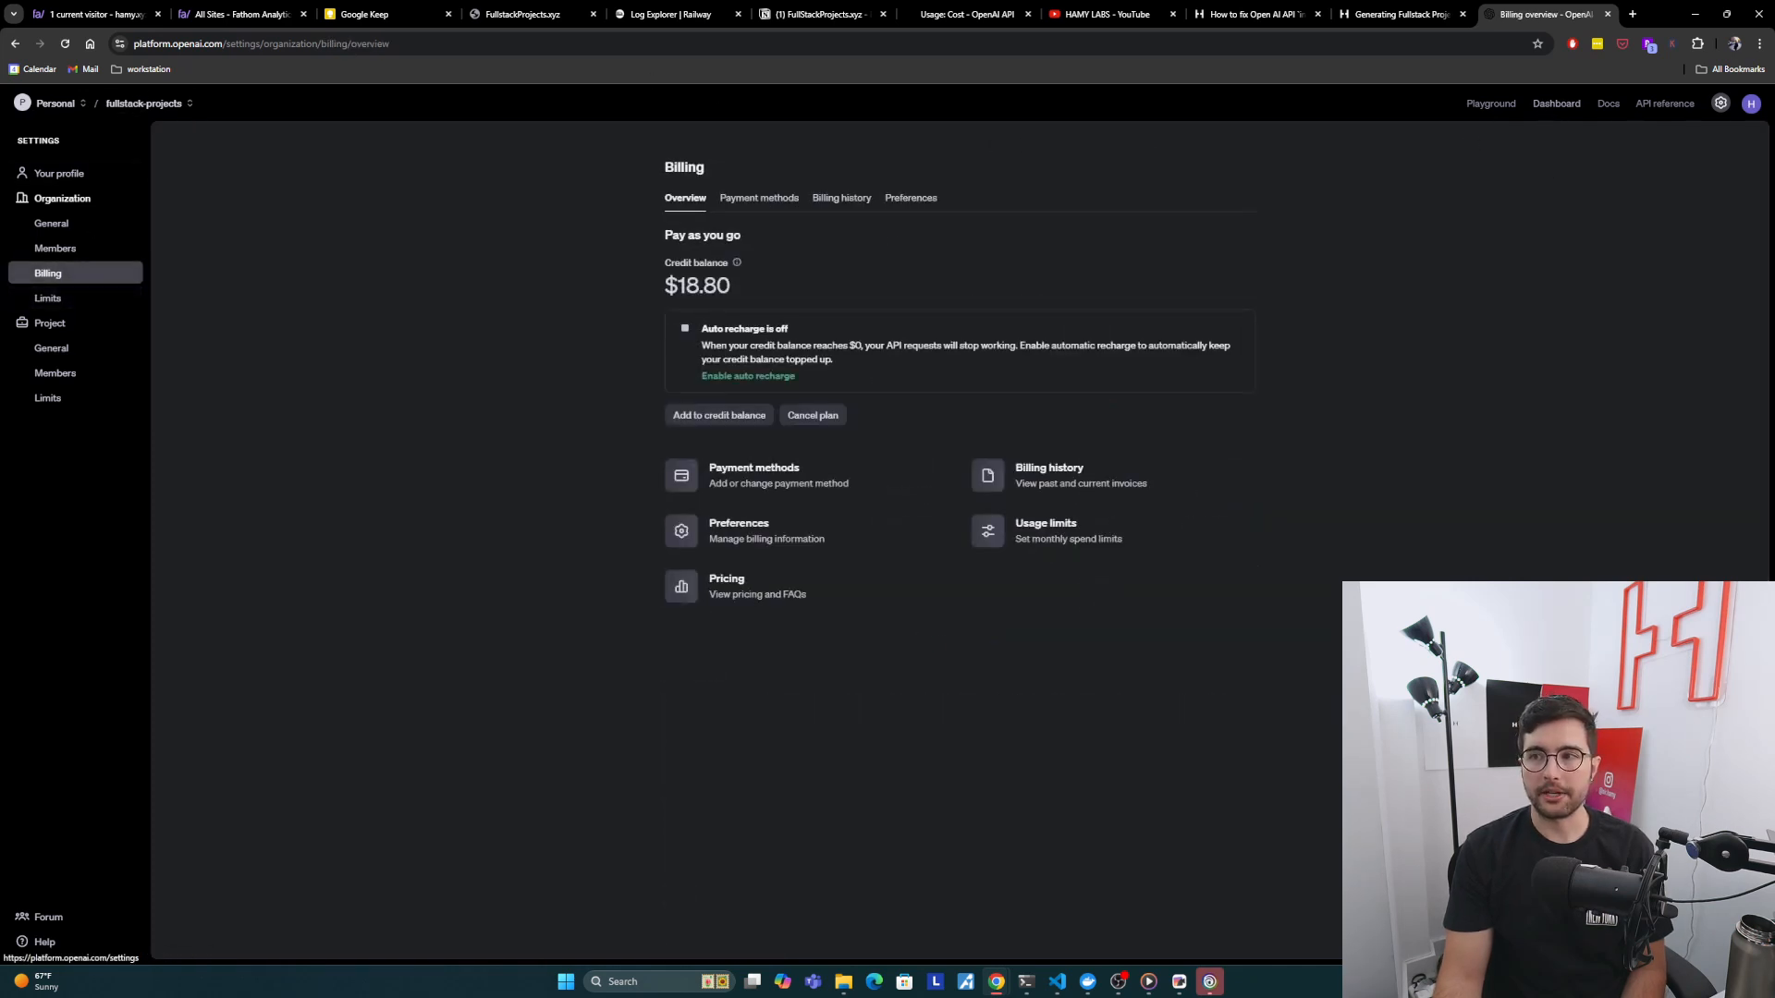
{"action": "left_click", "coordinate": [1750, 102]}
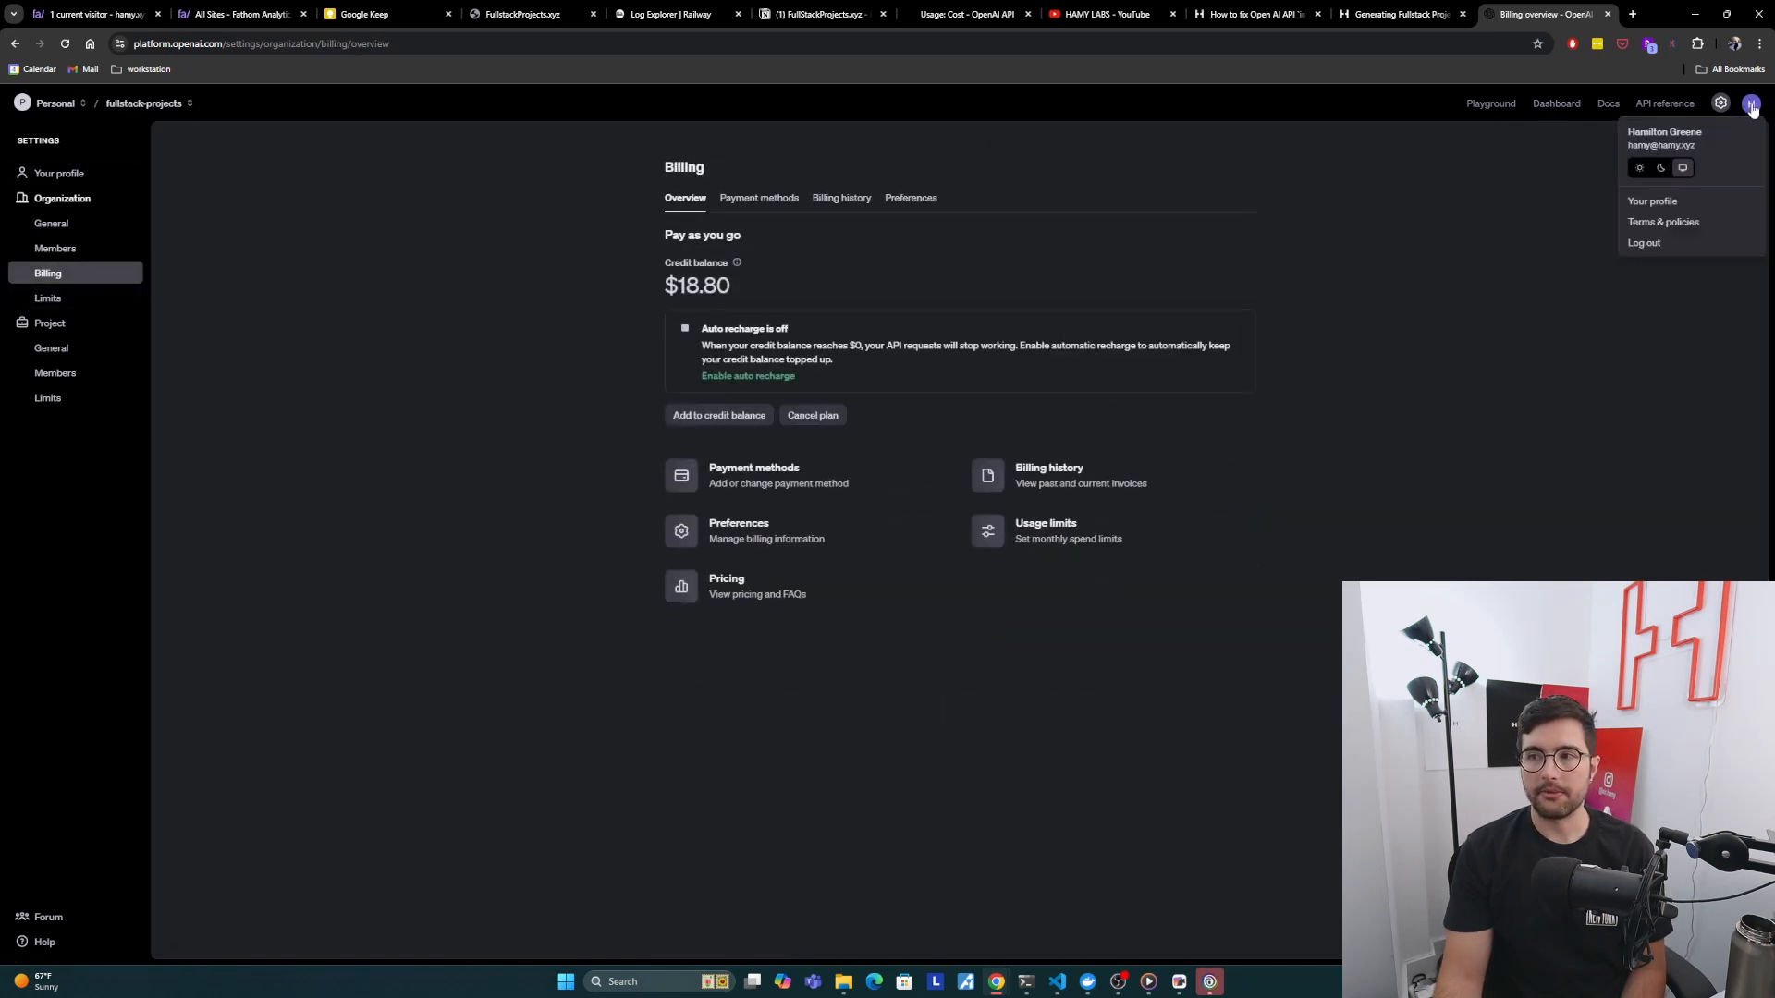
{"action": "mouse_move", "coordinate": [1082, 173]}
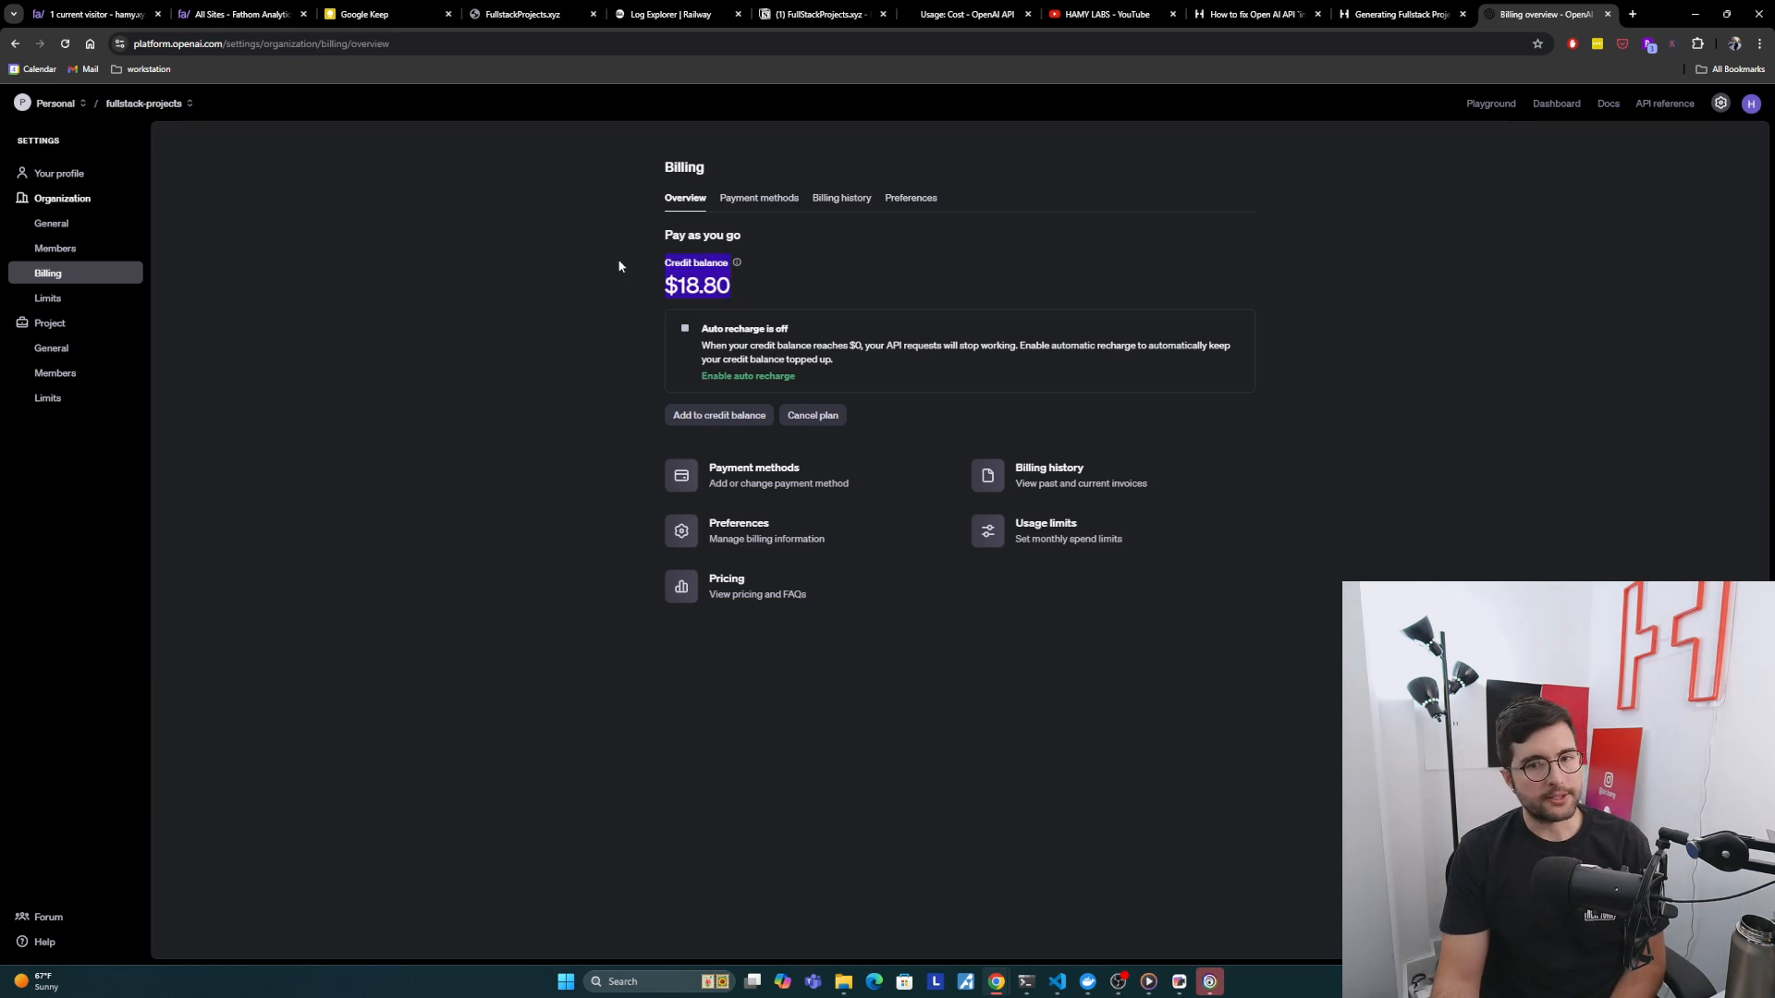
{"action": "mouse_move", "coordinate": [566, 261]}
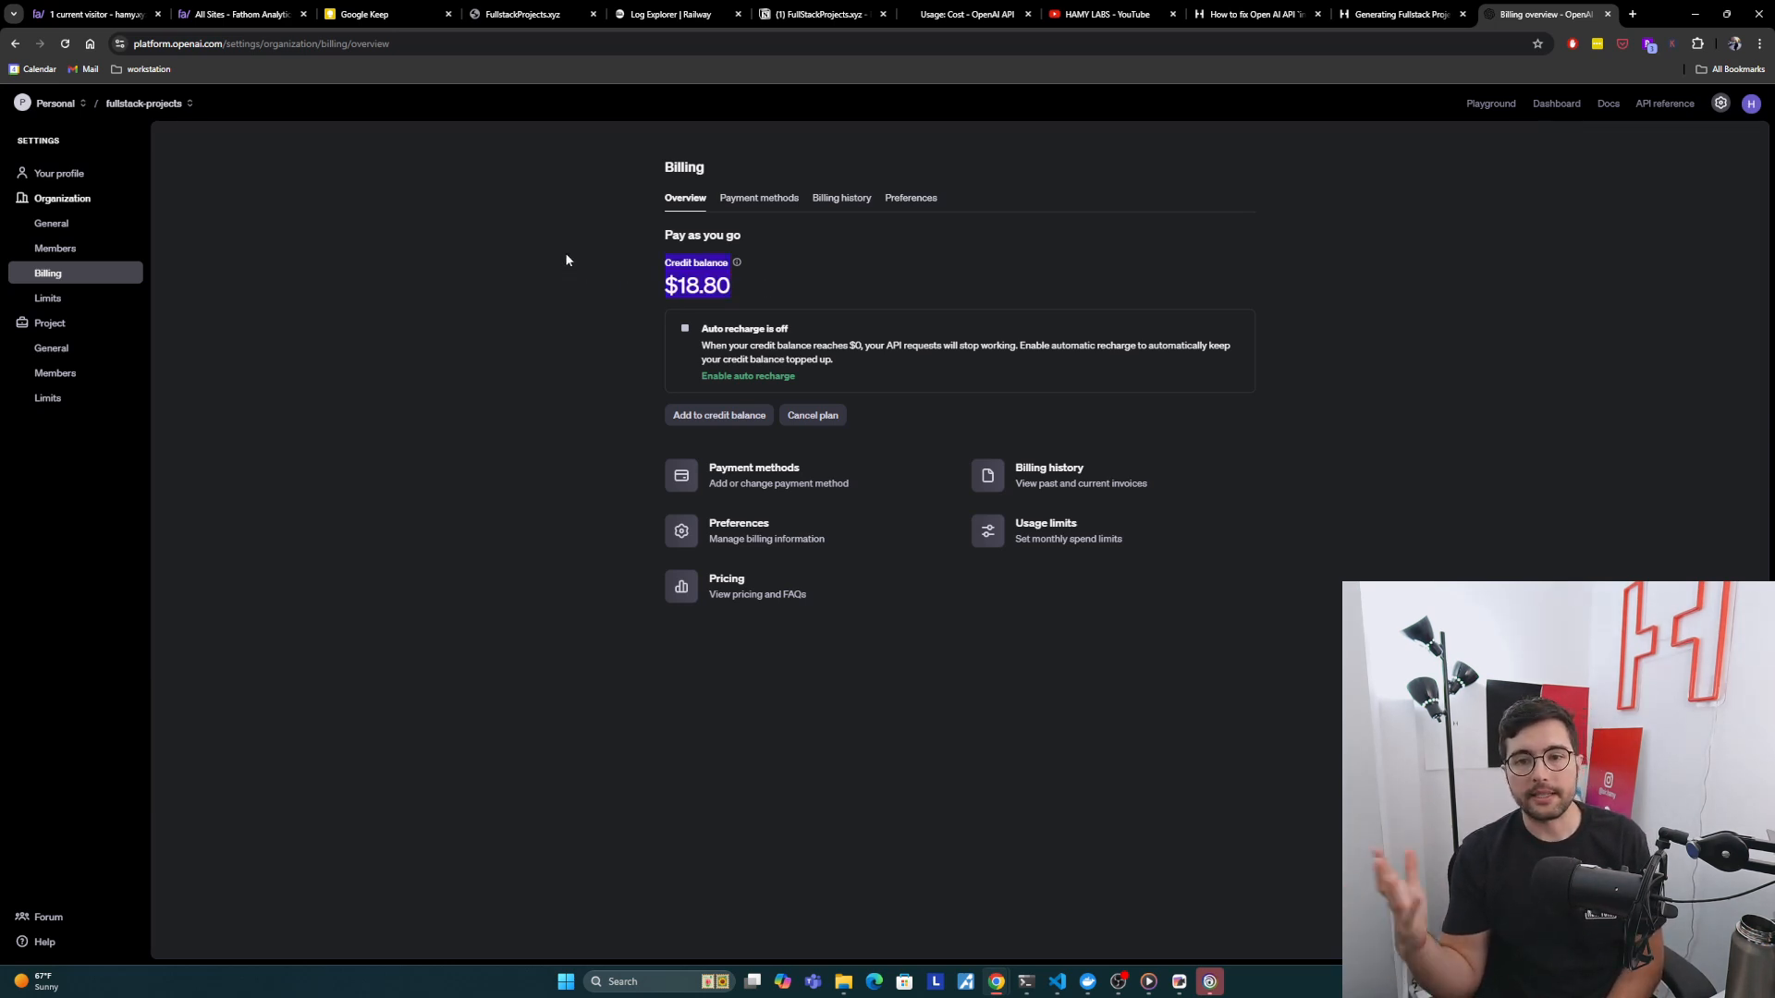
{"action": "left_click", "coordinate": [1255, 14]}
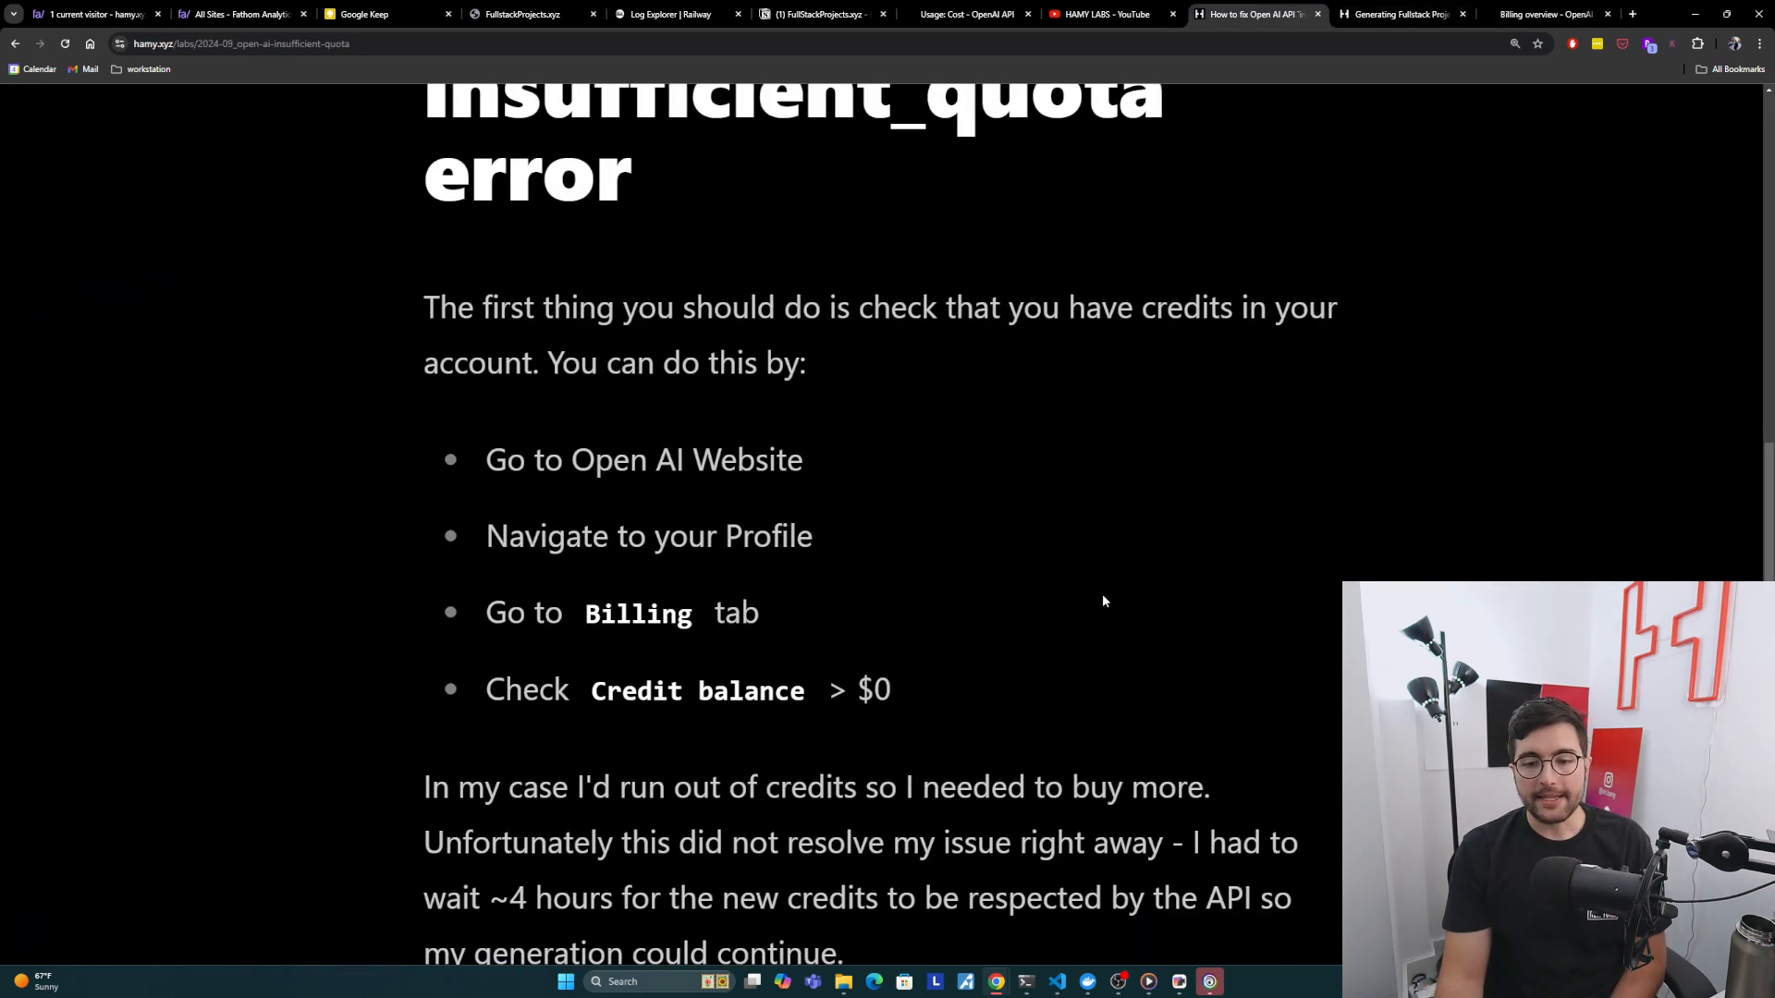
Step: Highlight the '~4 hours' wait, then reach the Limits tab and one-per-minute generation steps
{"action": "scroll", "scroll_direction": "down", "scroll_amount": 3}
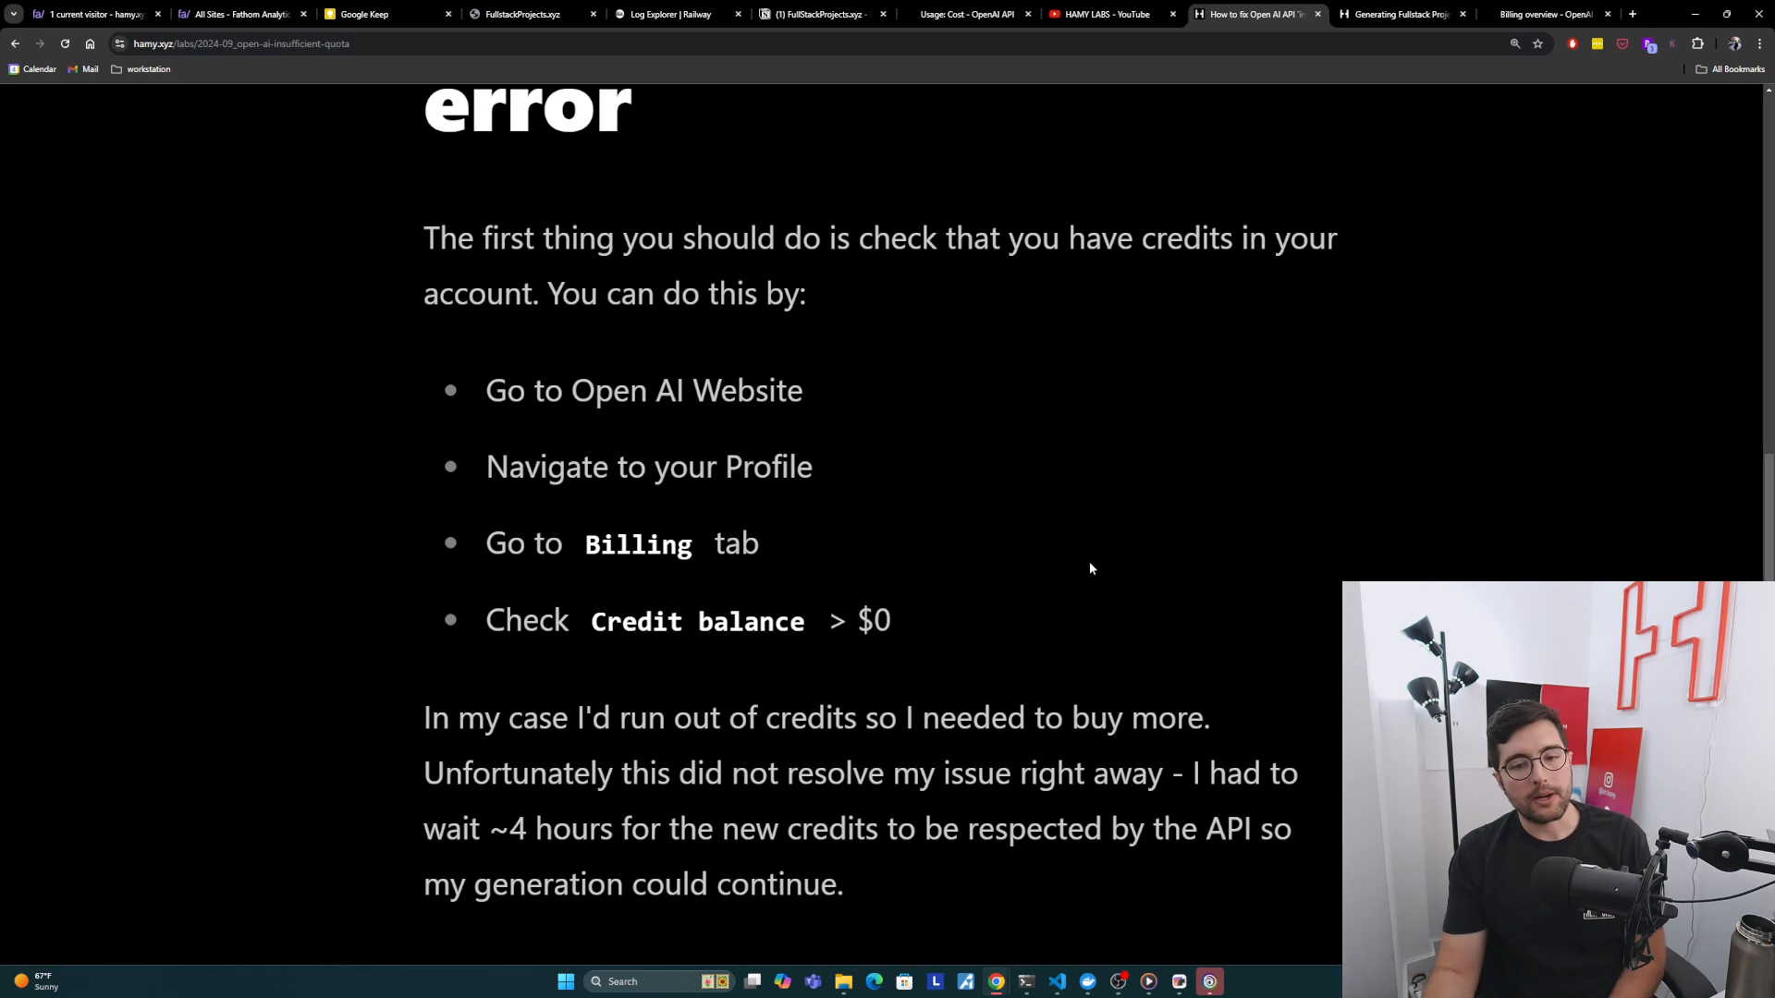
{"action": "mouse_move", "coordinate": [1038, 530]}
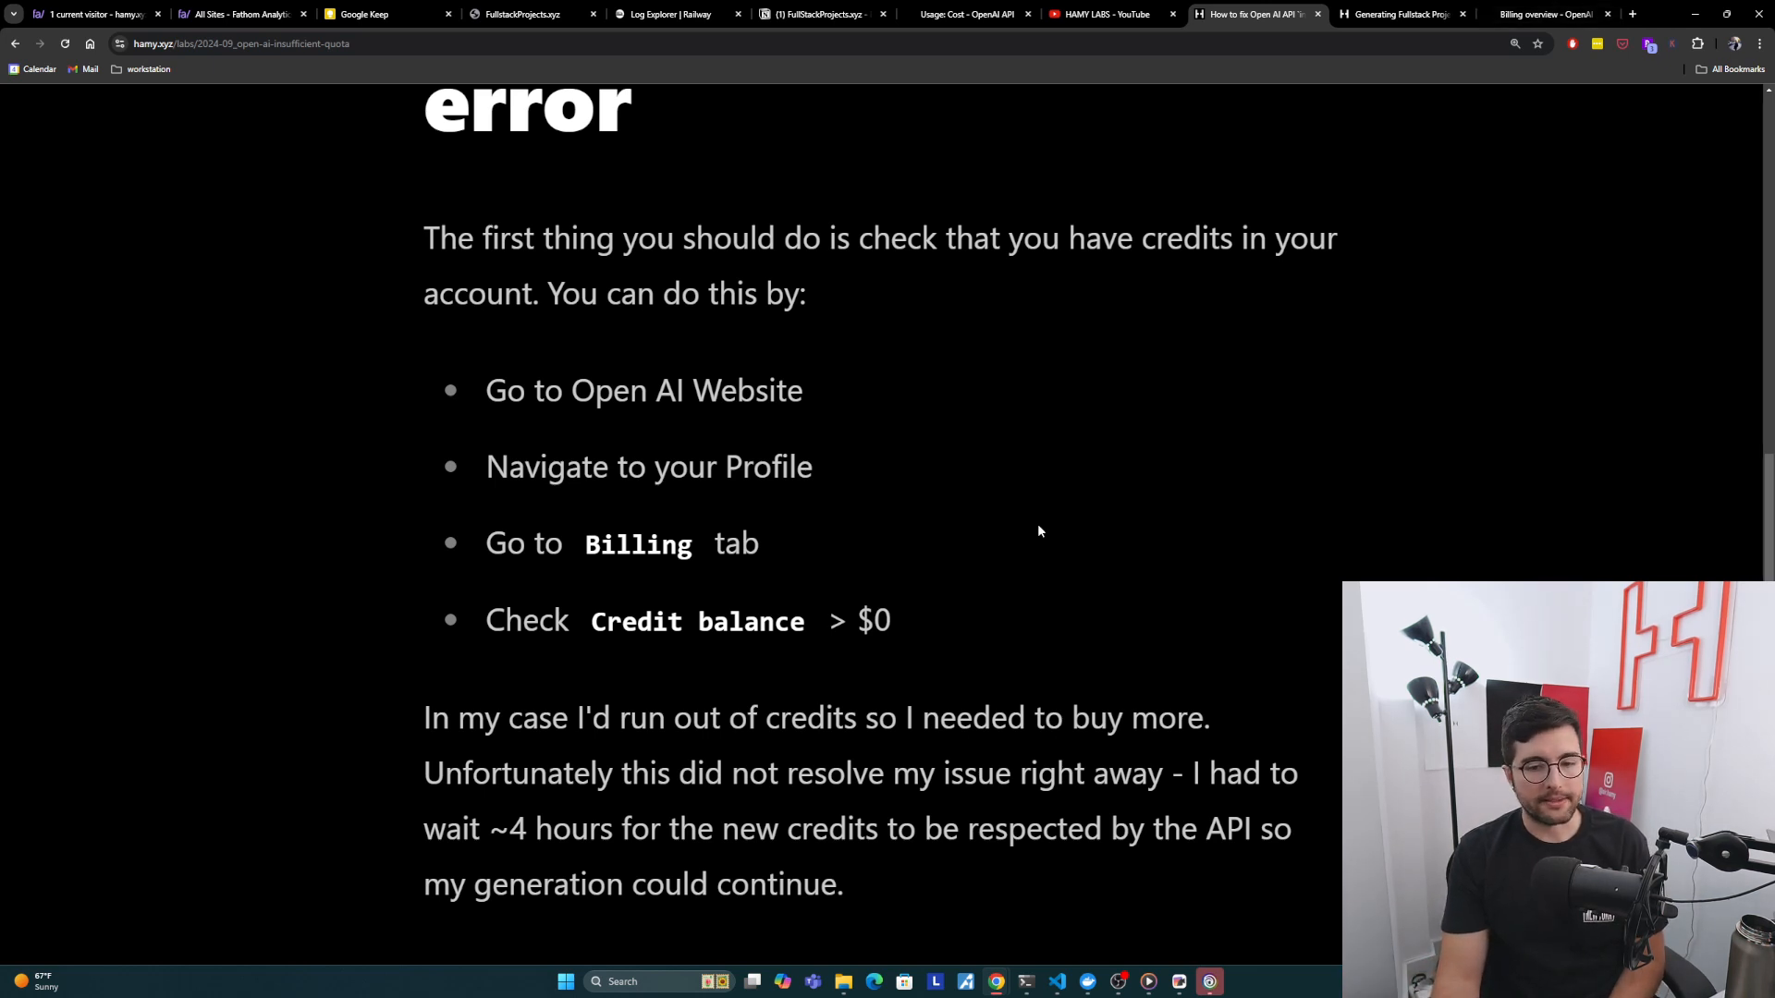
{"action": "mouse_move", "coordinate": [887, 647]}
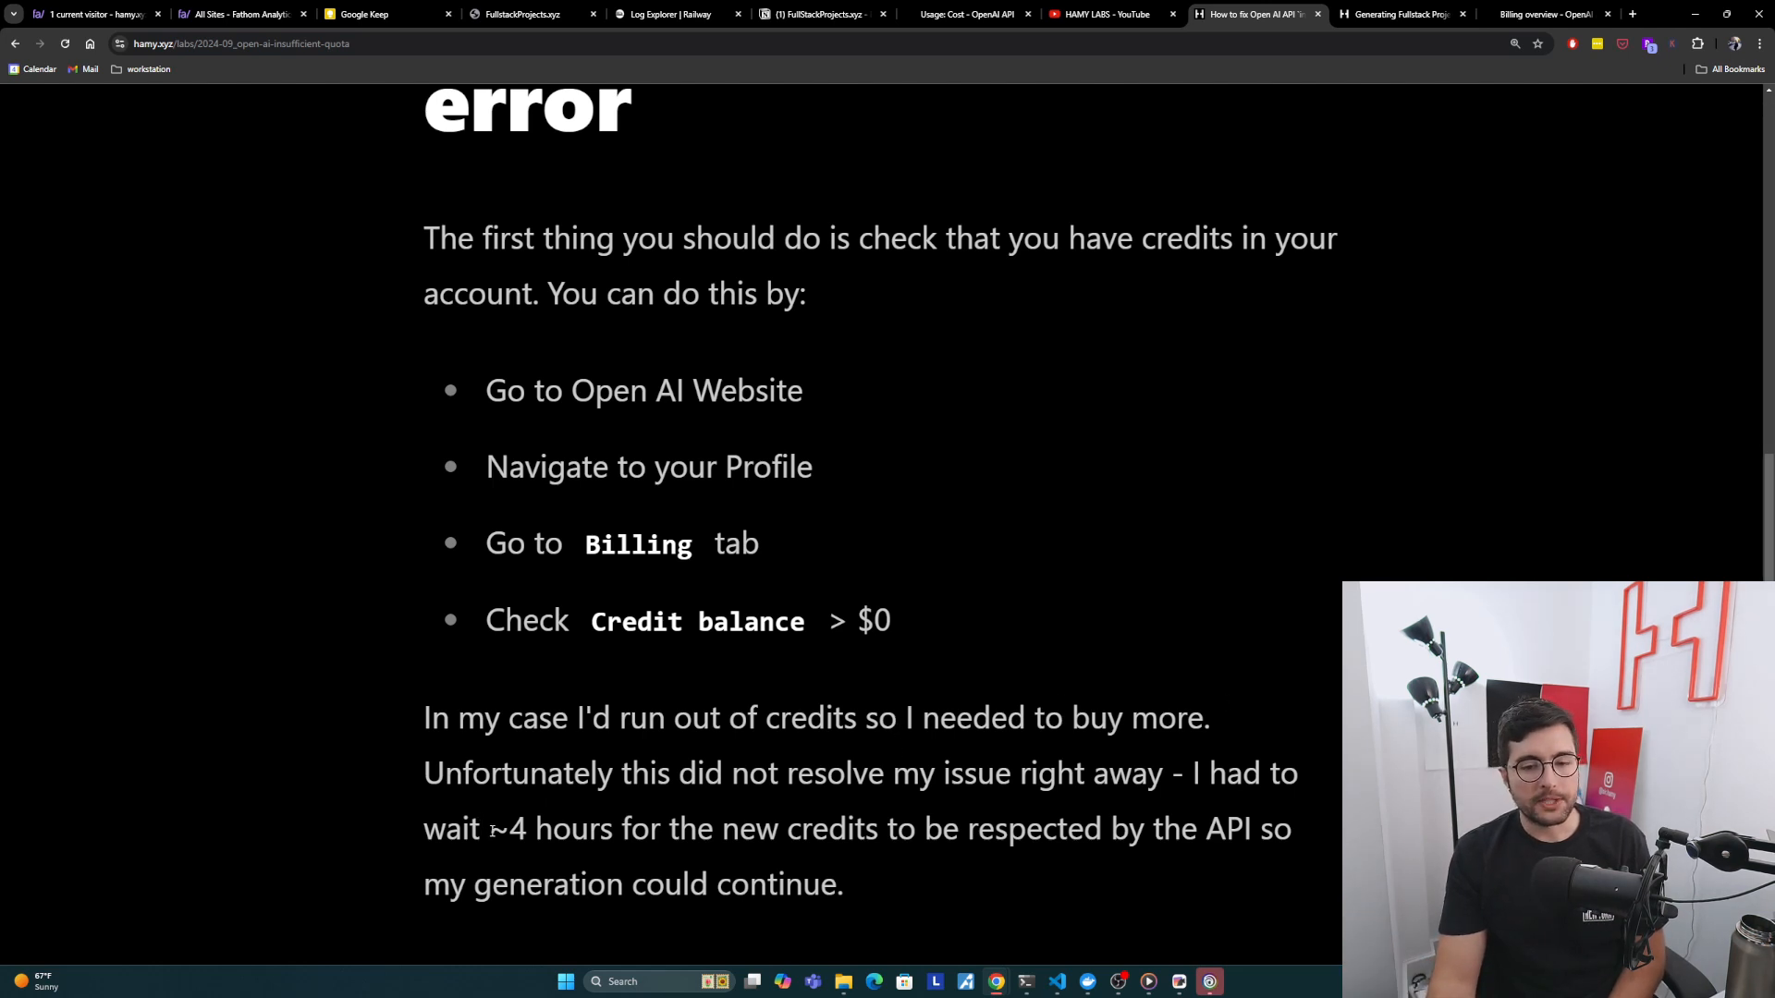
{"action": "double_click", "coordinate": [548, 828]}
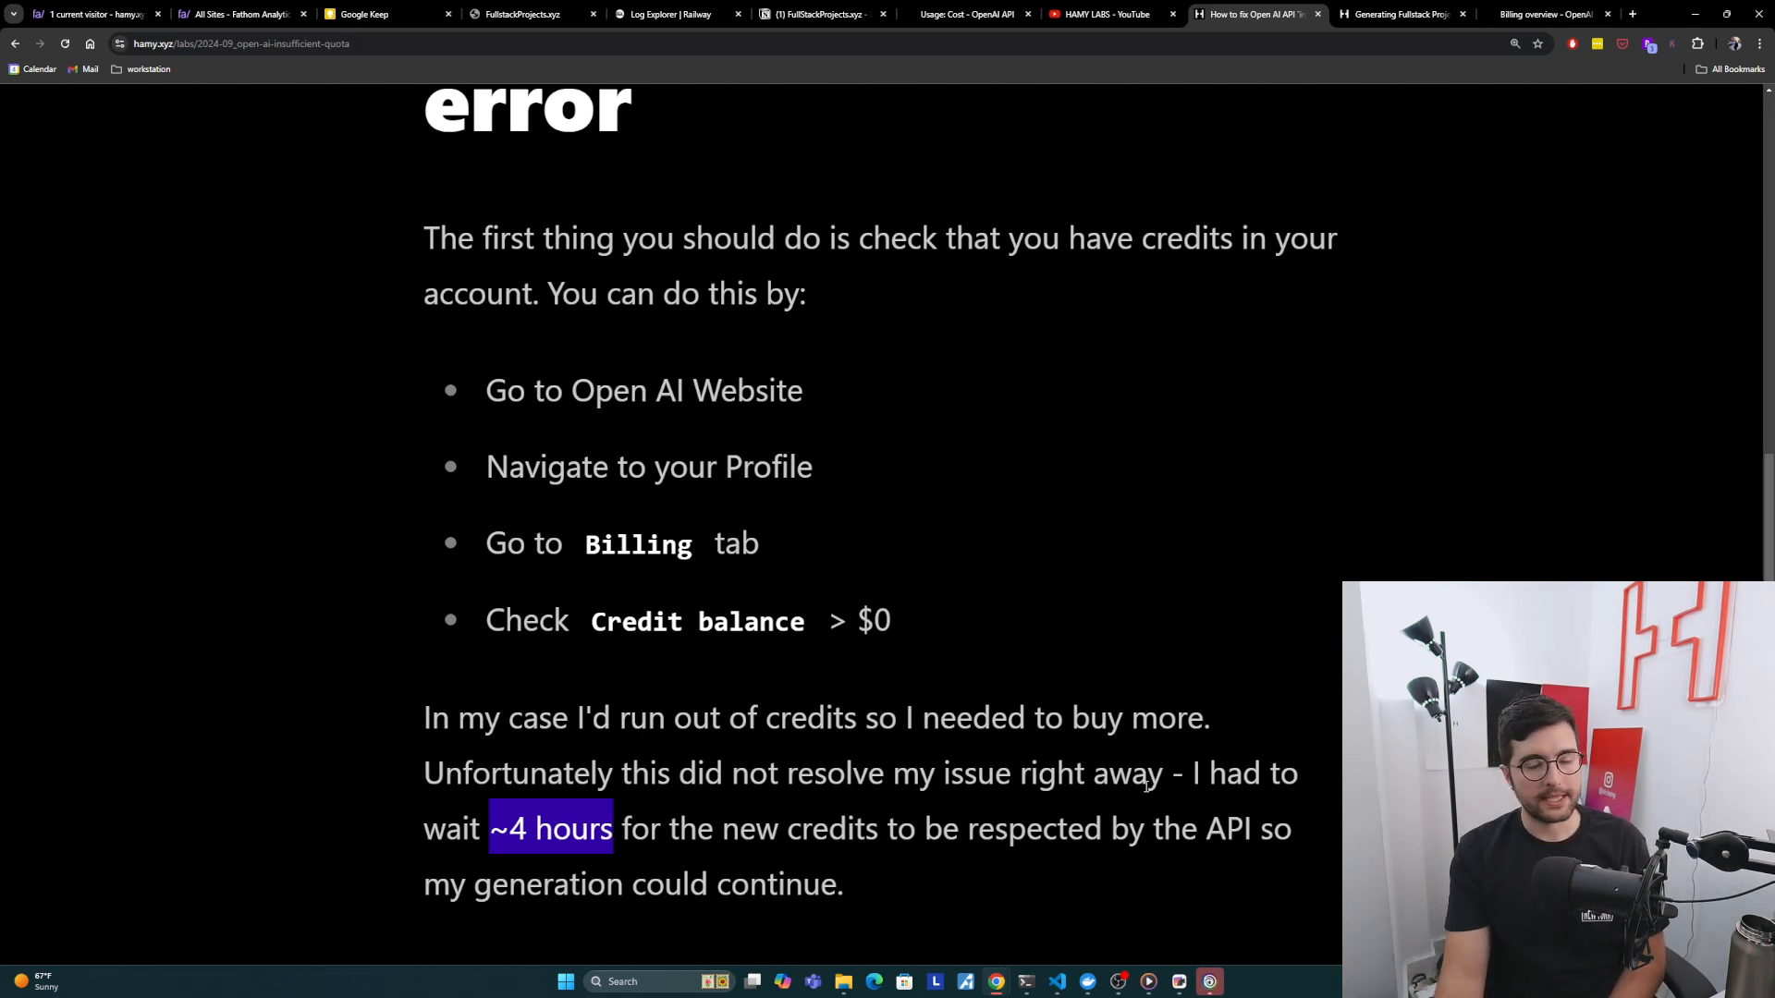
{"action": "scroll", "scroll_direction": "down", "scroll_amount": 3}
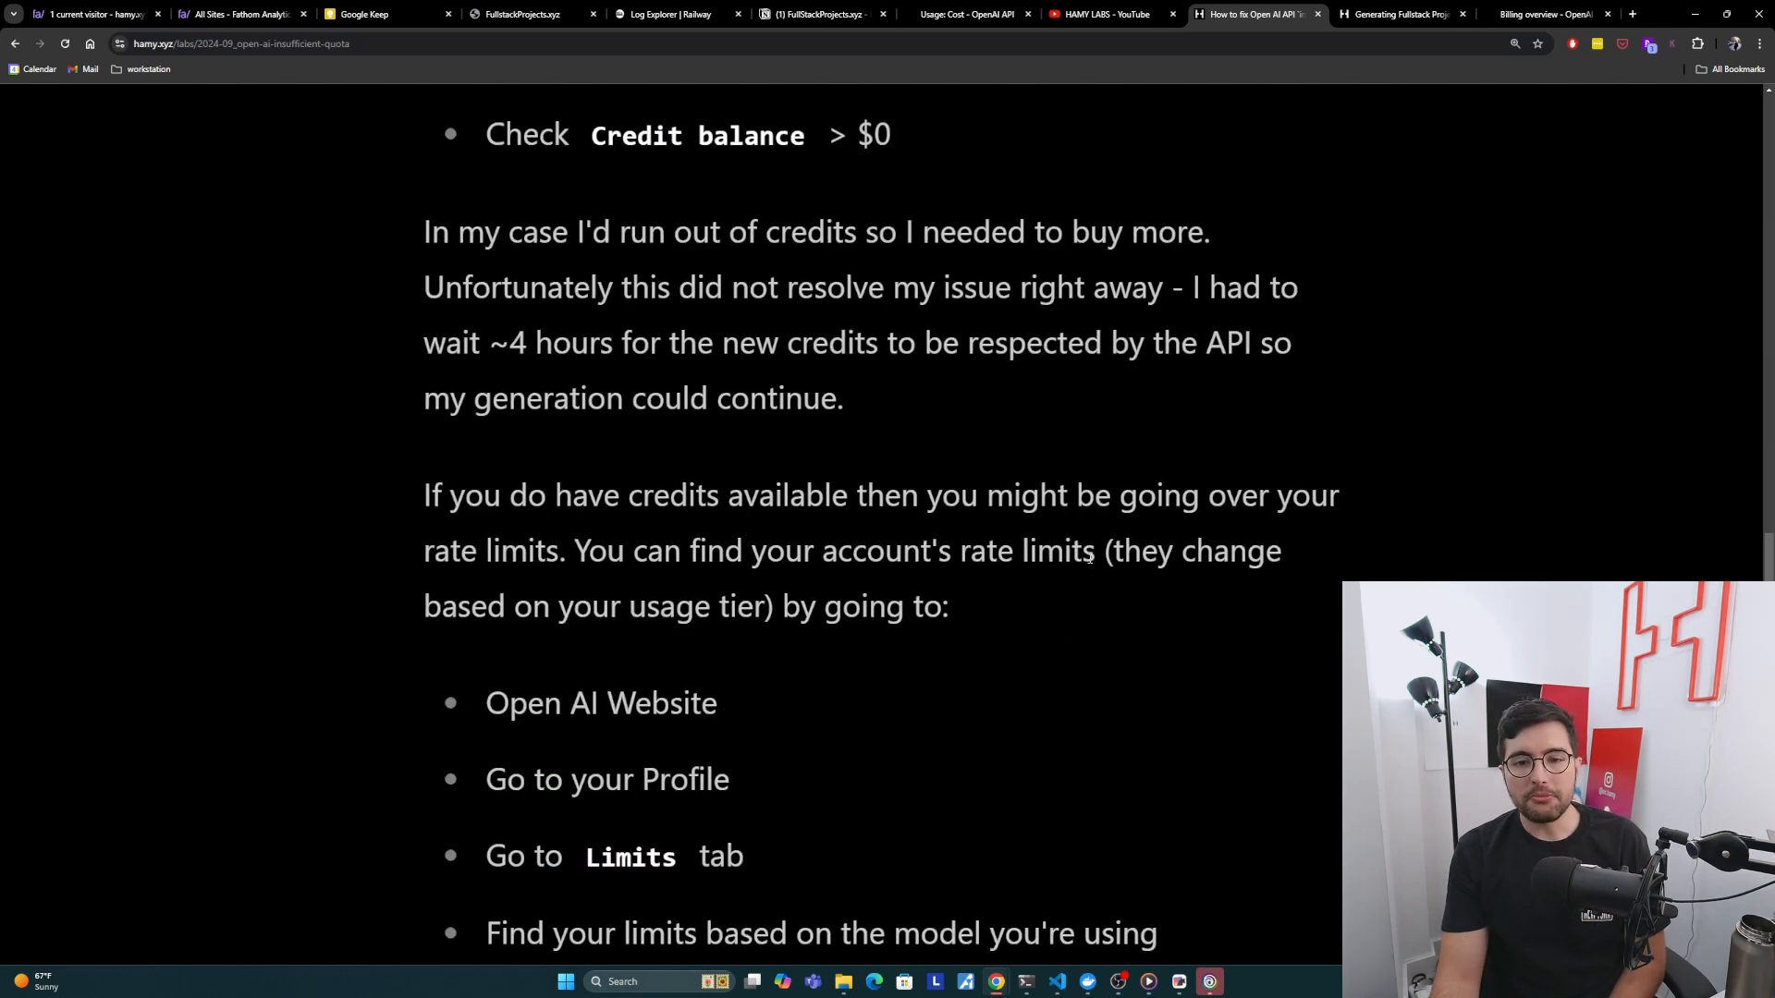
{"action": "scroll", "scroll_direction": "down", "scroll_amount": 3}
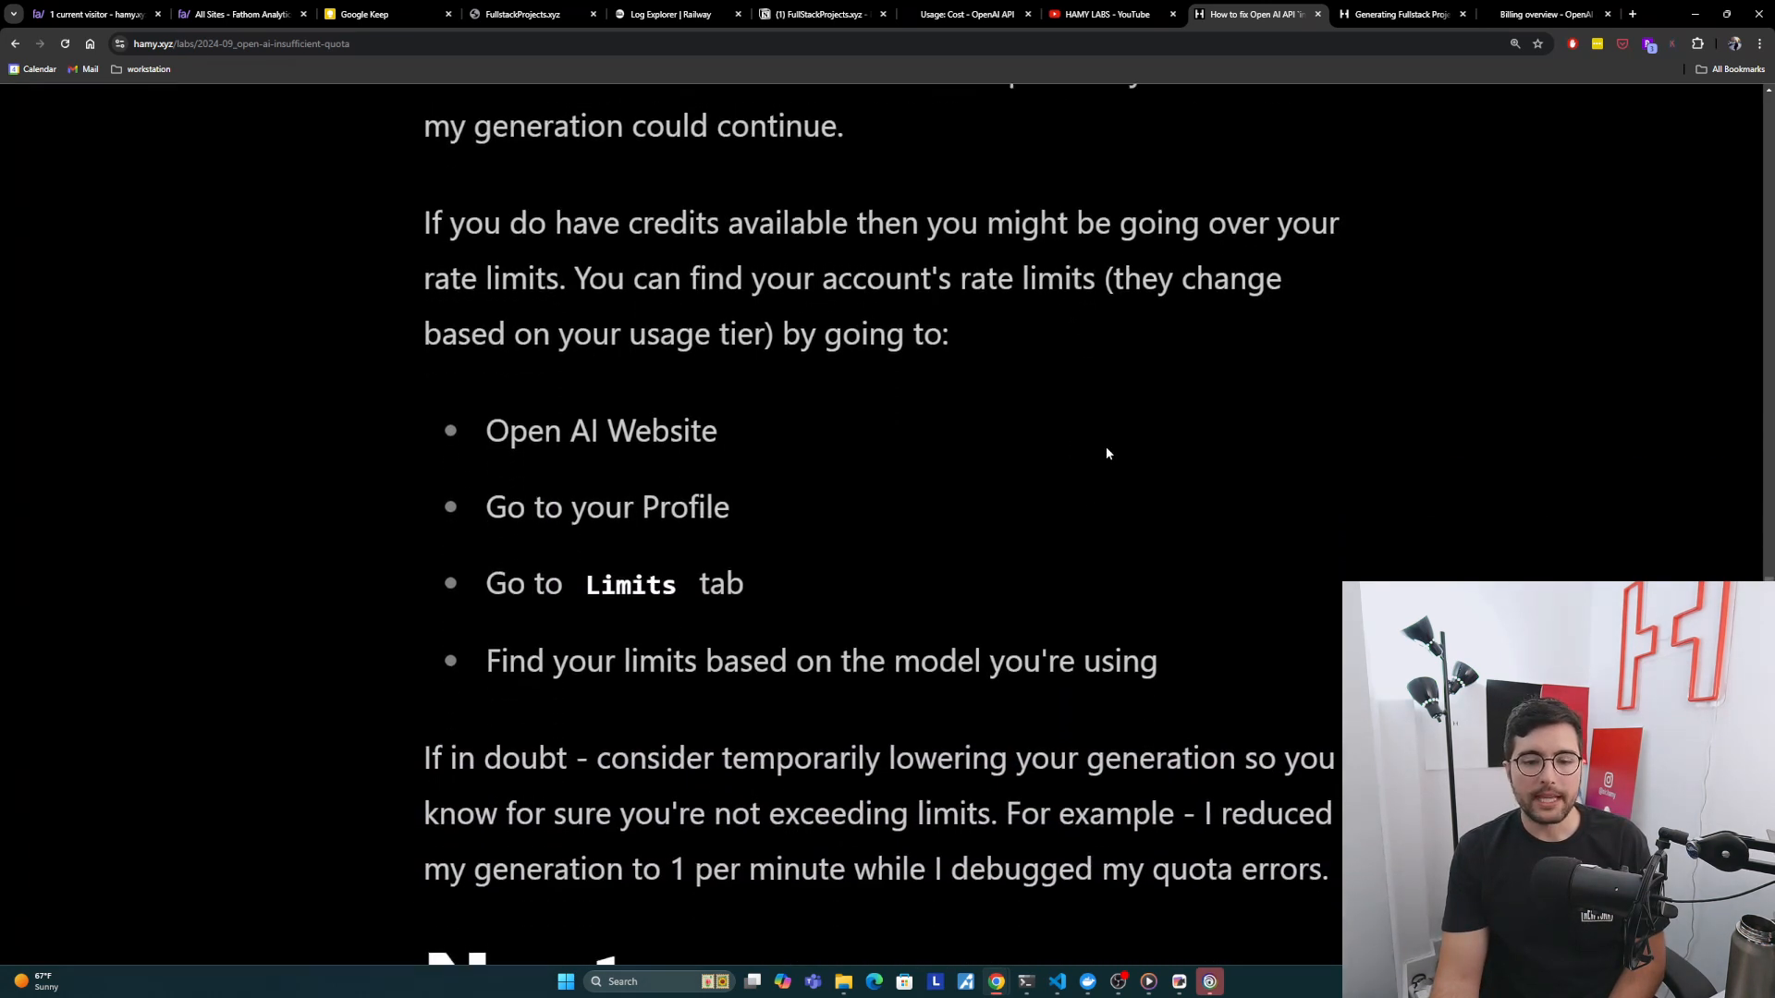
{"action": "scroll", "scroll_direction": "up", "scroll_amount": 3}
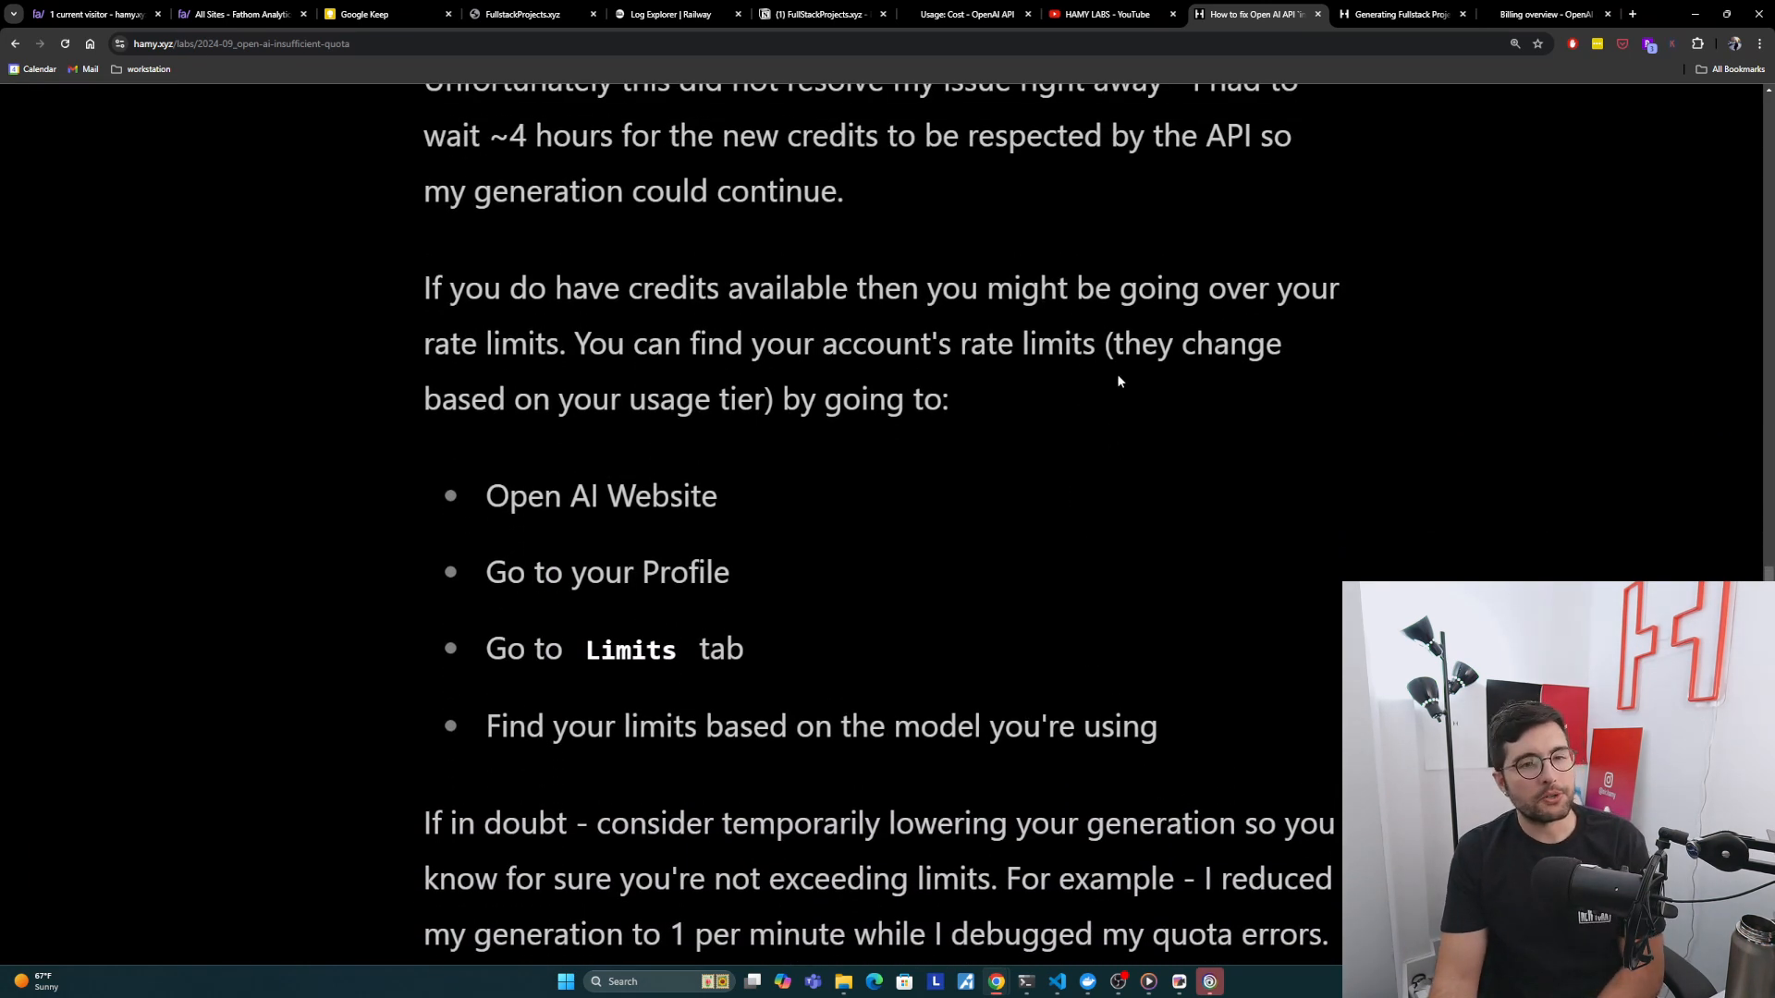
{"action": "mouse_move", "coordinate": [1023, 379]}
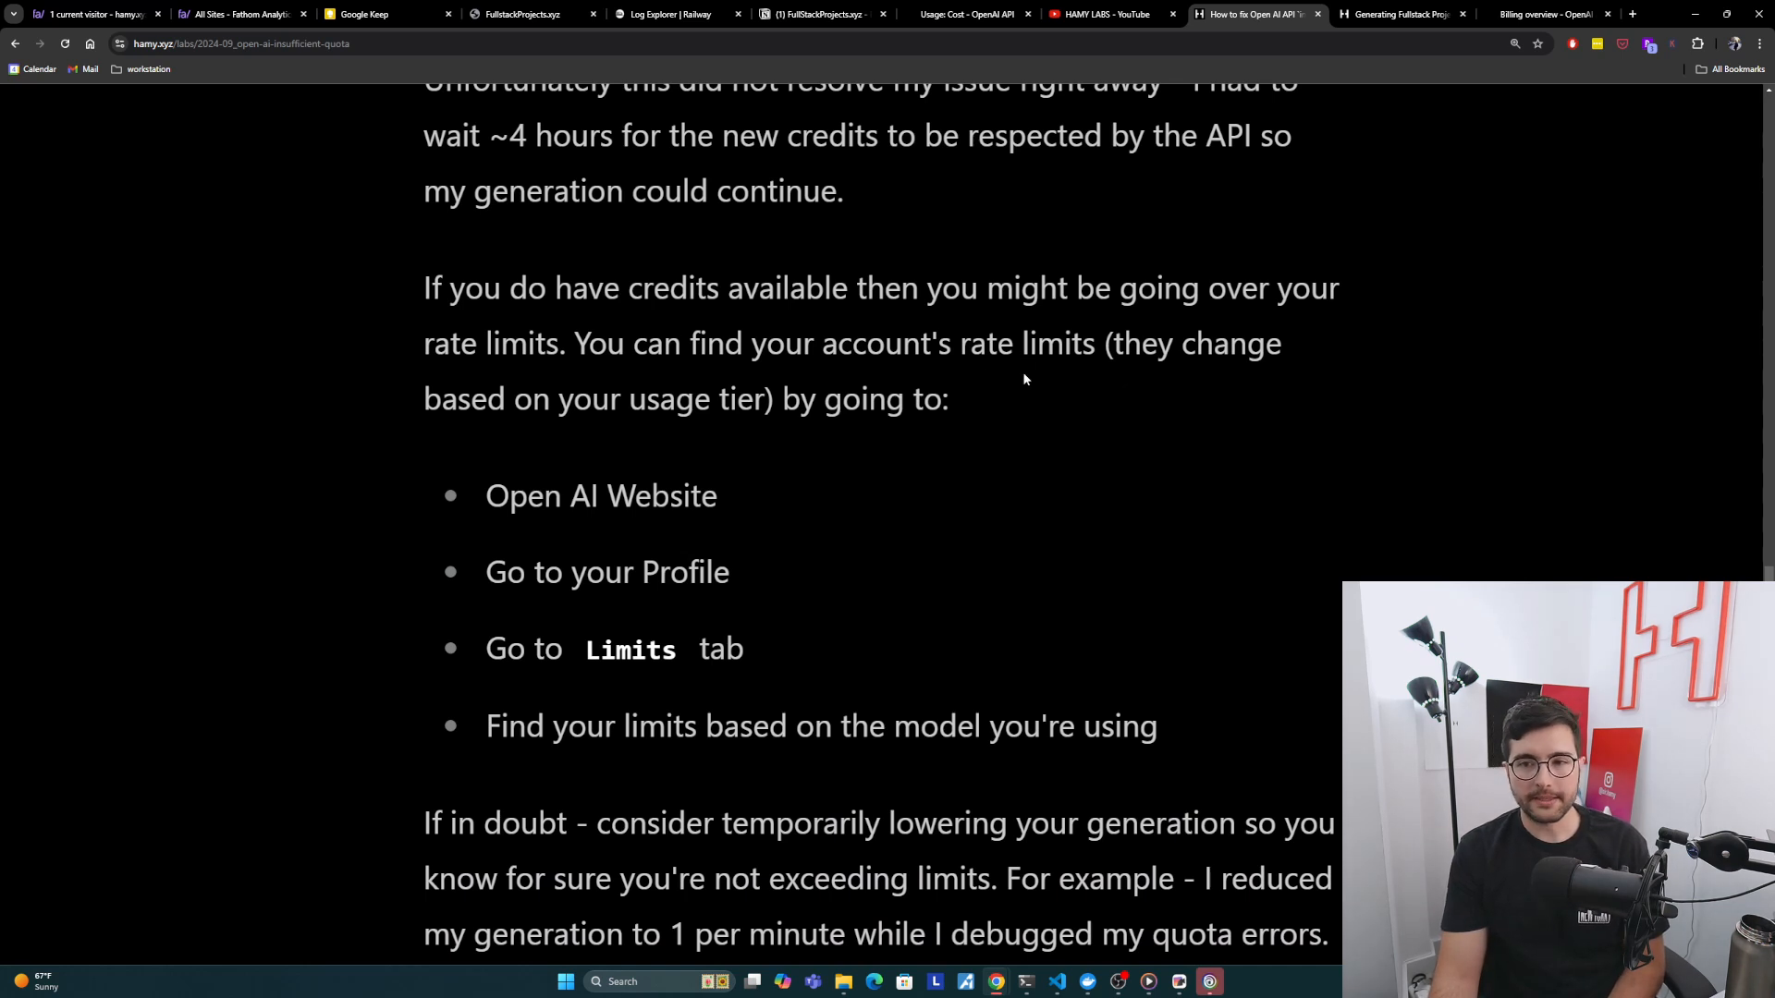
{"action": "mouse_move", "coordinate": [1039, 368]}
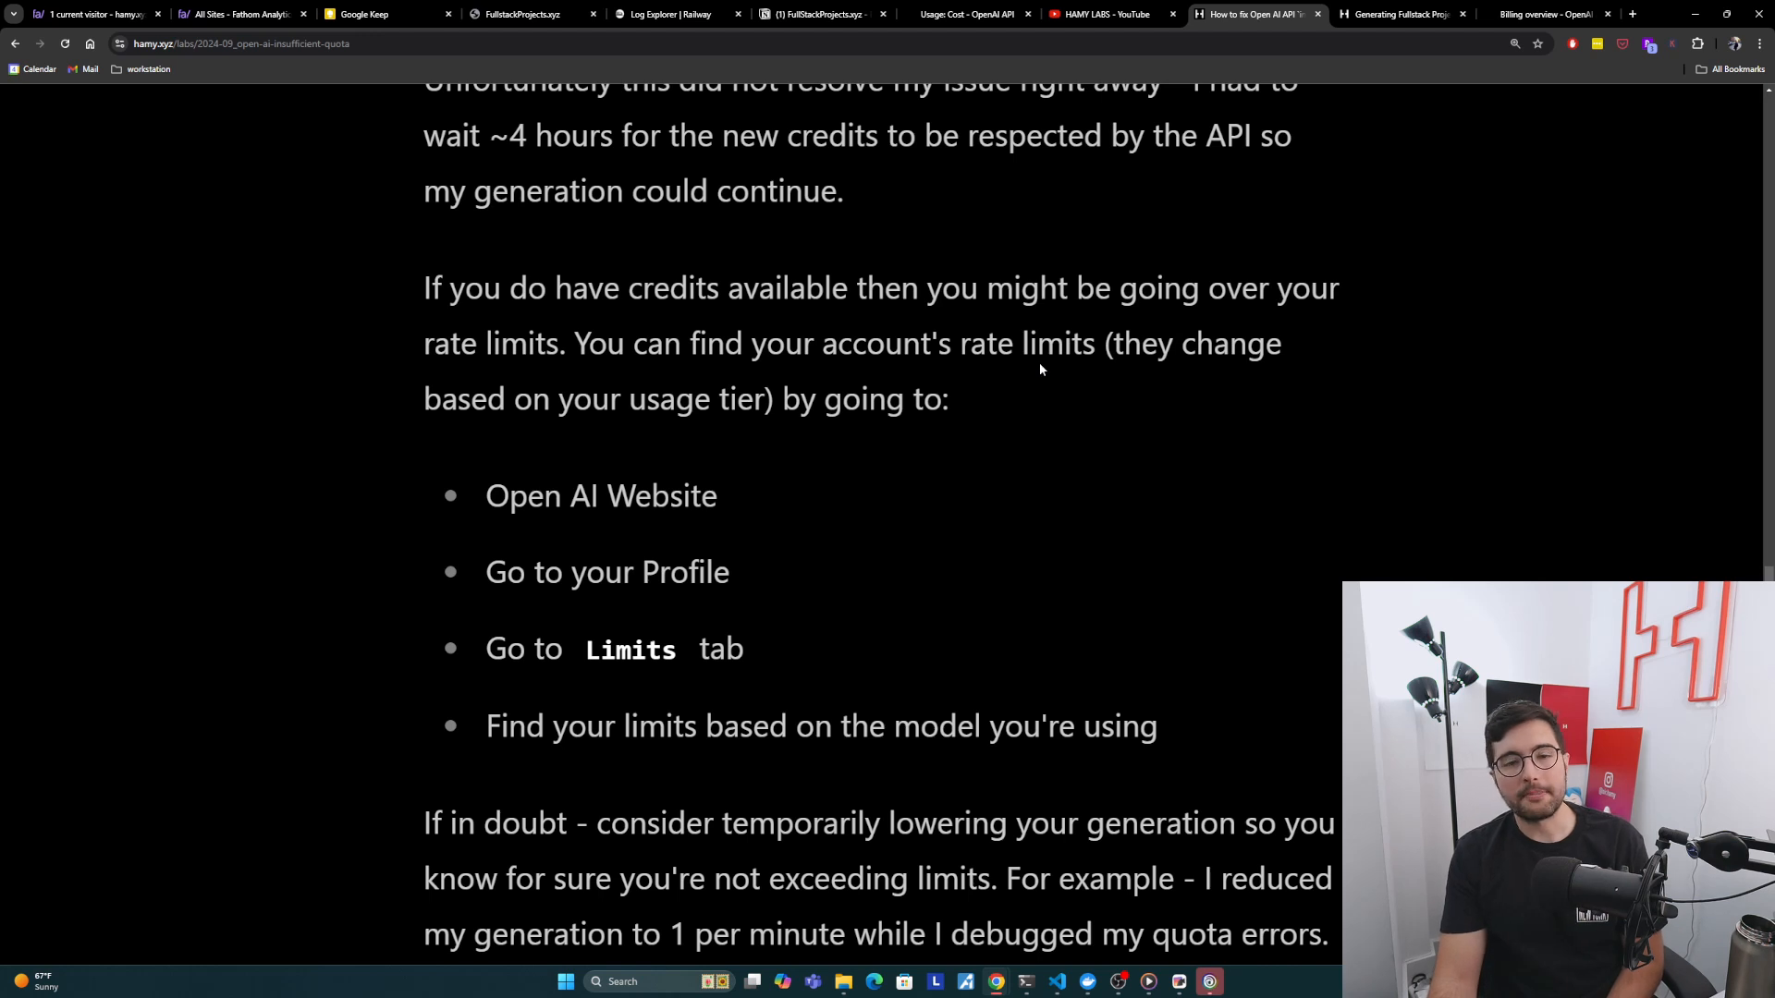
{"action": "mouse_move", "coordinate": [1310, 221]}
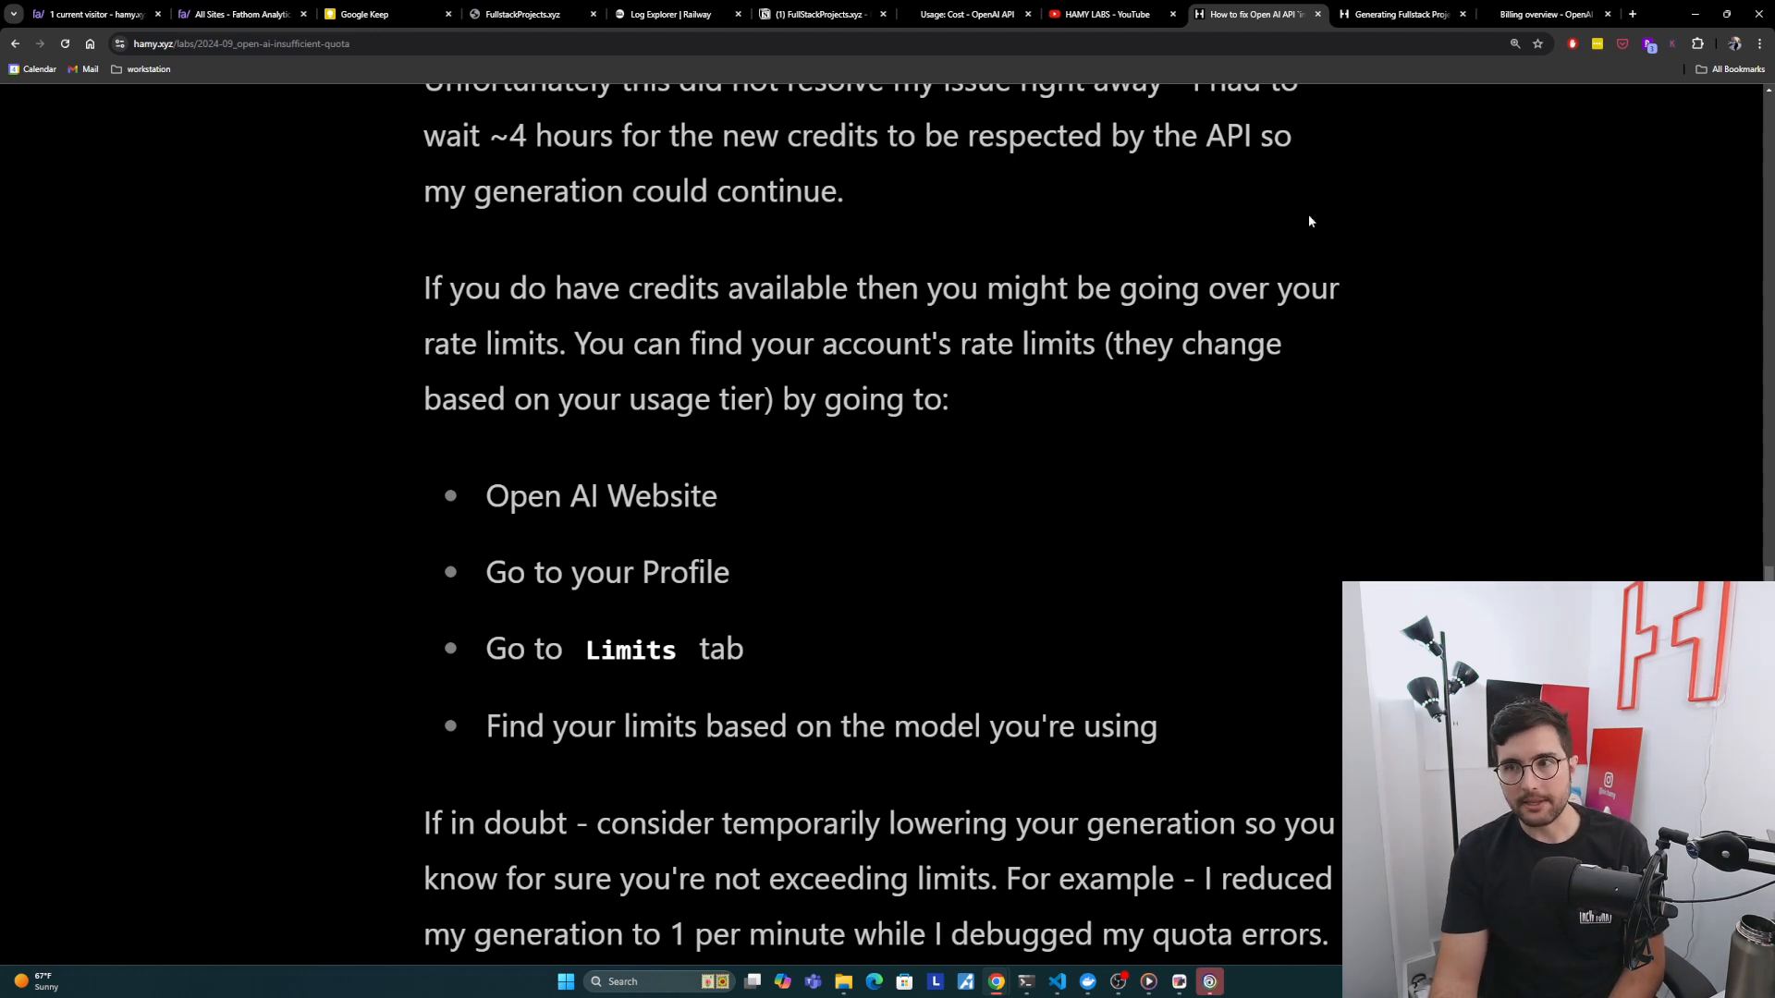
Step: Open Limits from the Billing overview and mark gpt-4 (10,000 TPM) in the tier 1 table
{"action": "left_click", "coordinate": [1551, 14]}
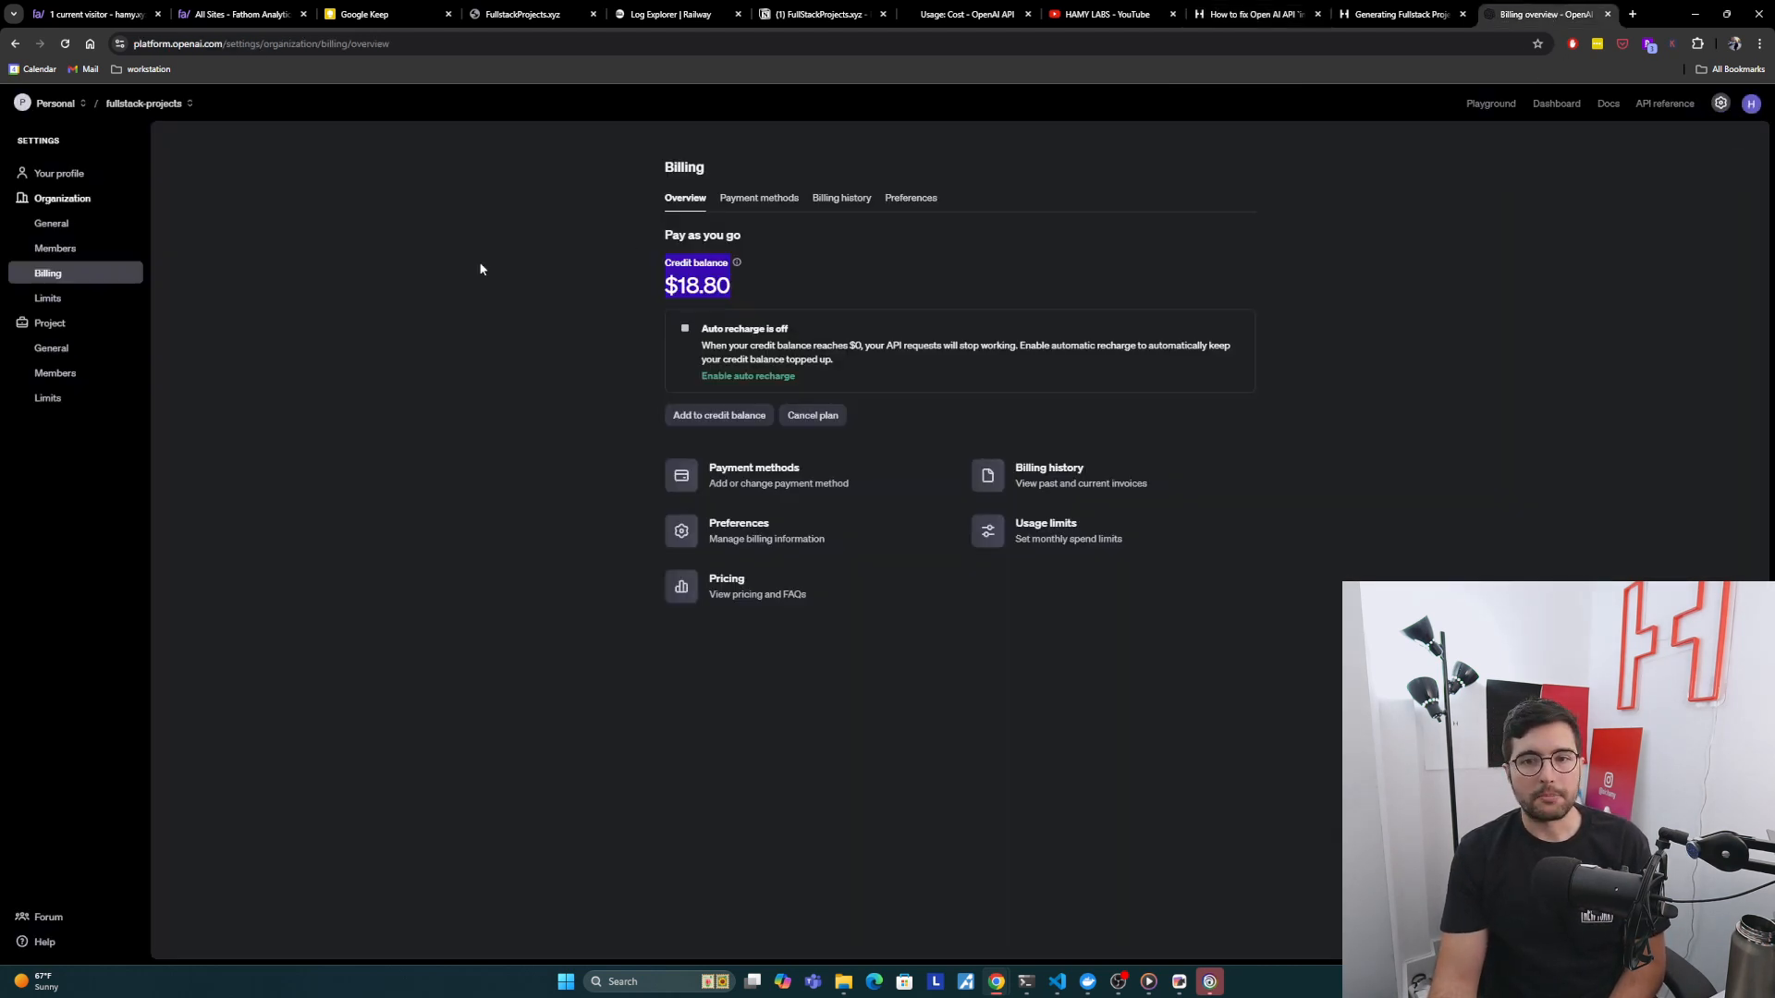
{"action": "left_click", "coordinate": [48, 298]}
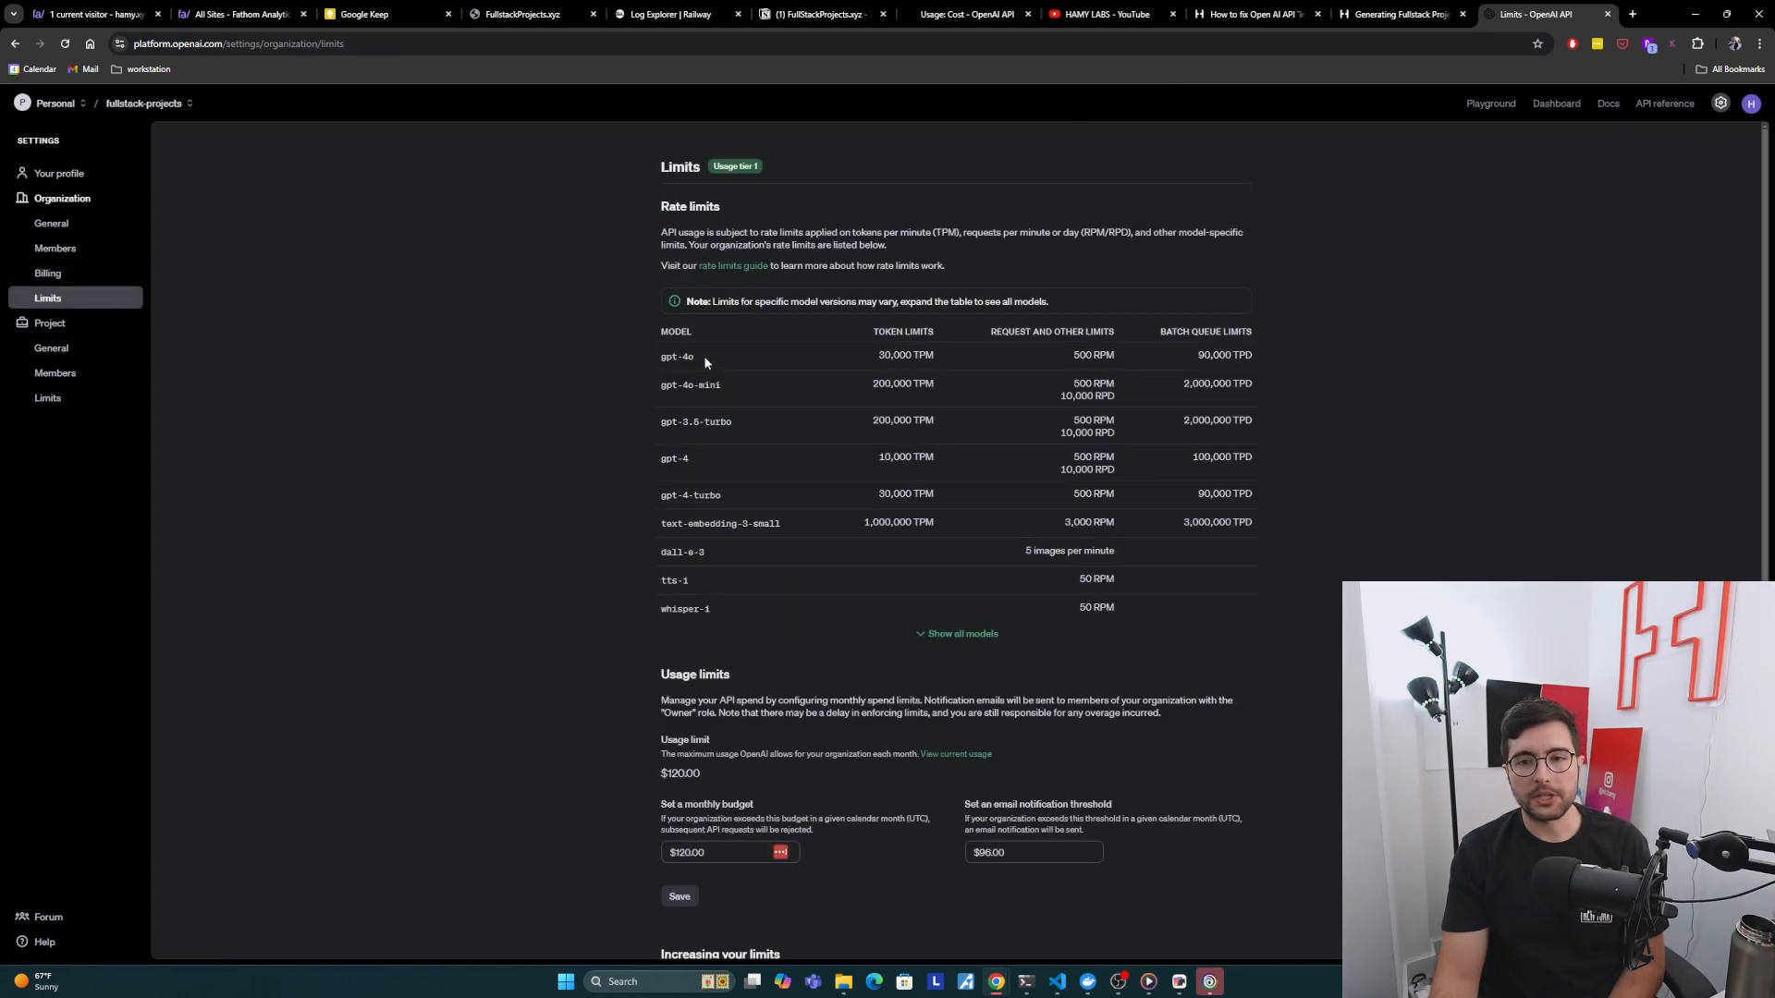
{"action": "mouse_move", "coordinate": [643, 363]}
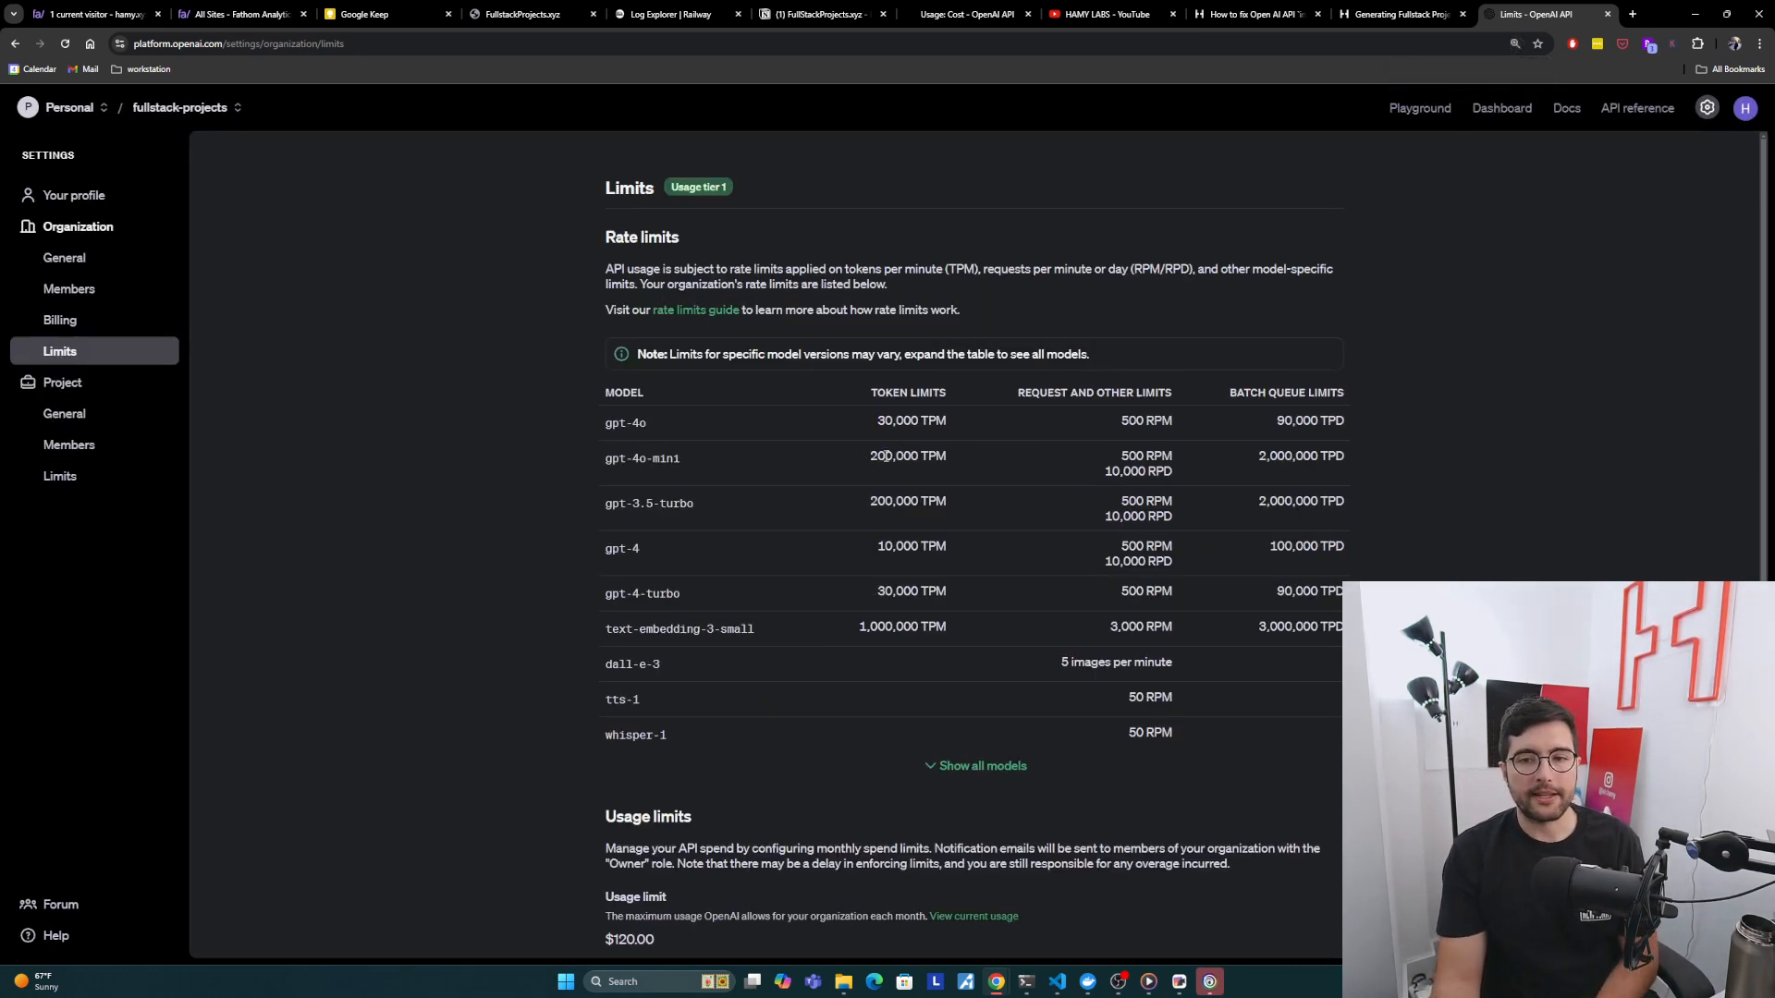
{"action": "double_click", "coordinate": [906, 455]}
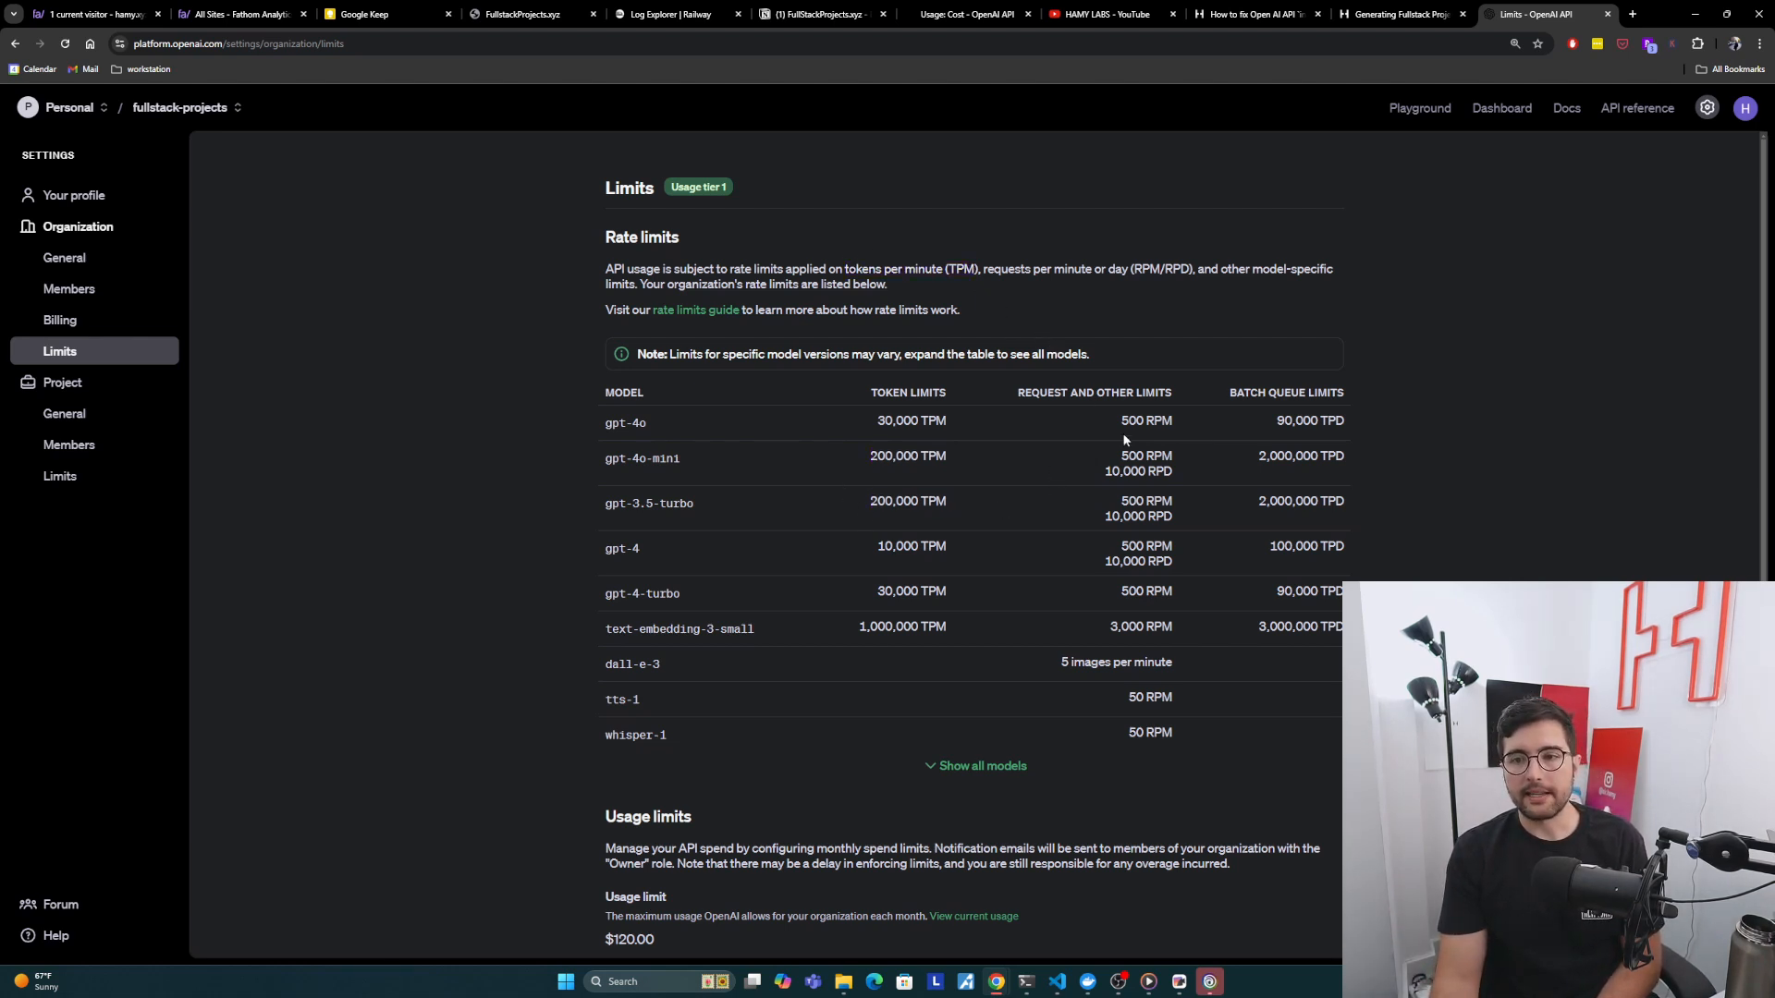
{"action": "double_click", "coordinate": [1145, 419]}
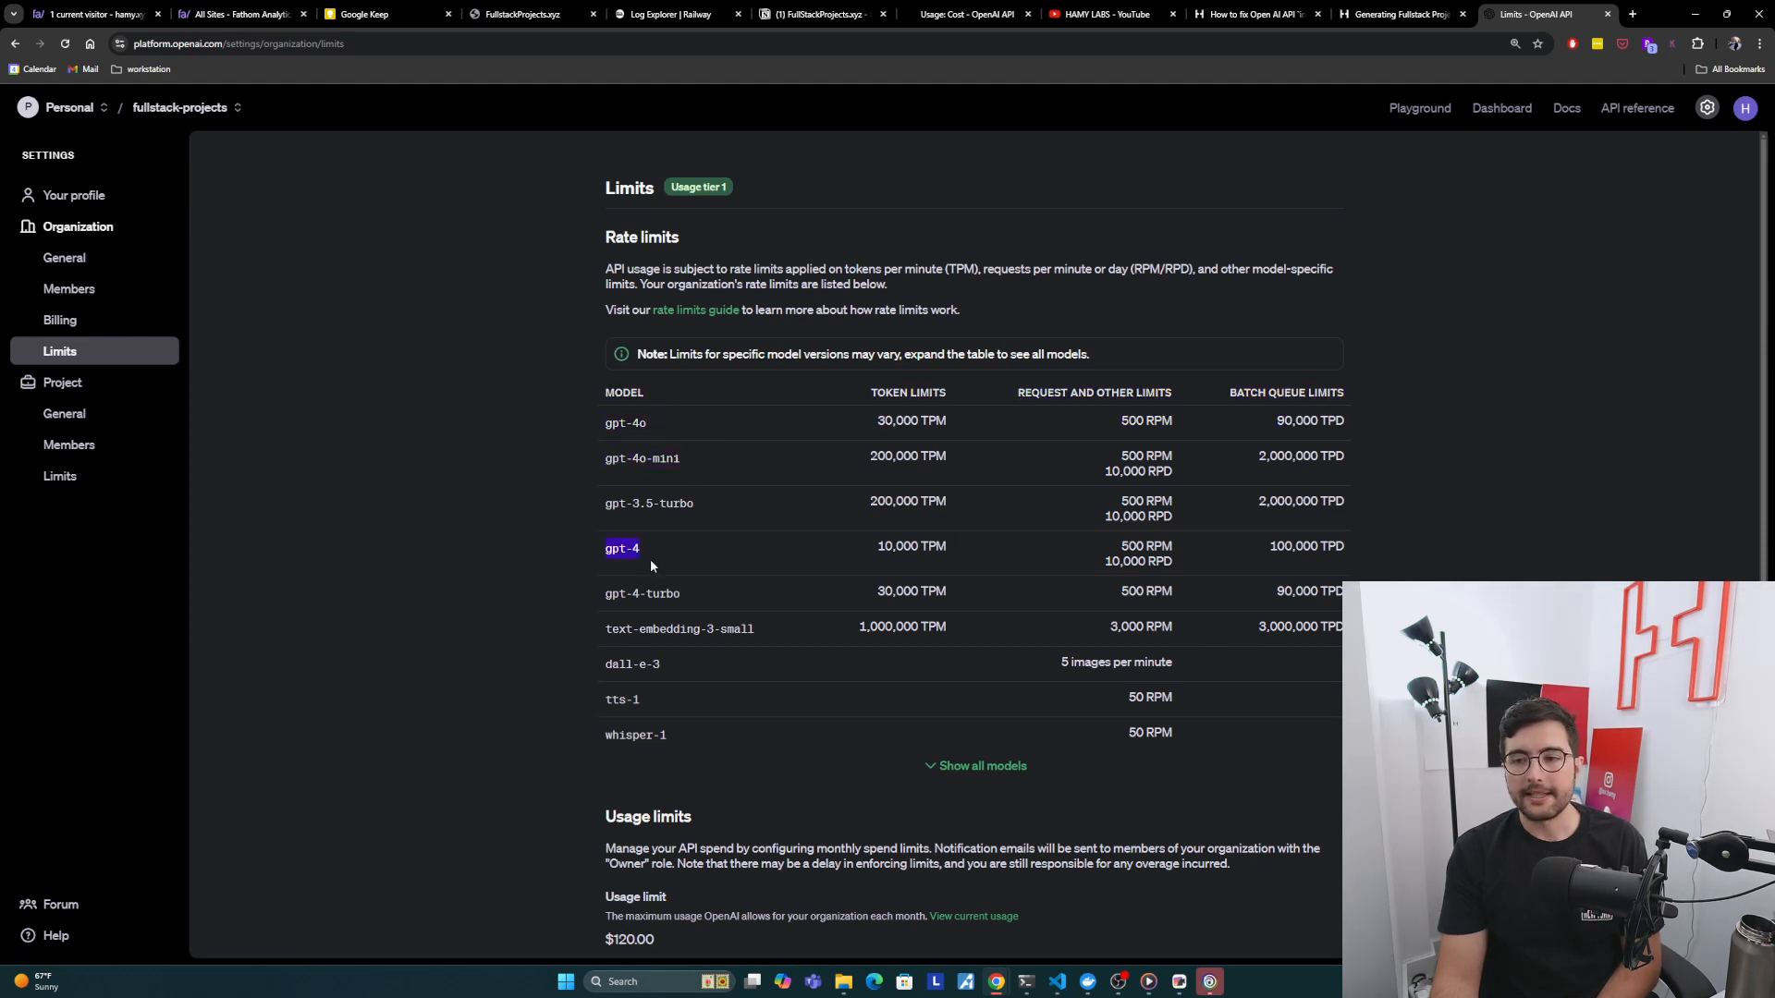
{"action": "mouse_move", "coordinate": [1085, 266]}
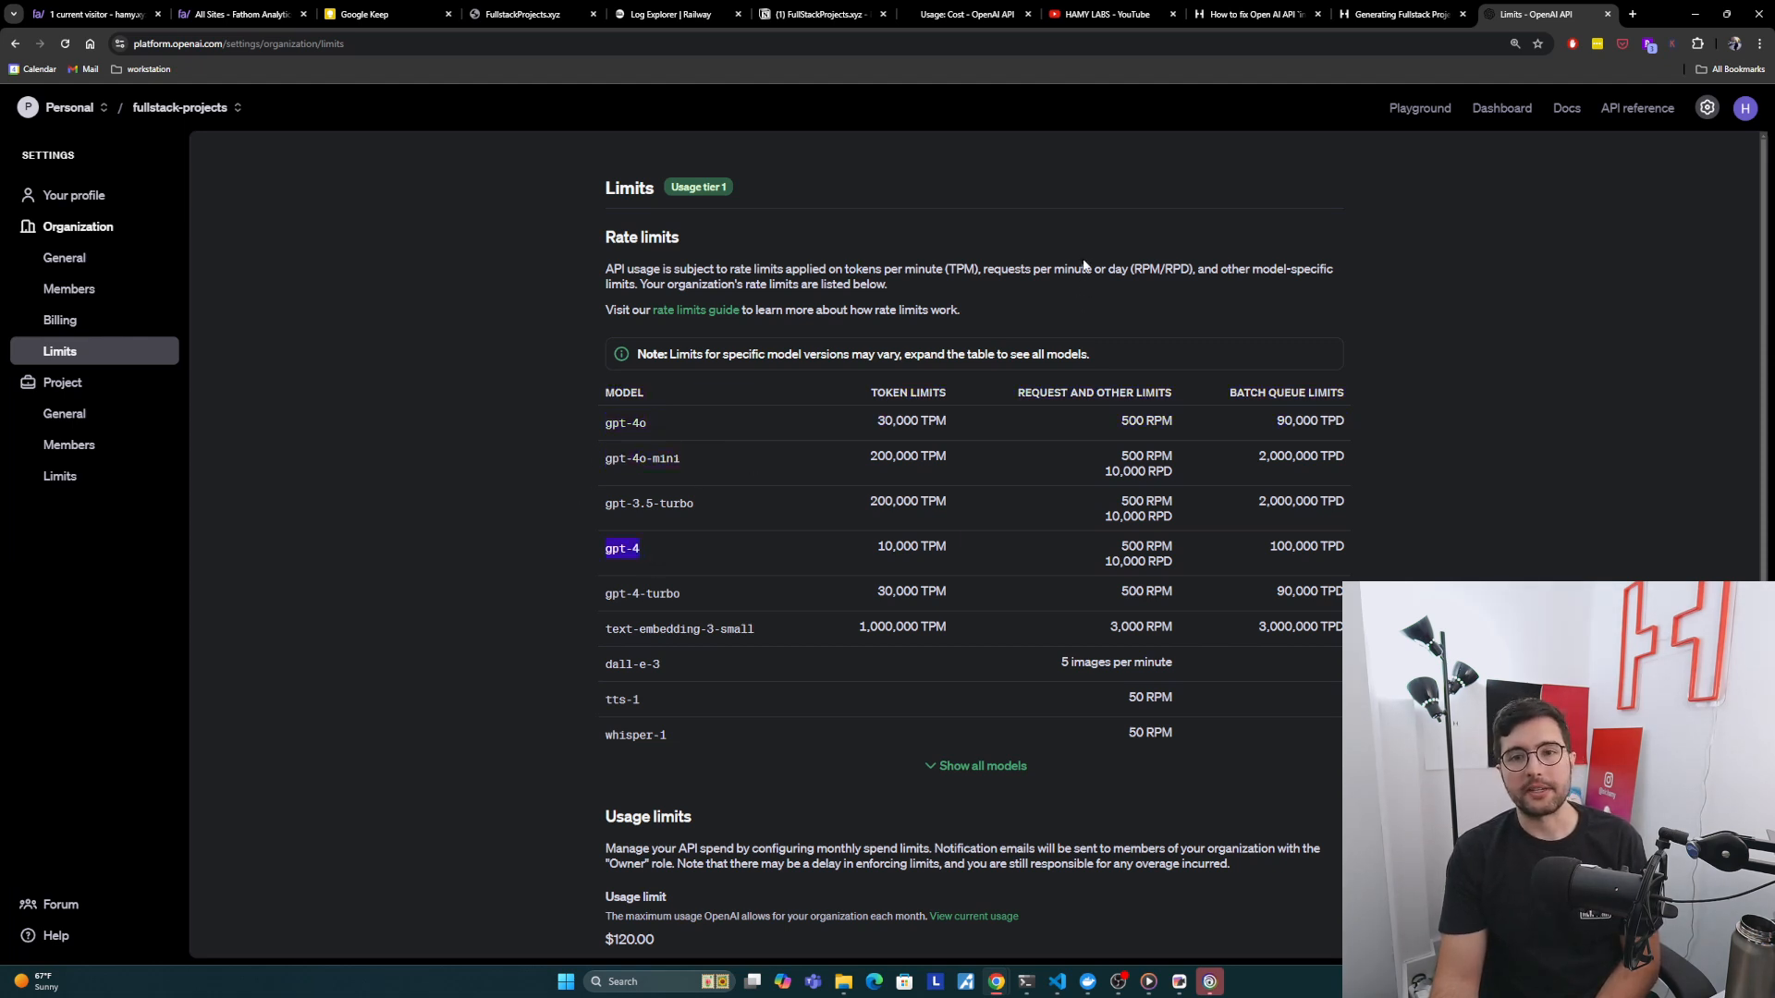
{"action": "mouse_move", "coordinate": [1042, 246]}
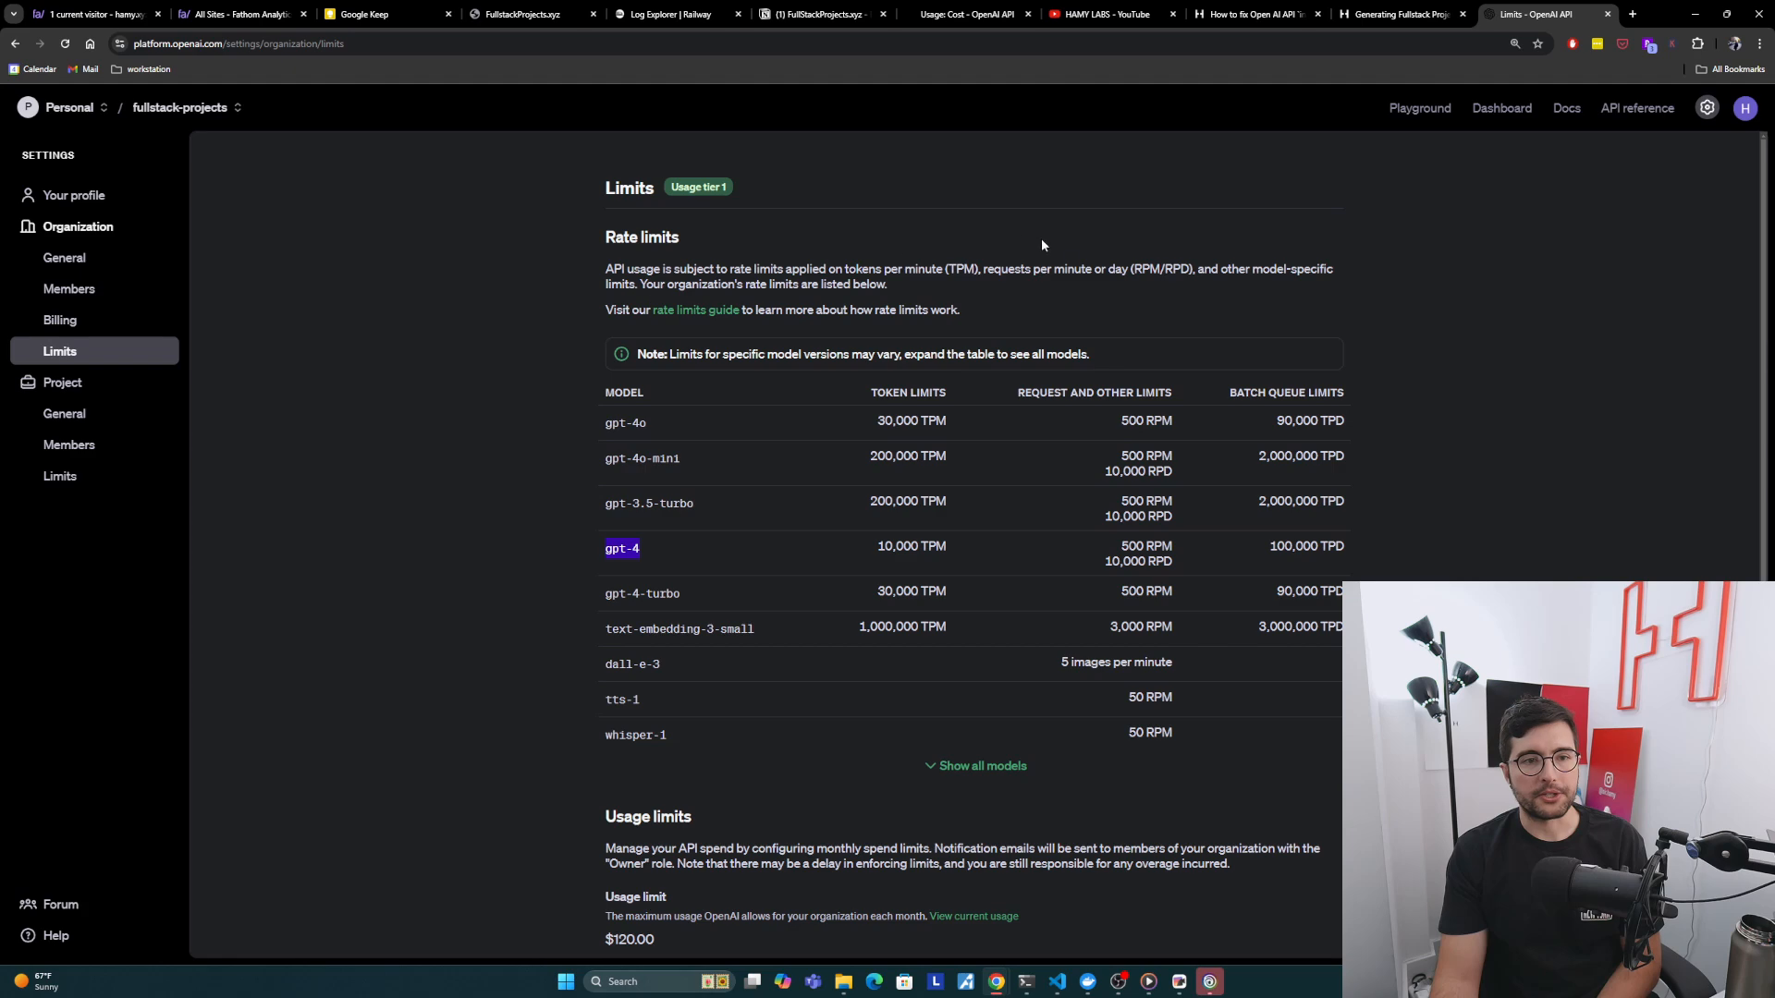
Step: Switch back to the 'How to fix Open AI API' tab and scroll up to the rate-limit steps
{"action": "left_click", "coordinate": [1251, 14]}
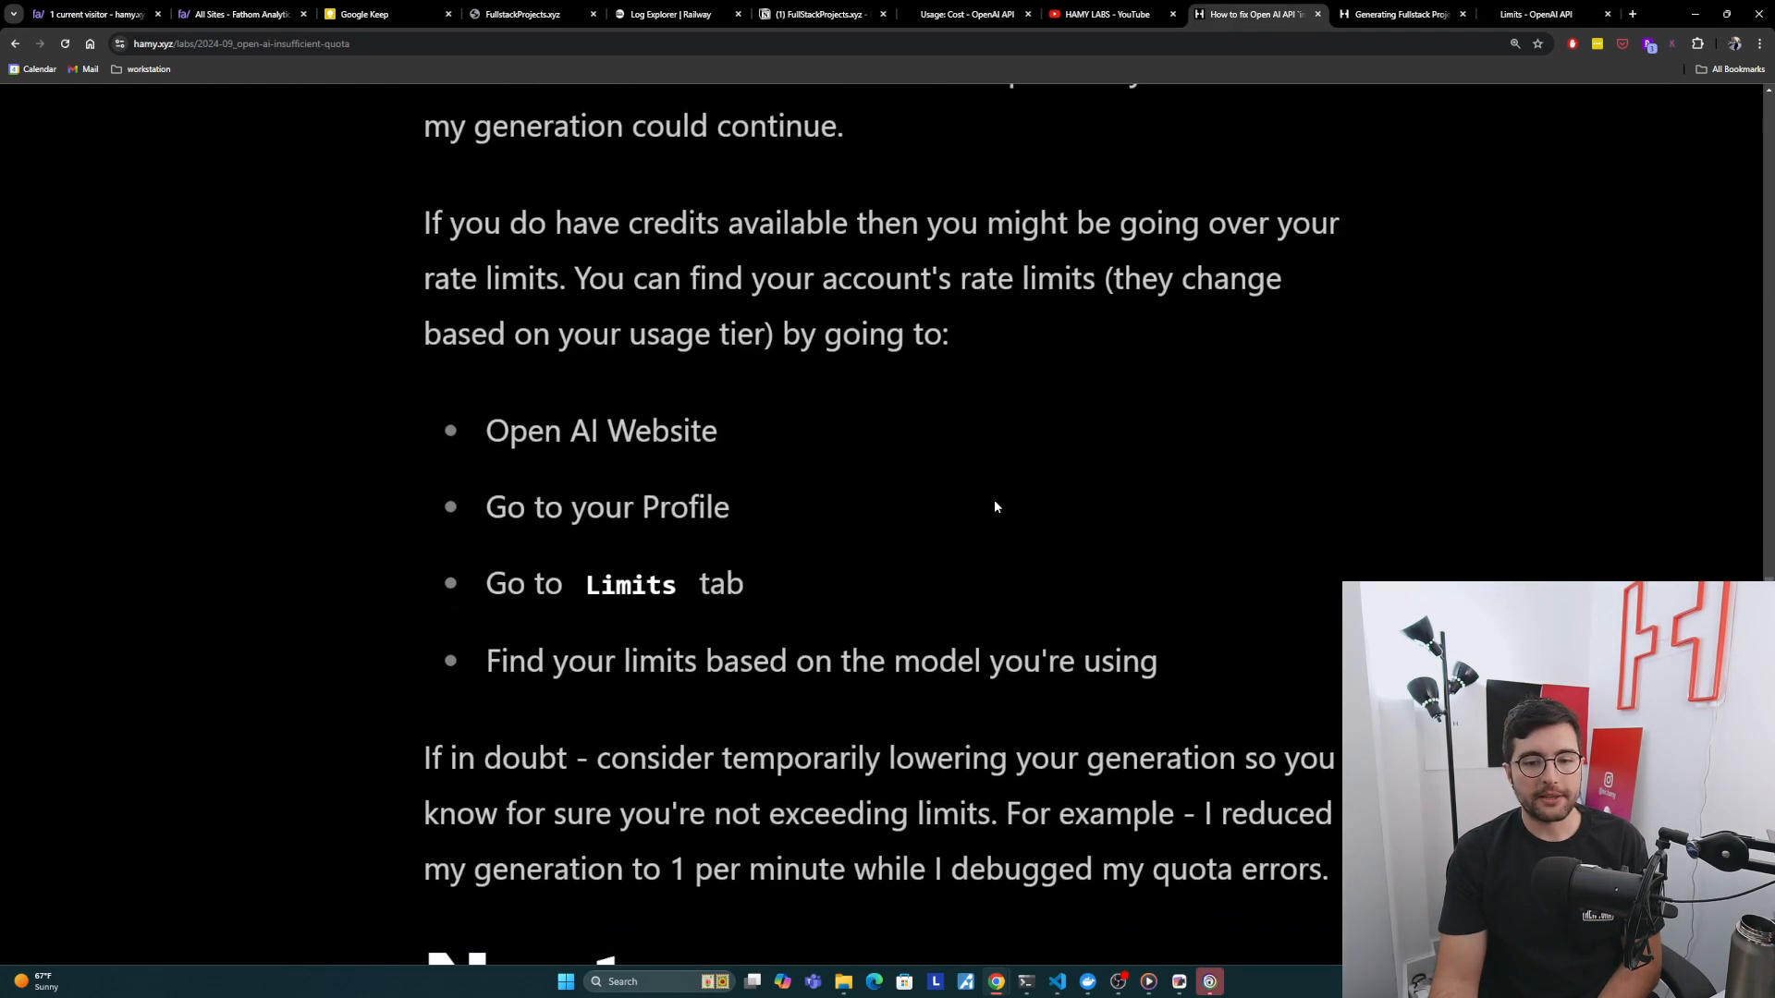
{"action": "scroll", "scroll_direction": "up", "scroll_amount": 3}
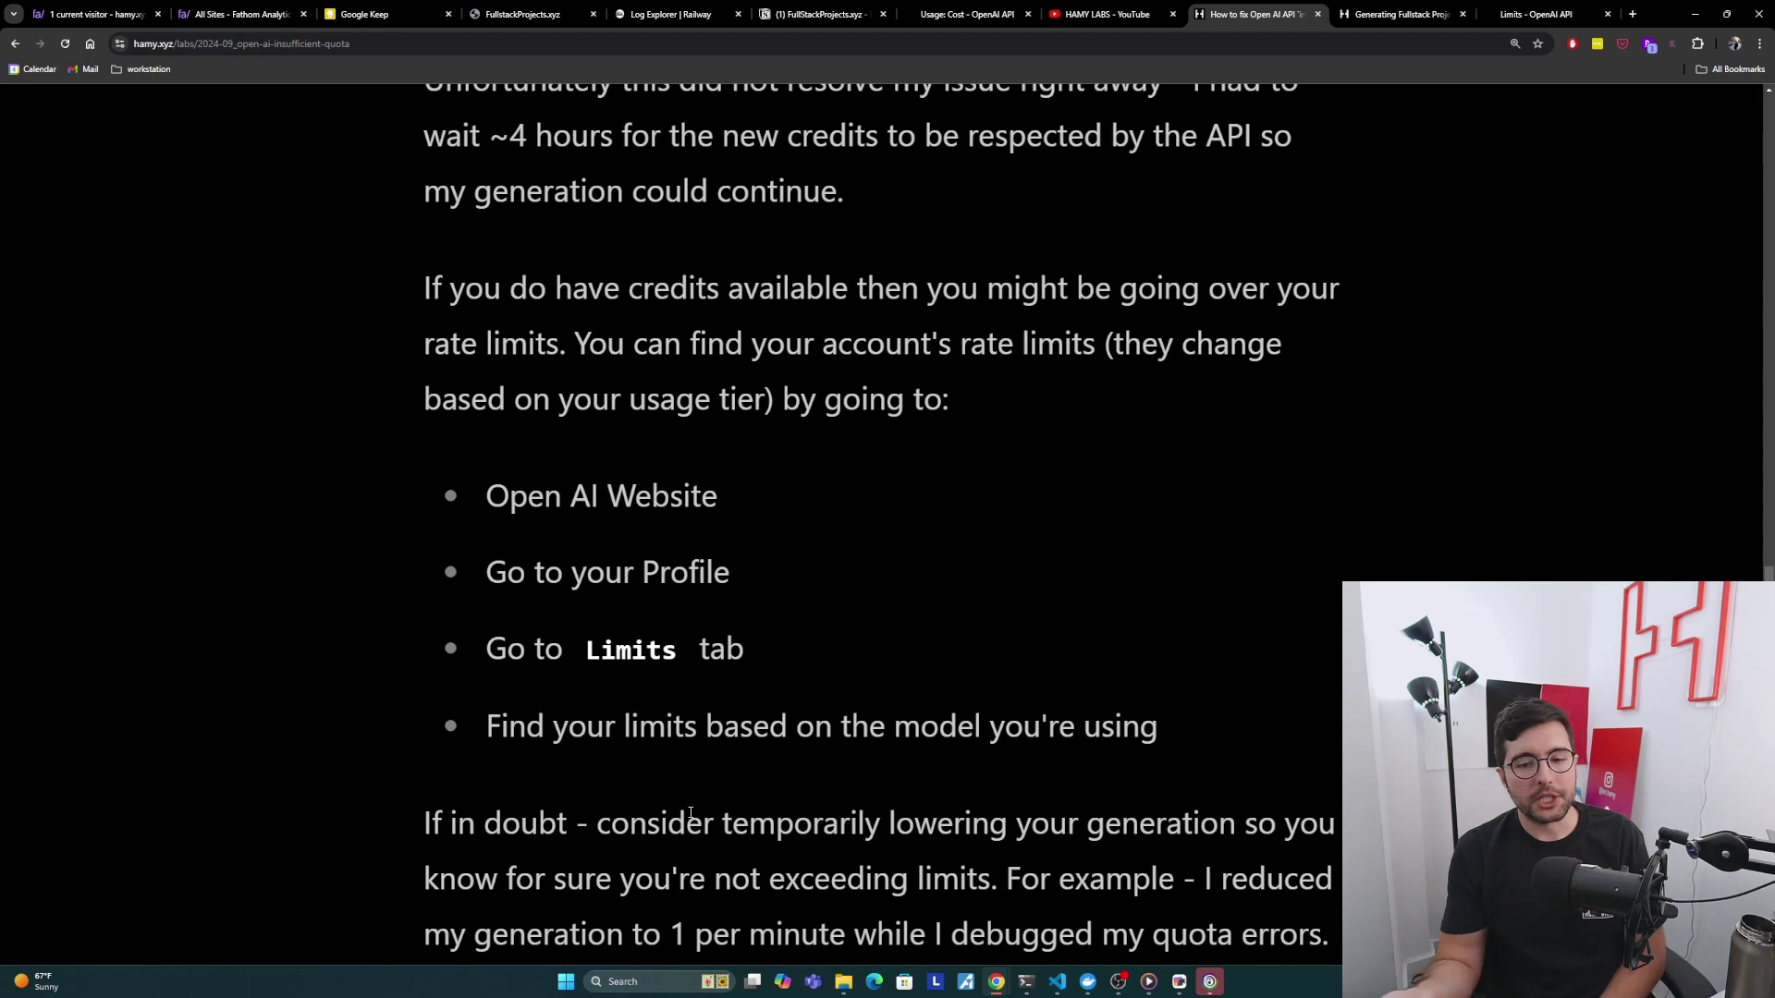
{"action": "mouse_move", "coordinate": [1146, 785]}
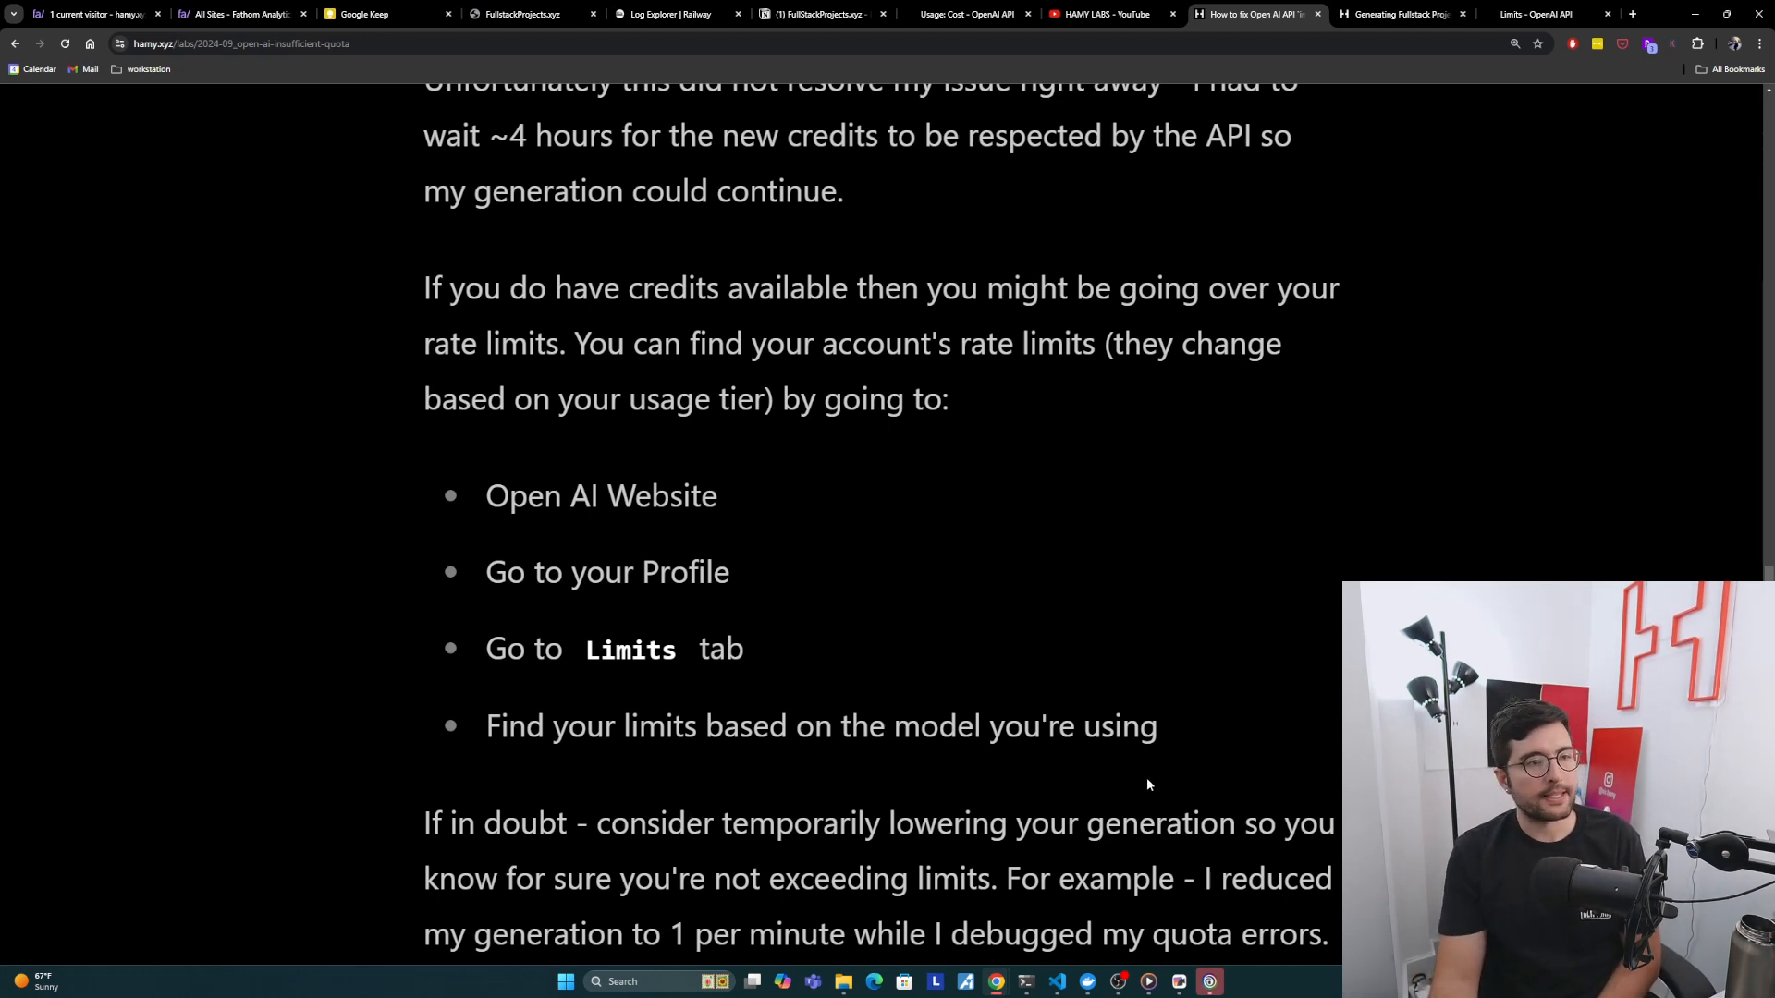
{"action": "mouse_move", "coordinate": [1214, 862]}
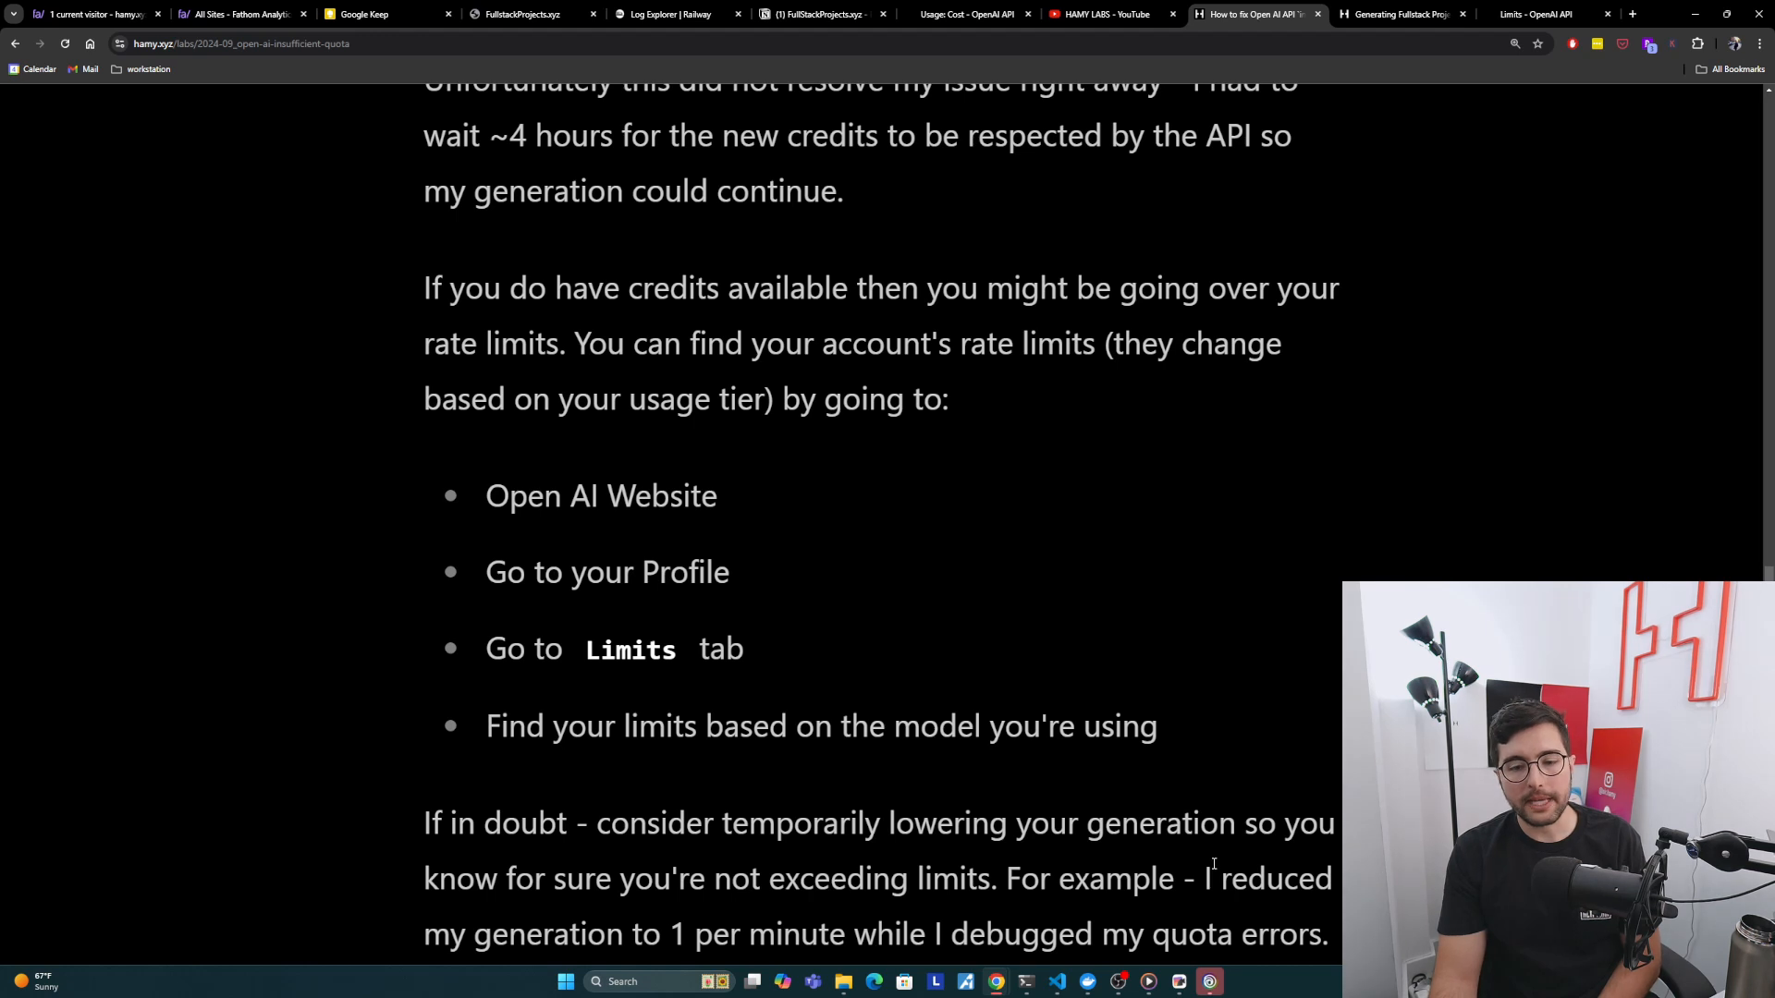
{"action": "mouse_move", "coordinate": [681, 914]}
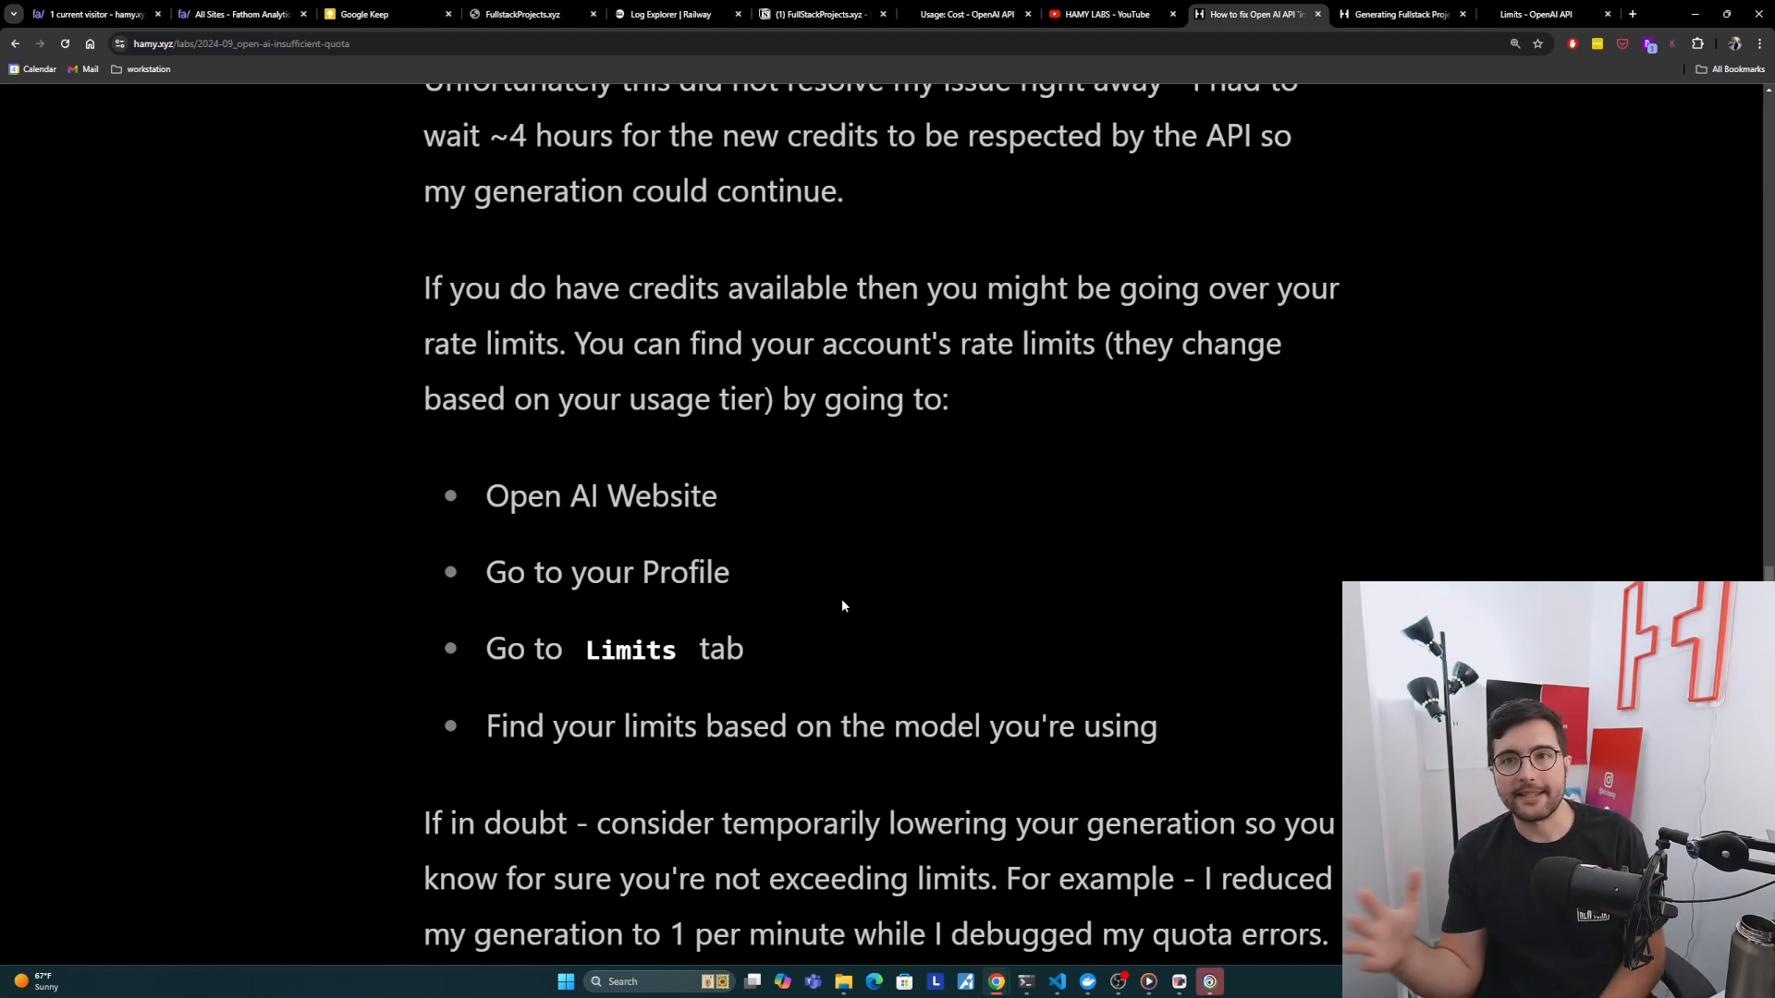
{"action": "mouse_move", "coordinate": [866, 534]}
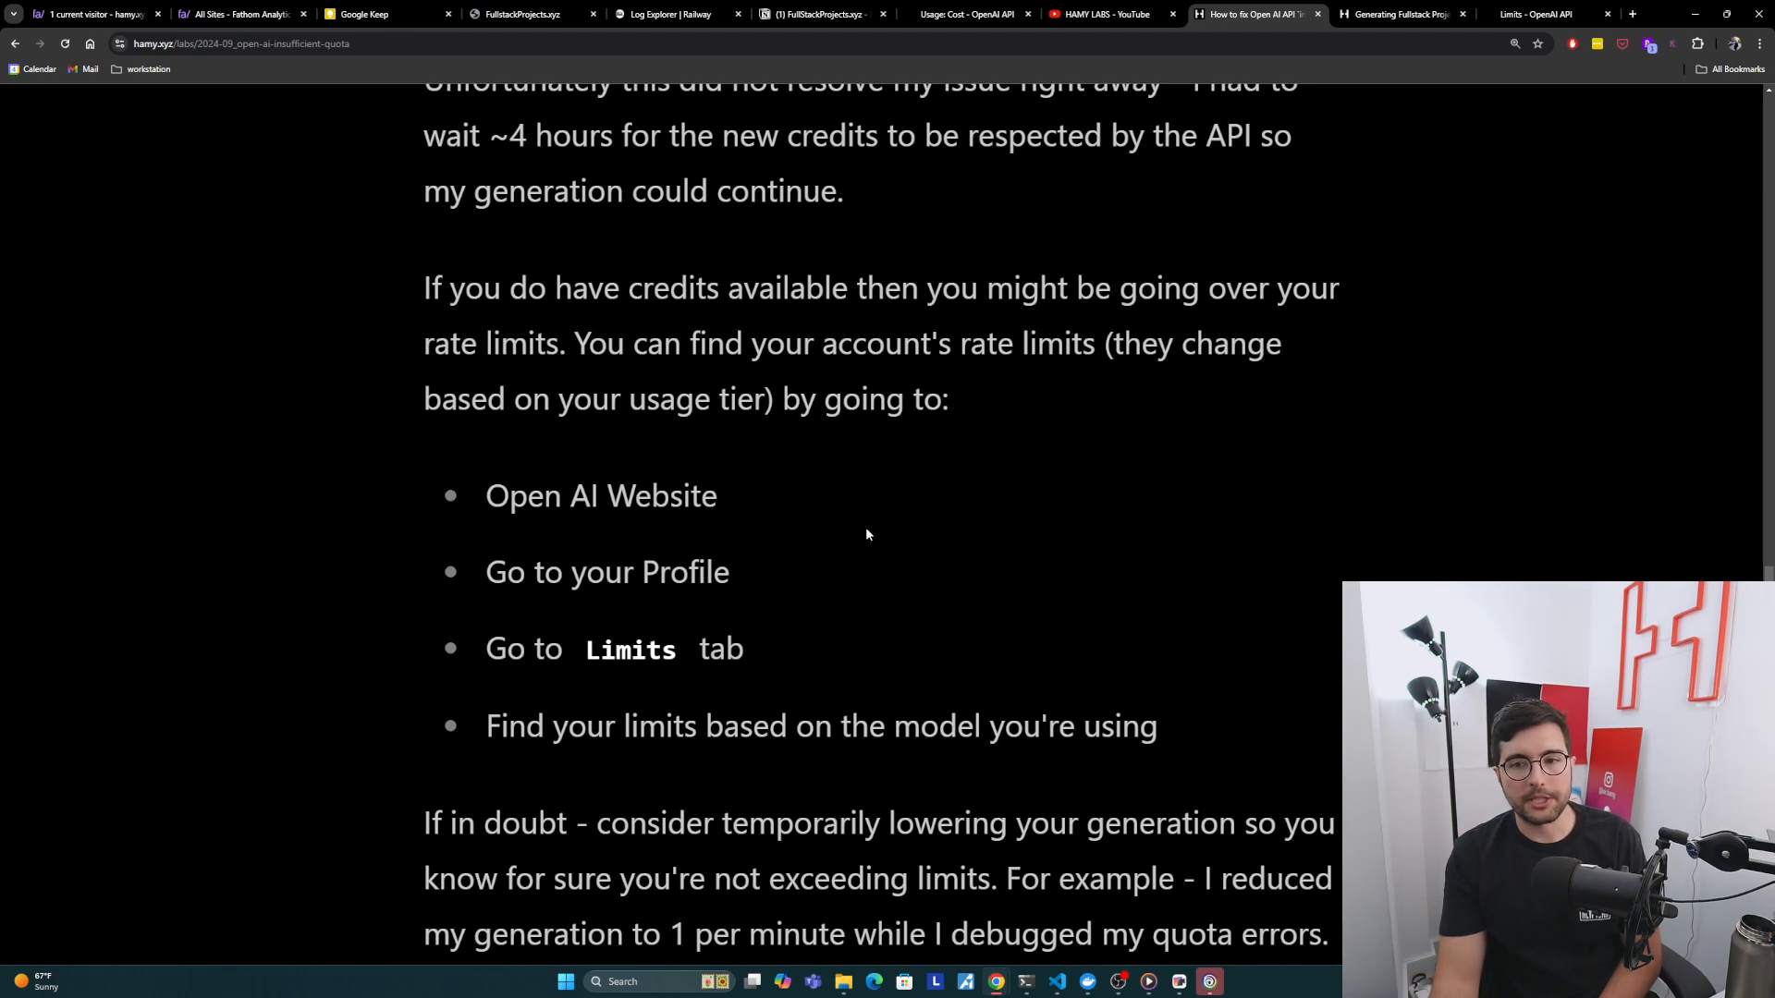
Step: Scroll down to the Next heading and its 'you might also like' related posts
{"action": "scroll", "scroll_direction": "down", "scroll_amount": 3}
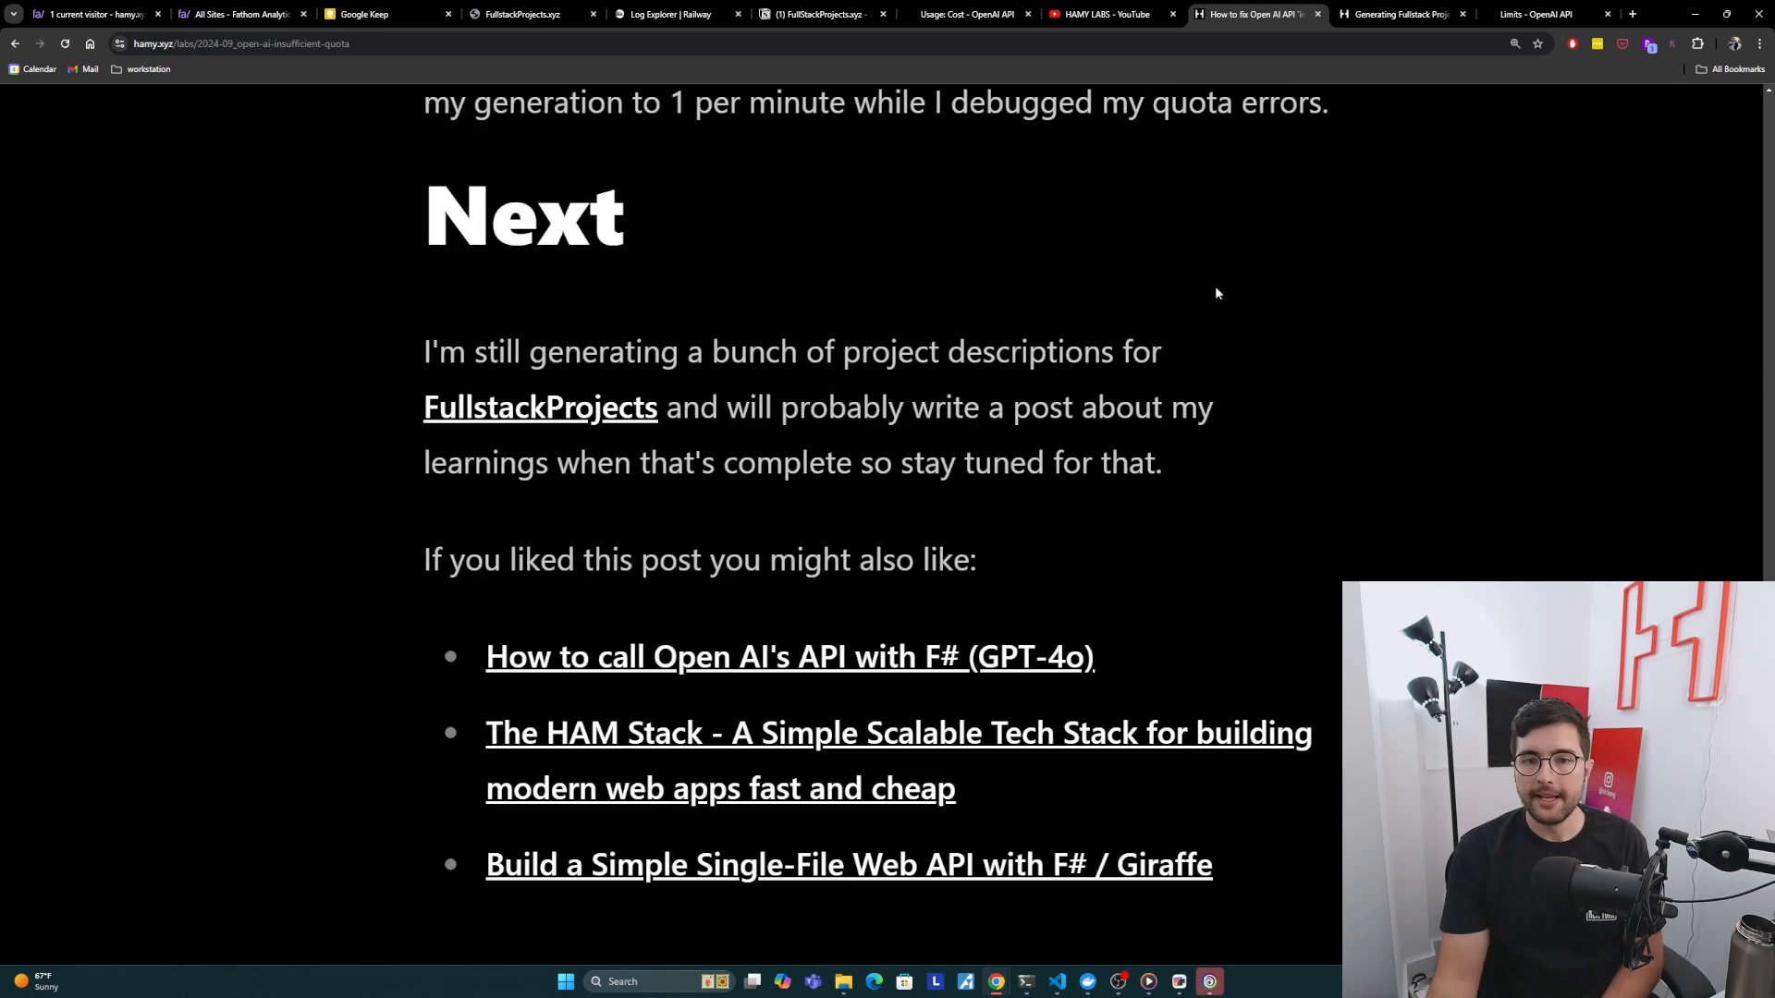
{"action": "mouse_move", "coordinate": [482, 435]}
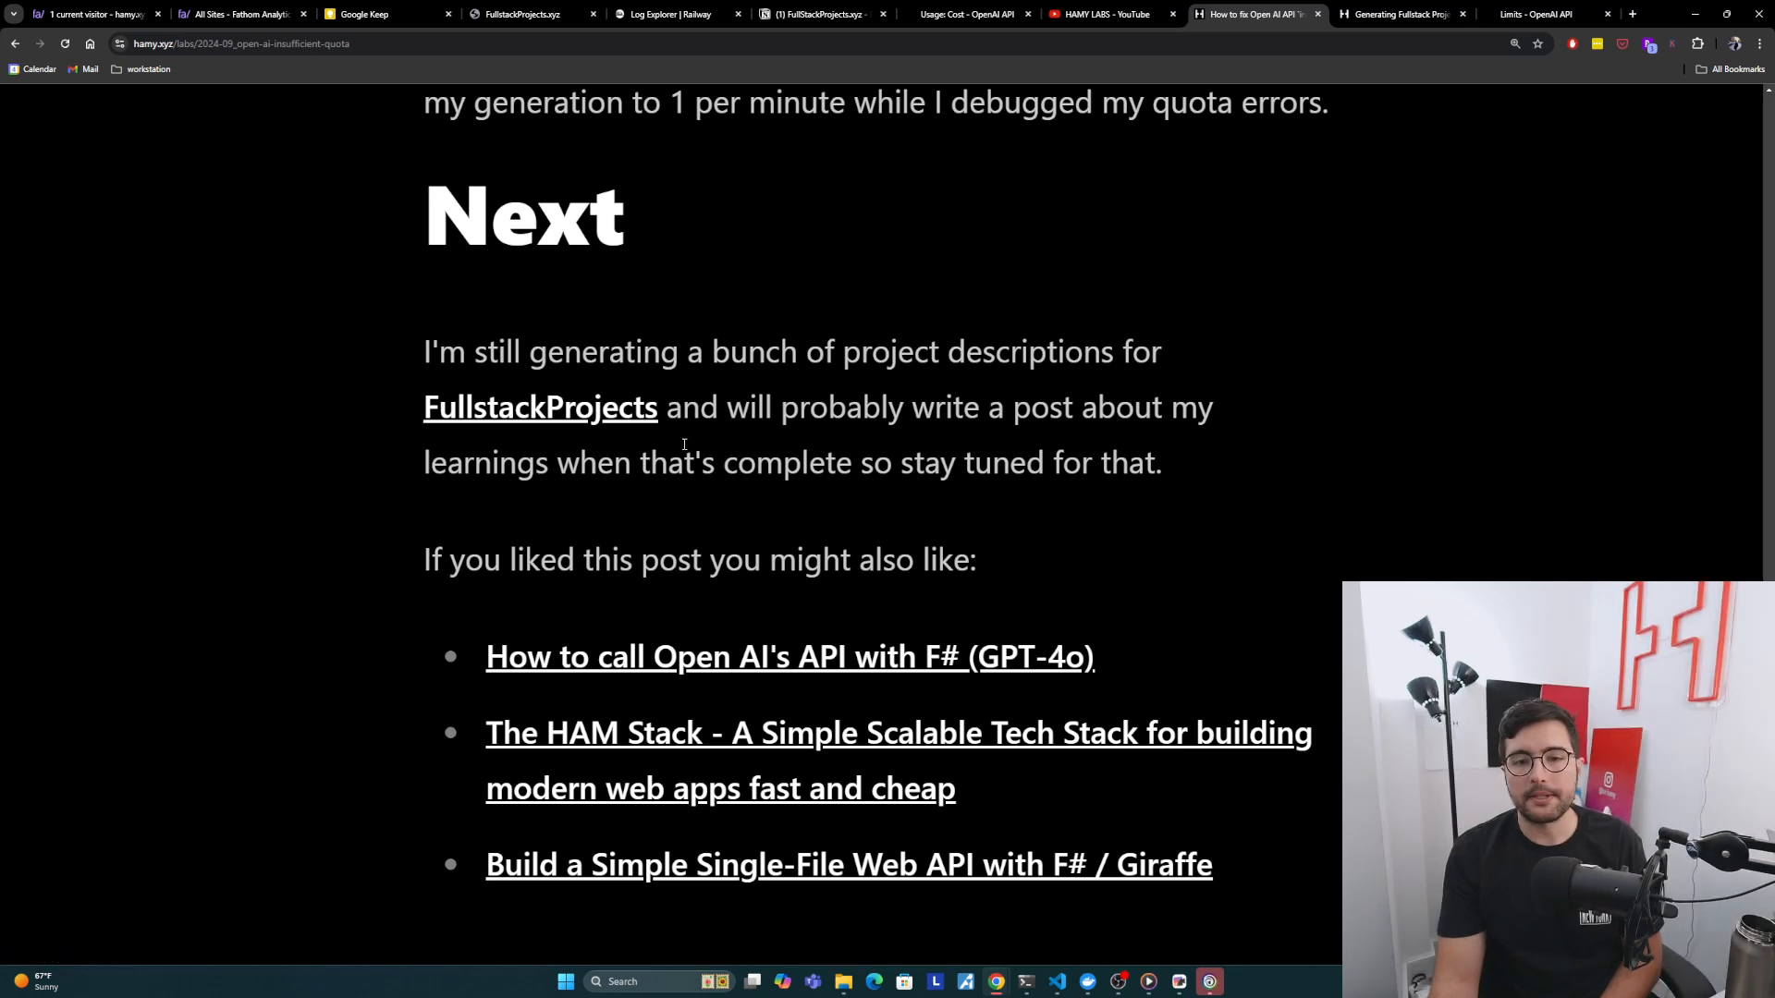
{"action": "mouse_move", "coordinate": [1174, 453]}
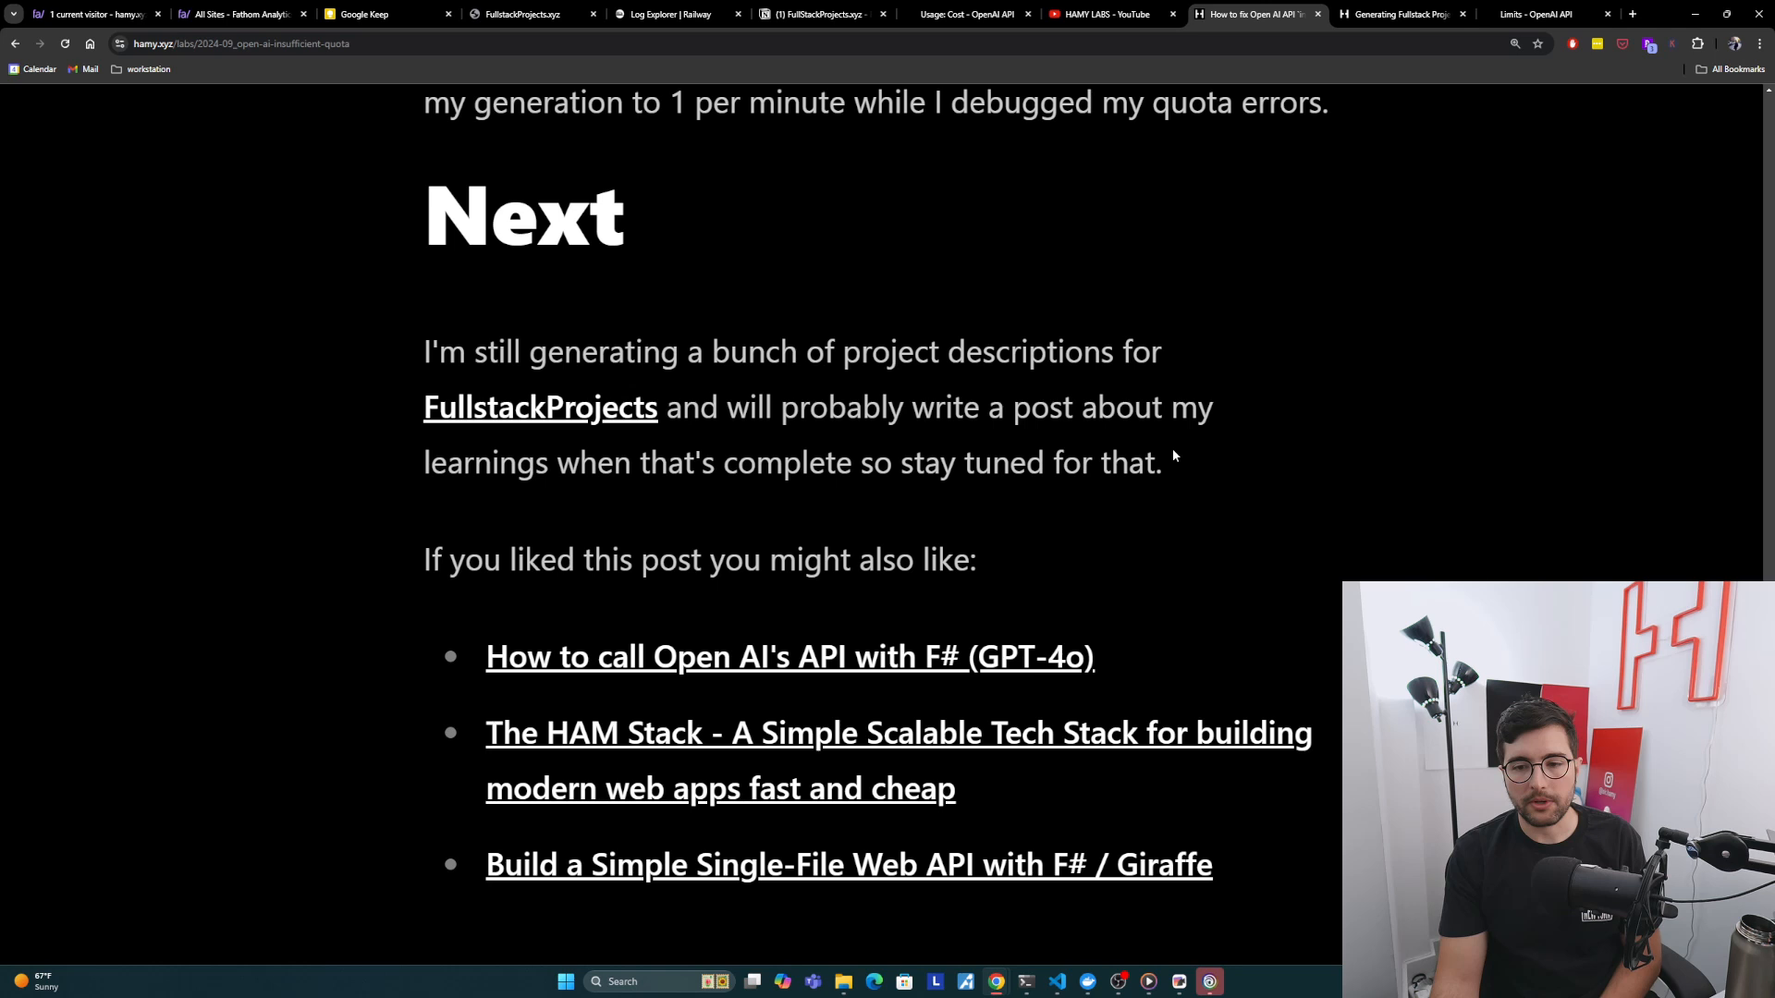
{"action": "mouse_move", "coordinate": [752, 544]}
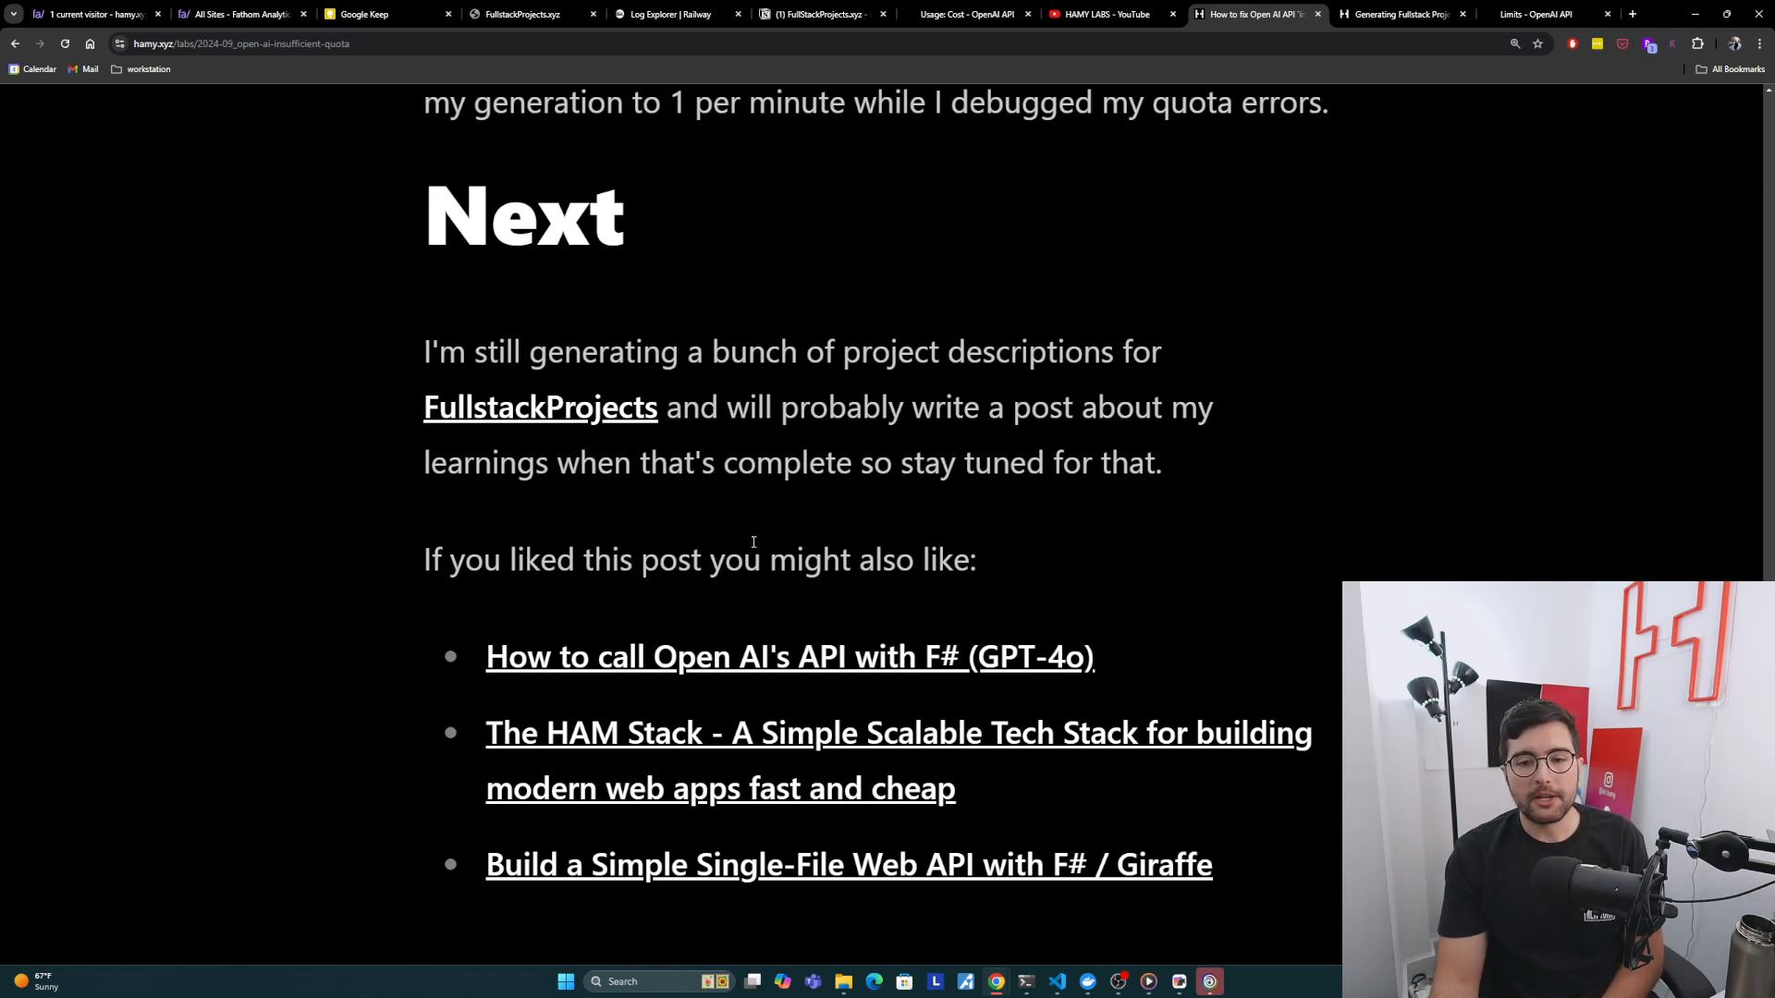
{"action": "mouse_move", "coordinate": [1002, 665]}
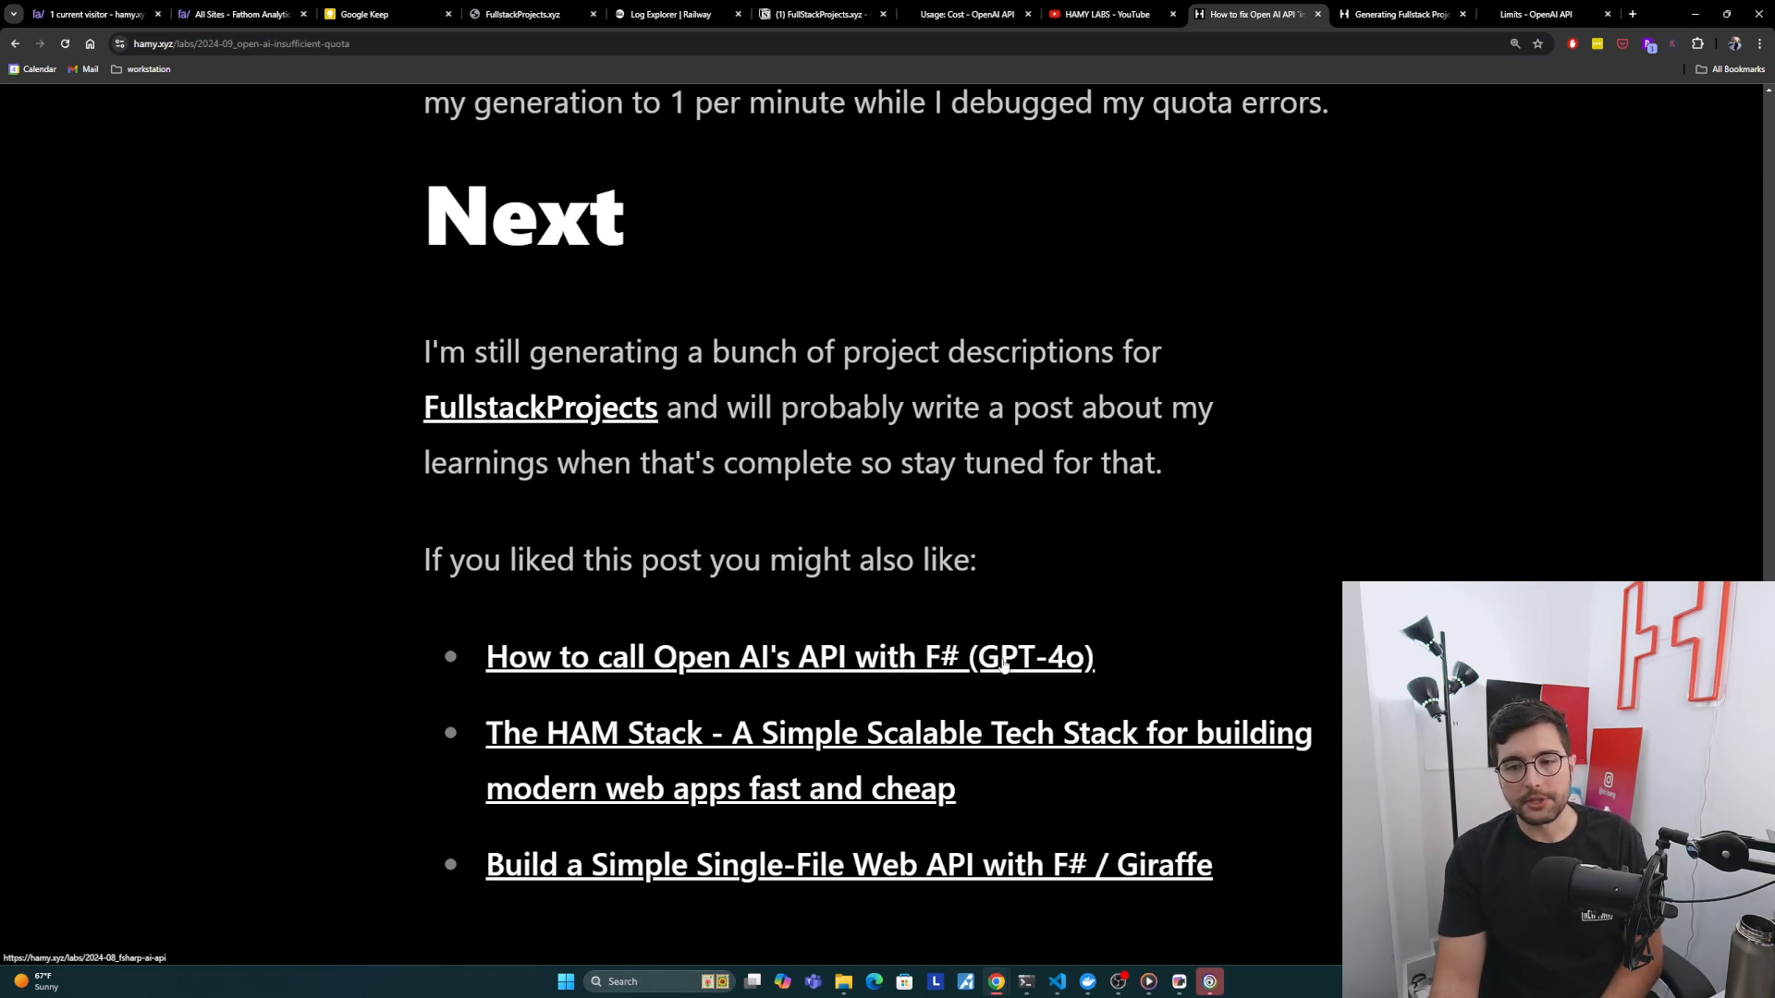
{"action": "mouse_move", "coordinate": [1113, 665]}
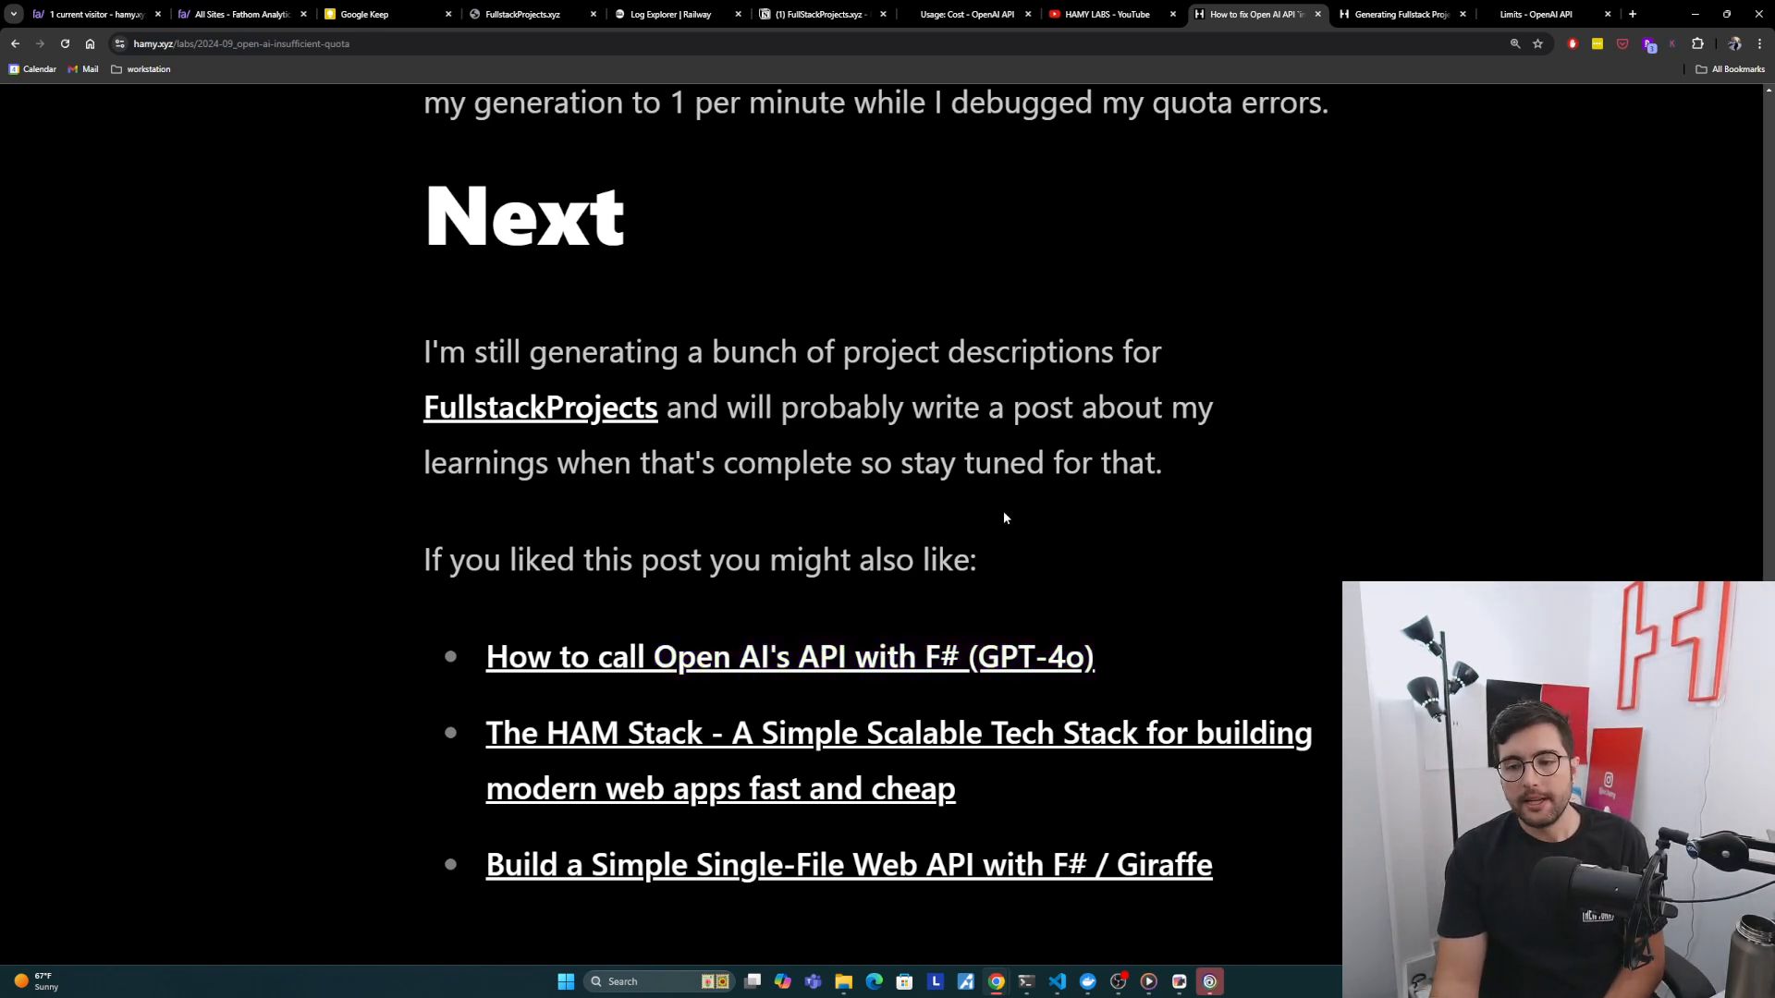
{"action": "mouse_move", "coordinate": [1013, 732]}
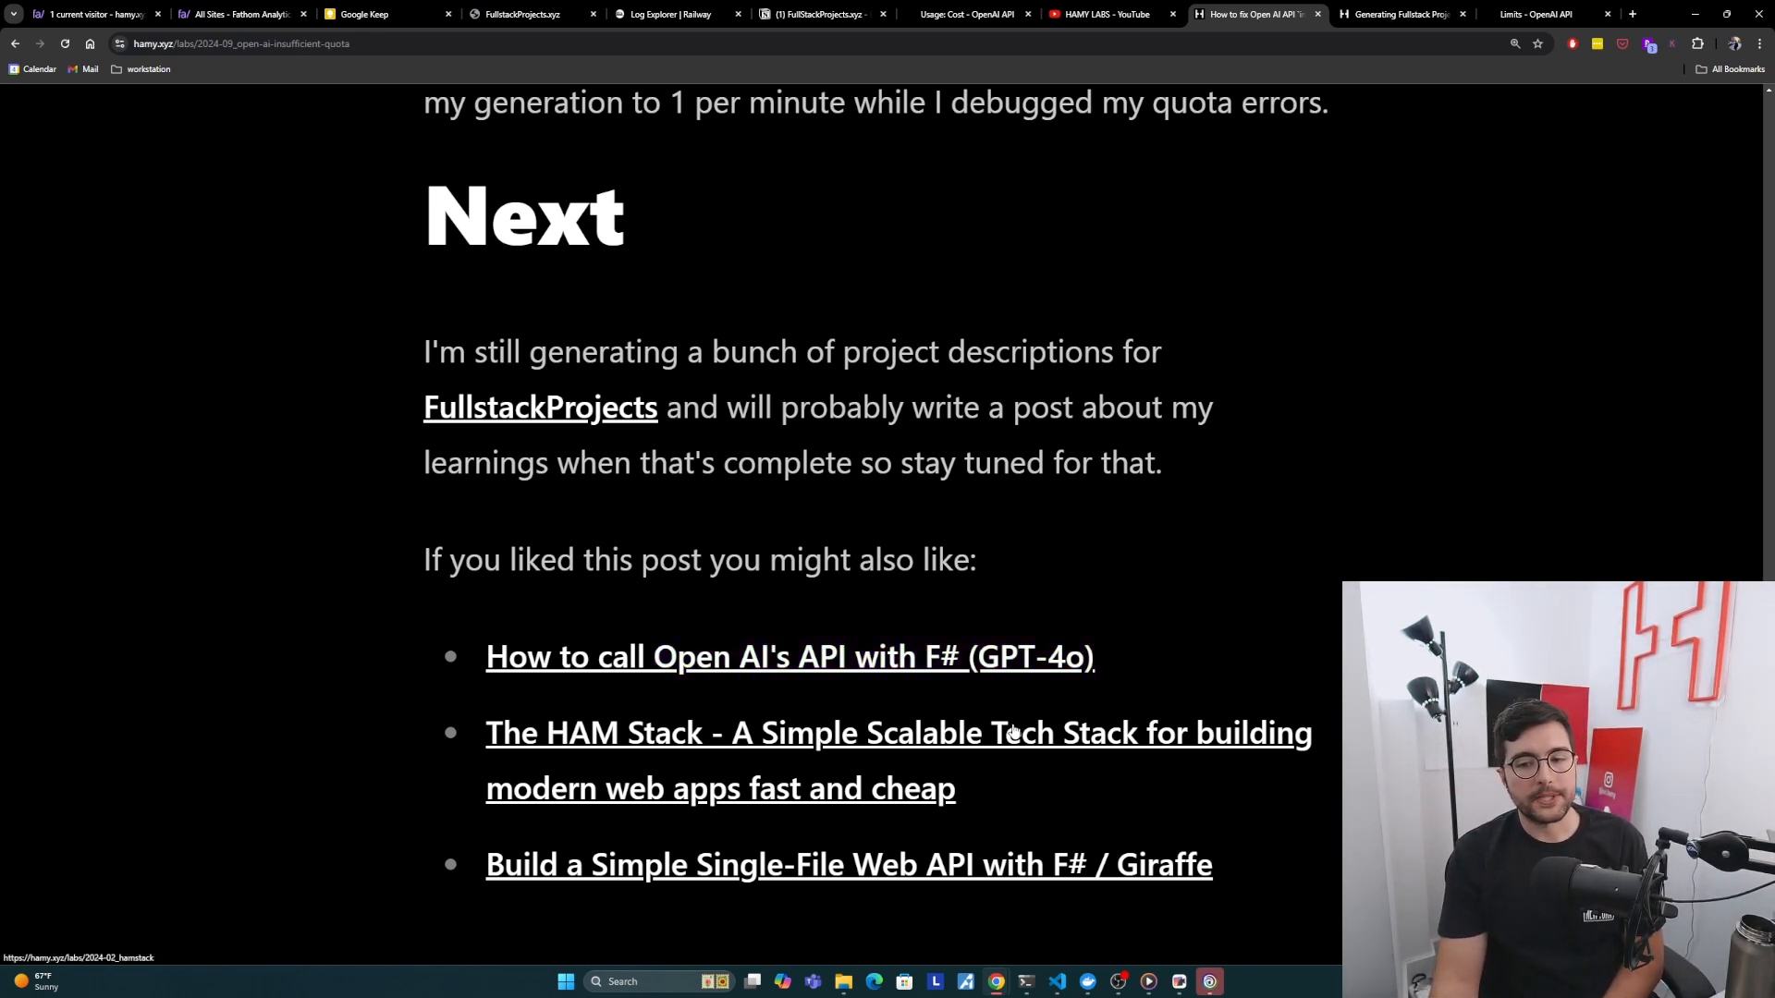
{"action": "mouse_move", "coordinate": [970, 796]}
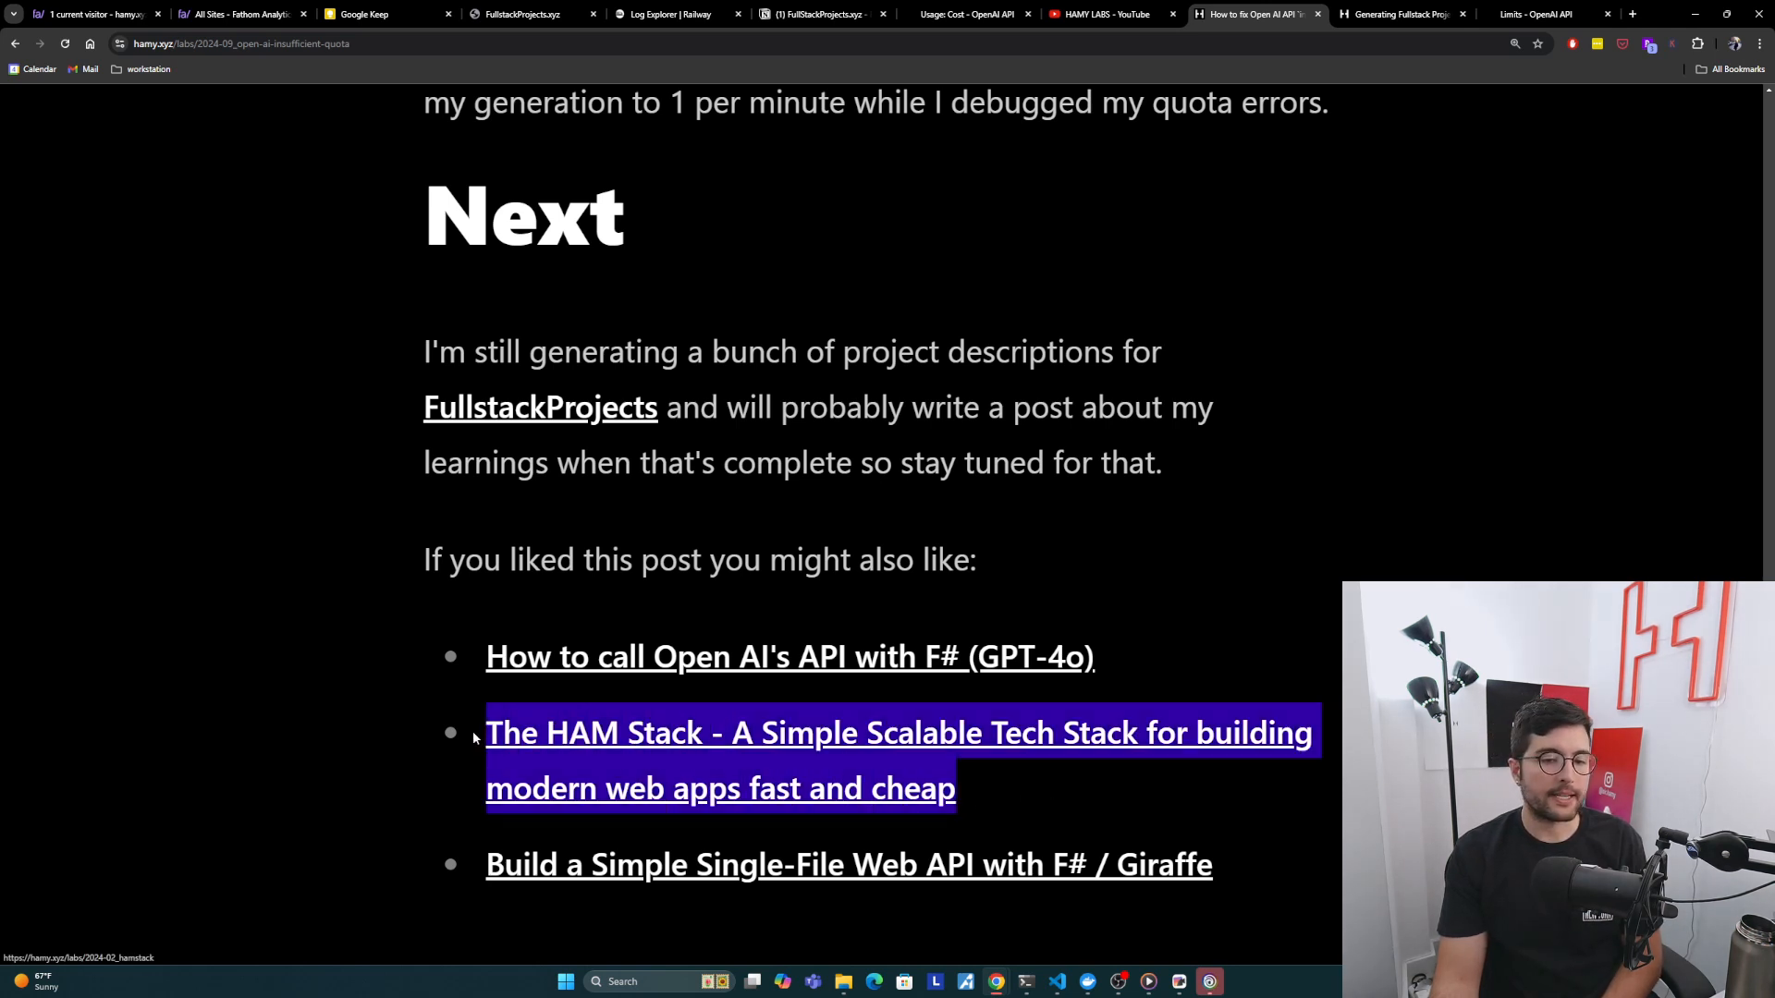
{"action": "mouse_move", "coordinate": [1044, 516]}
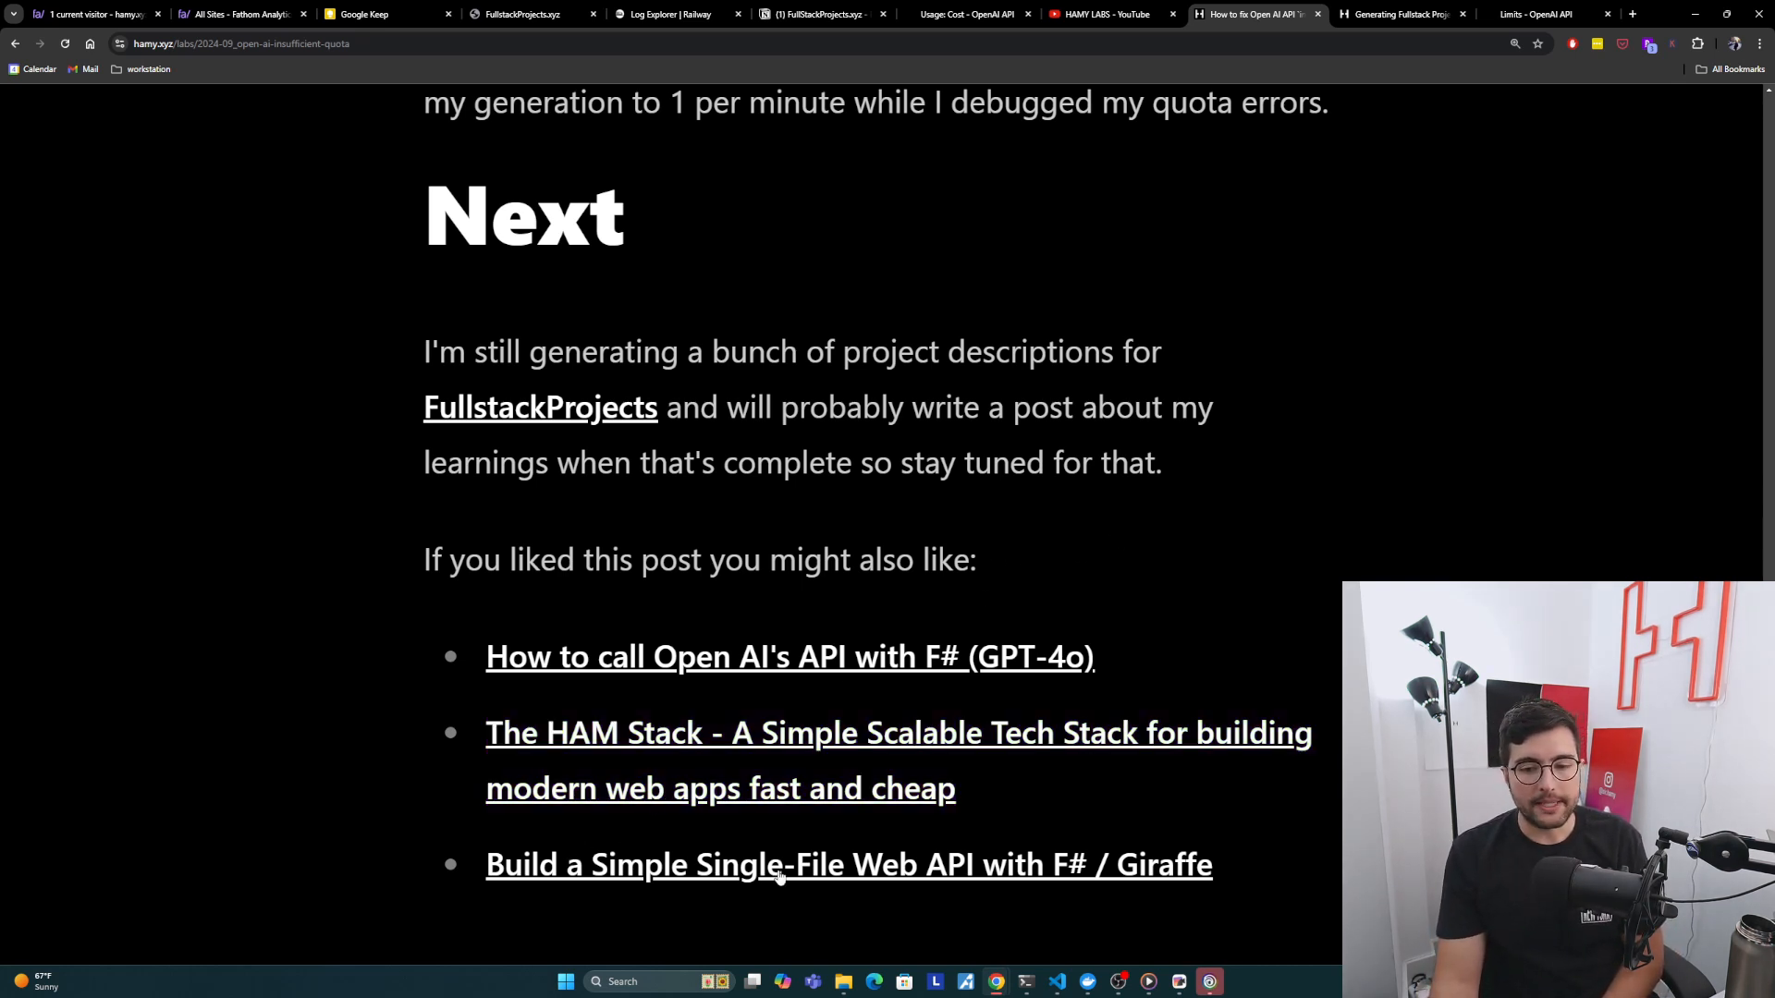
{"action": "mouse_move", "coordinate": [1290, 873]}
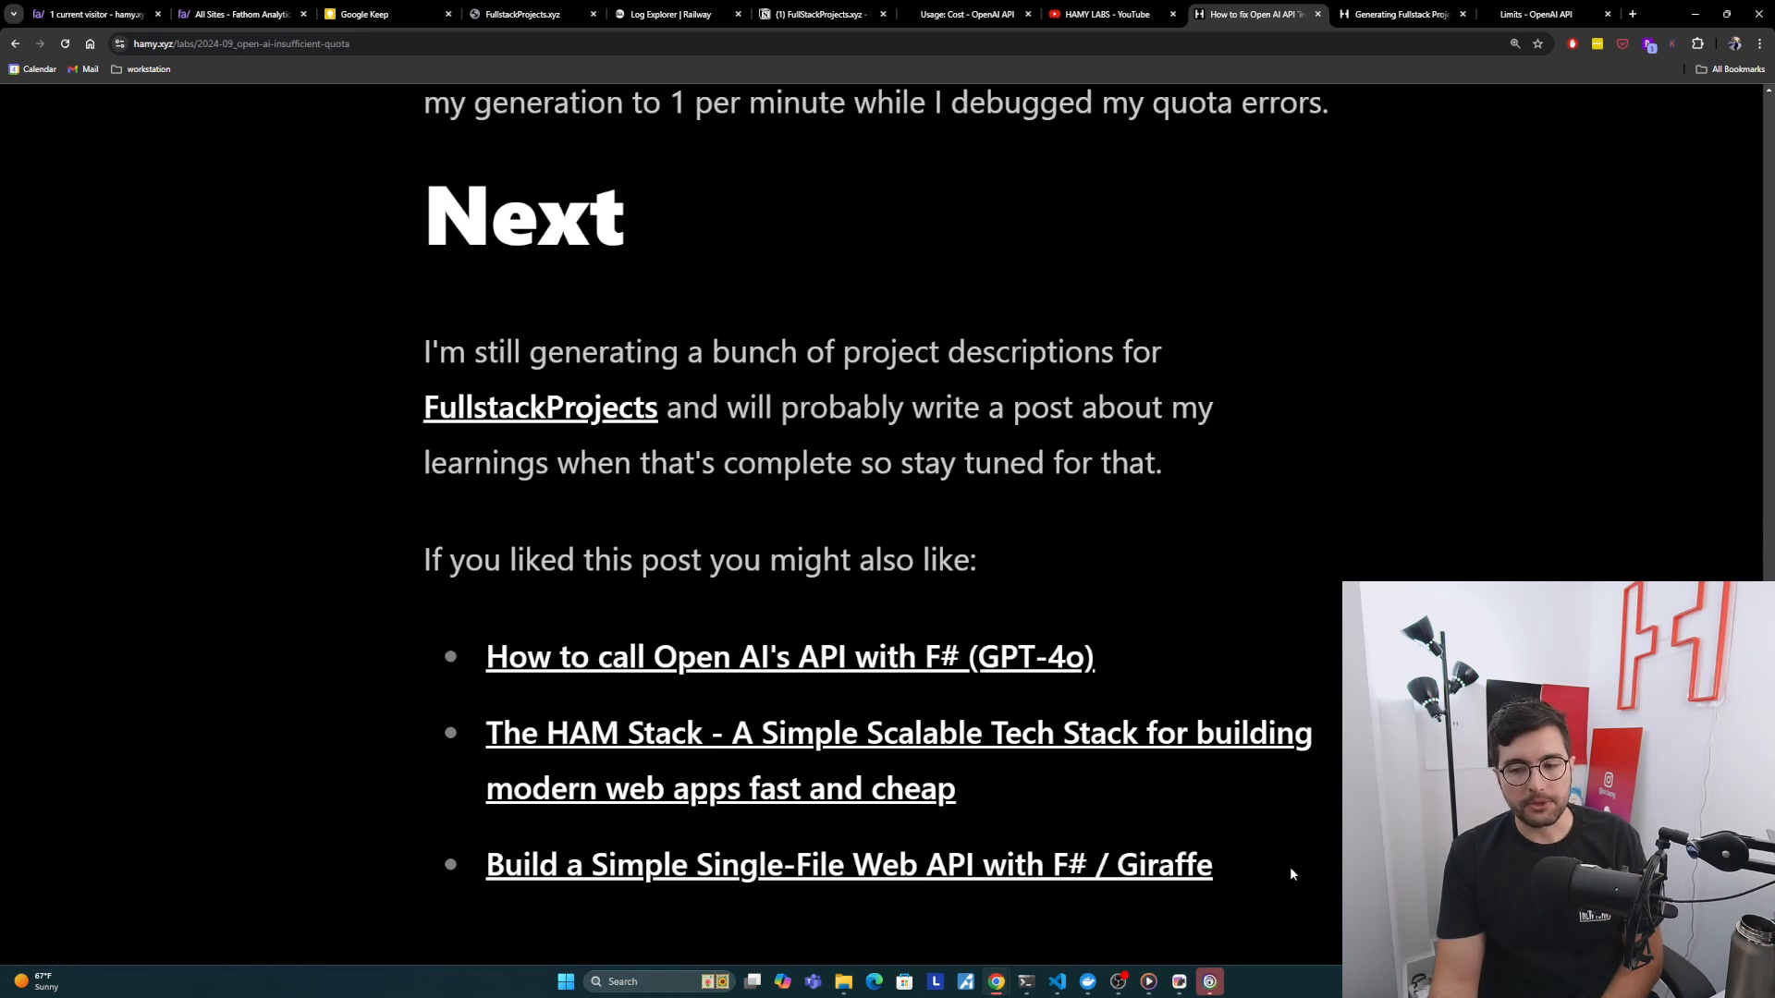